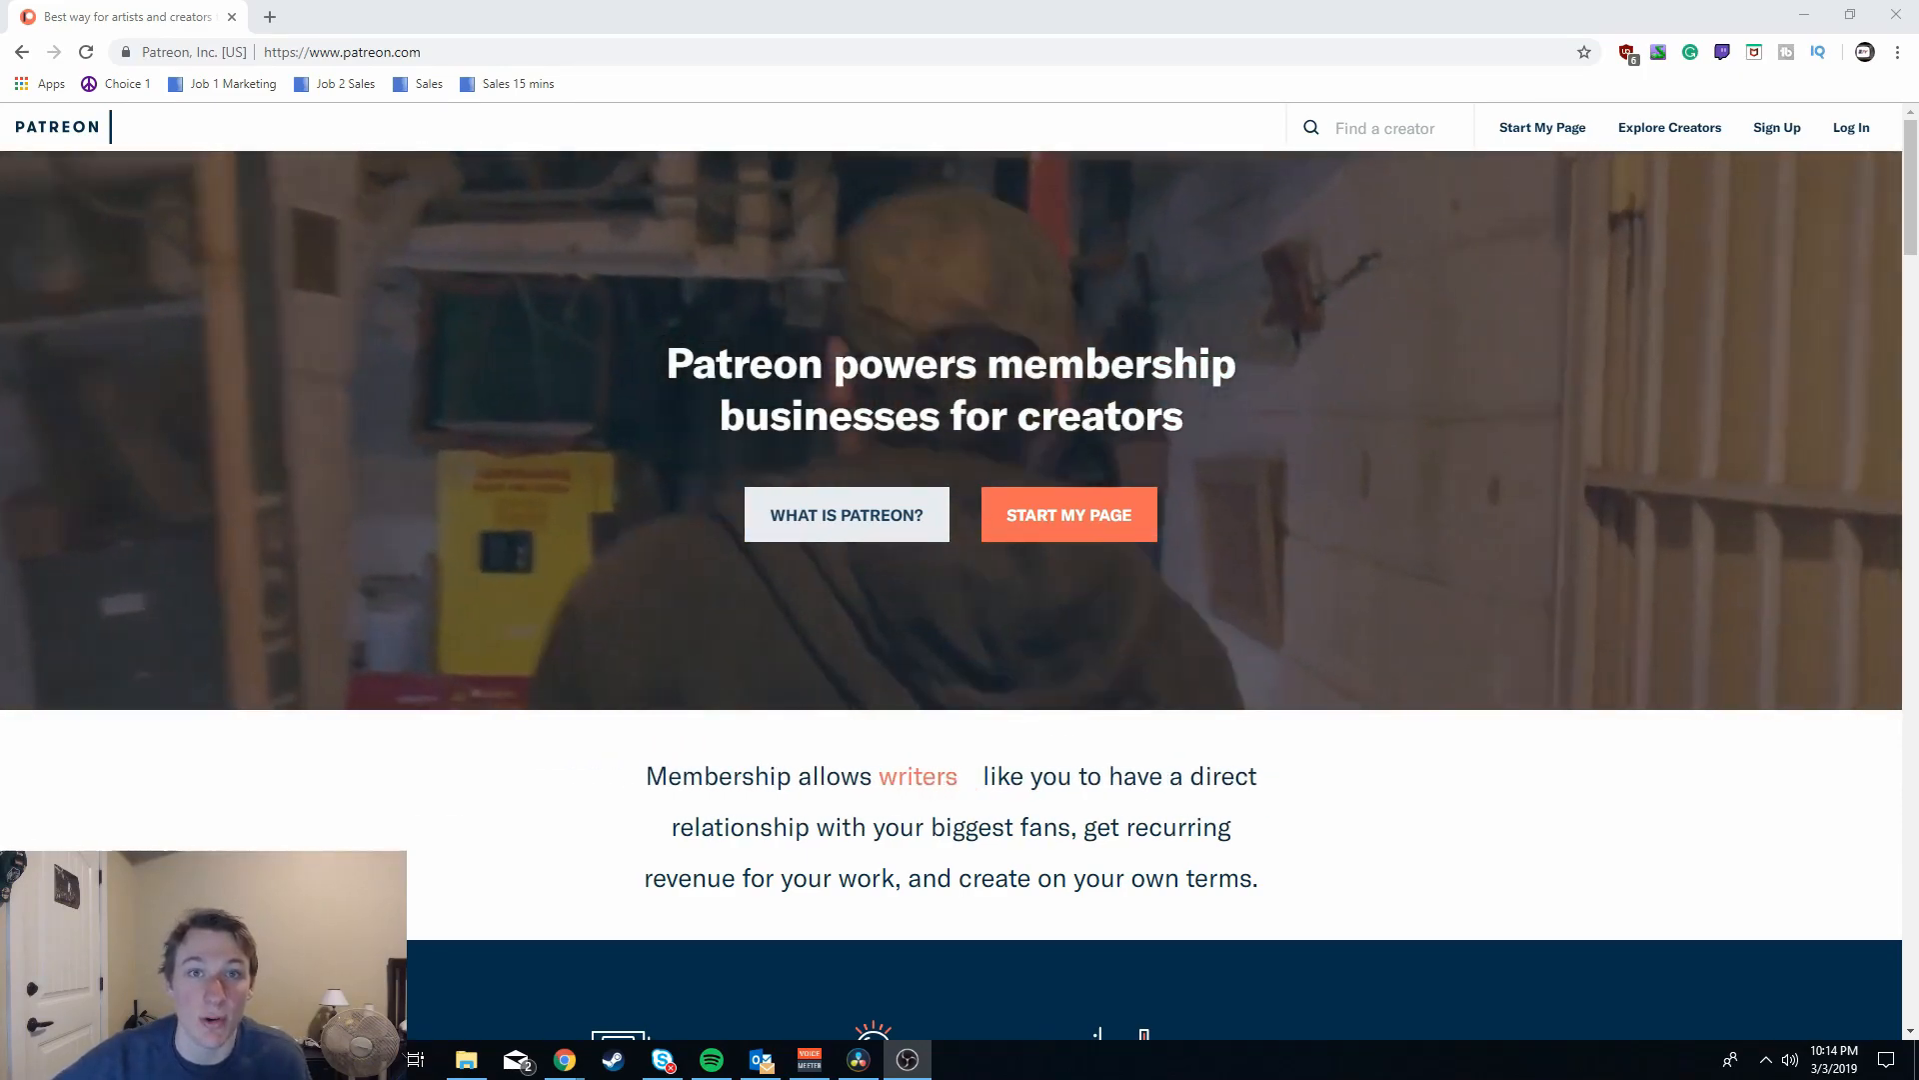
# - Play the 'What is Patreon?' explainer video showing an example creator page
pyautogui.click(845, 514)
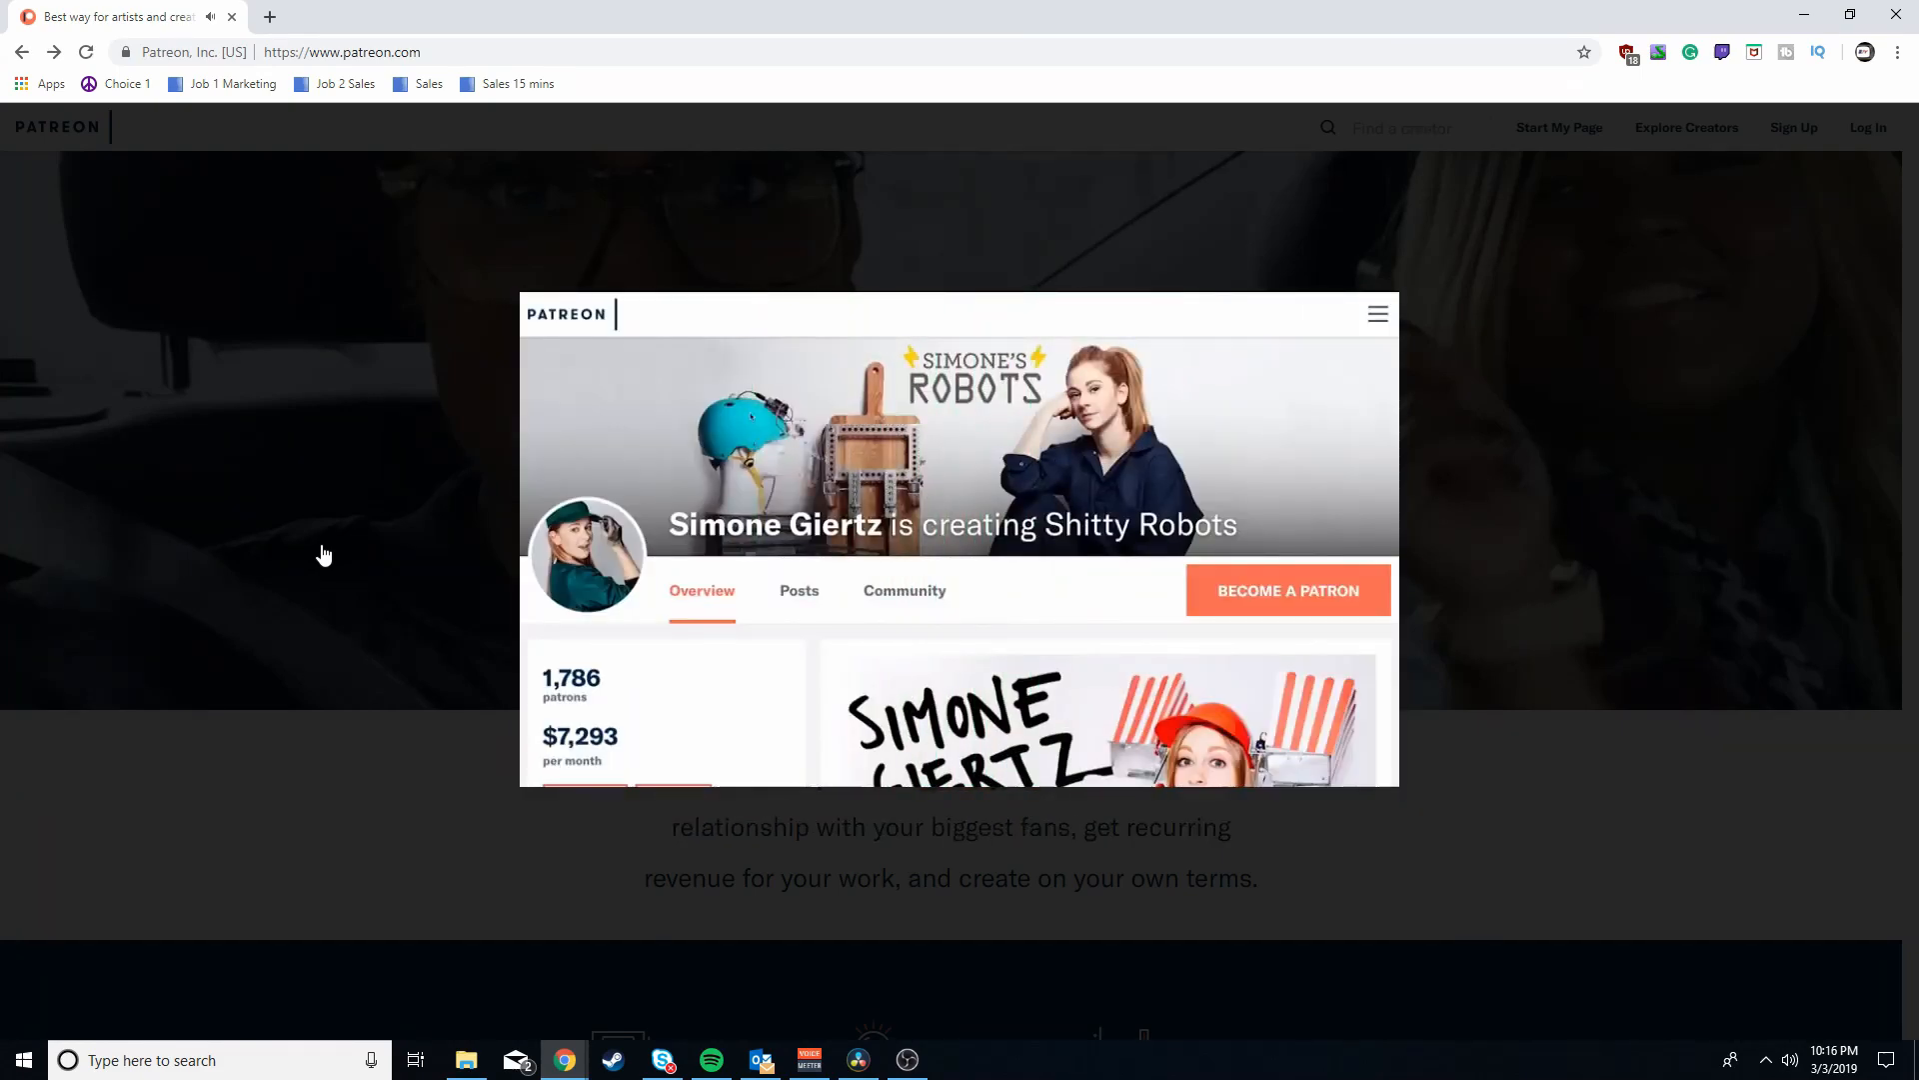
# - Close the explainer video and sign in to reach the create-on-Patreon page
pyautogui.click(1287, 590)
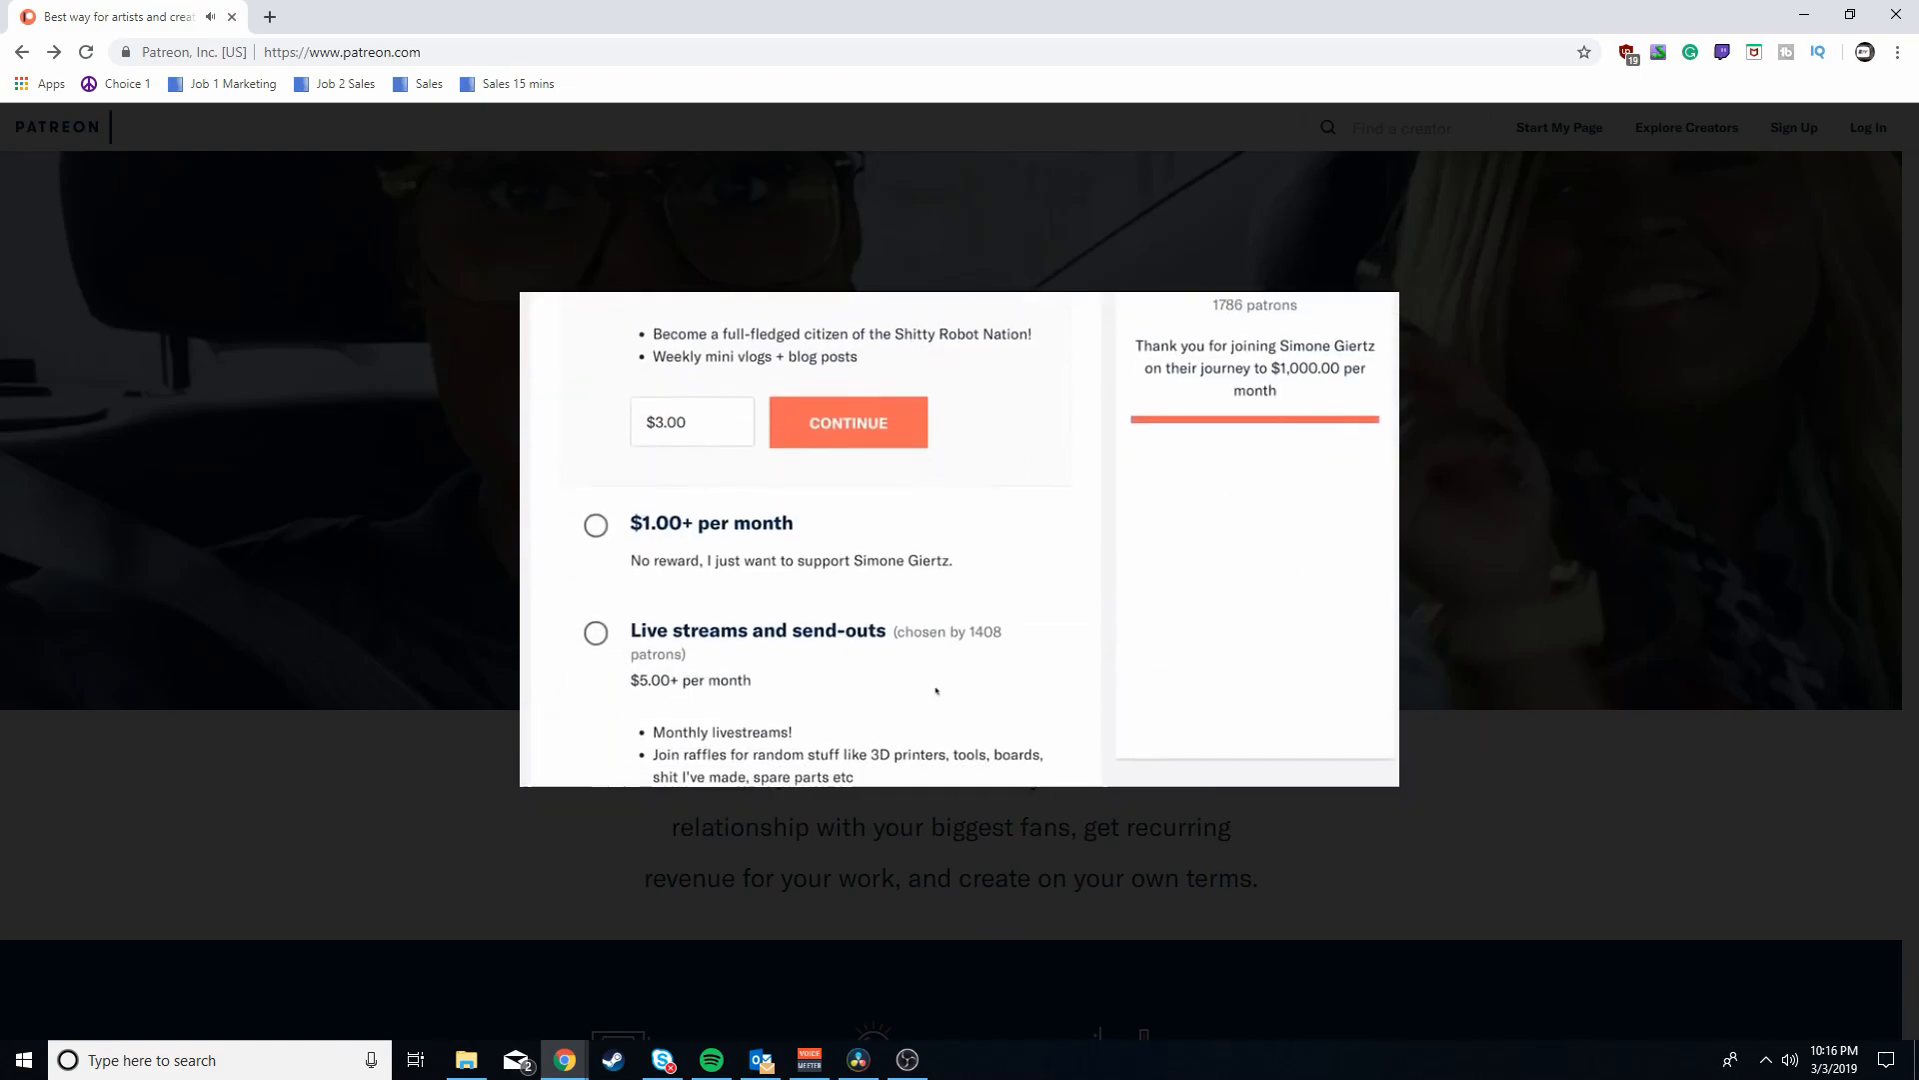
pyautogui.click(596, 633)
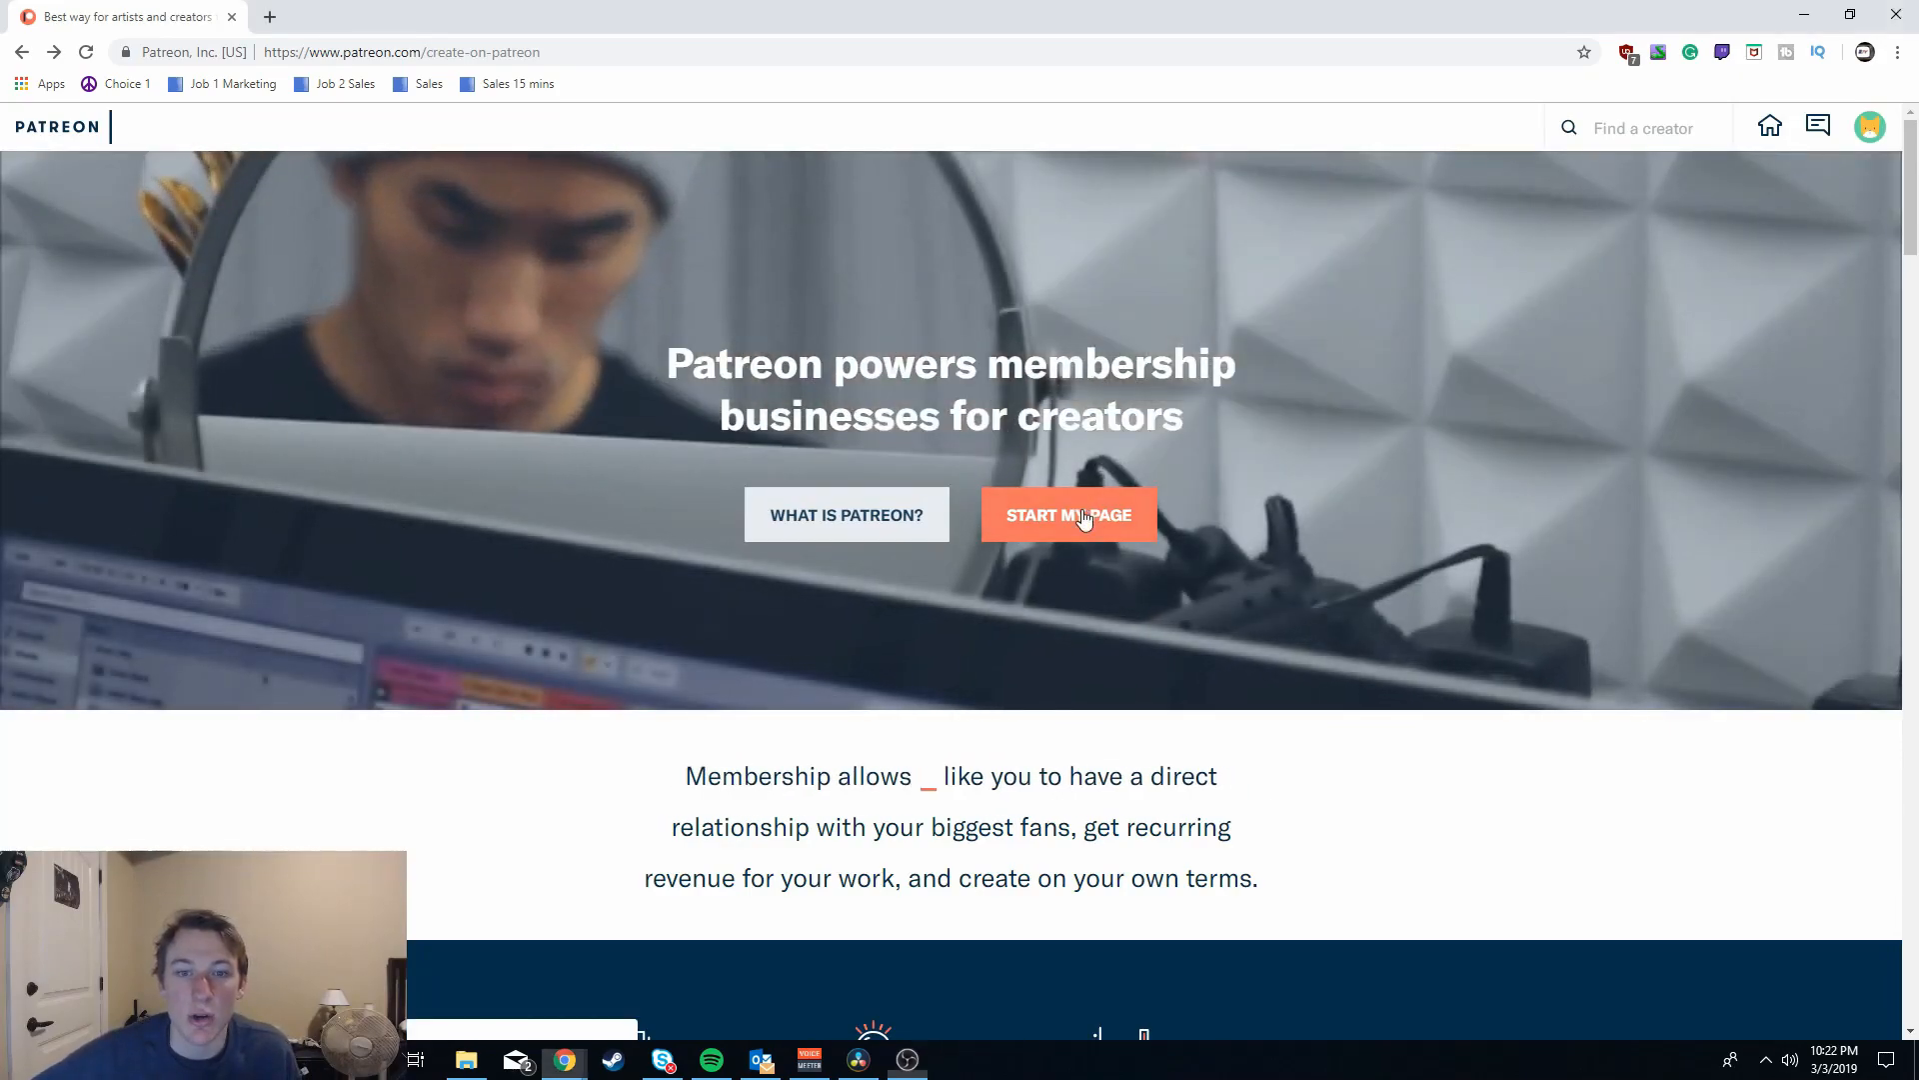
# - Start the creator page and replace the prefilled display name with DLitzTV
pyautogui.click(1067, 514)
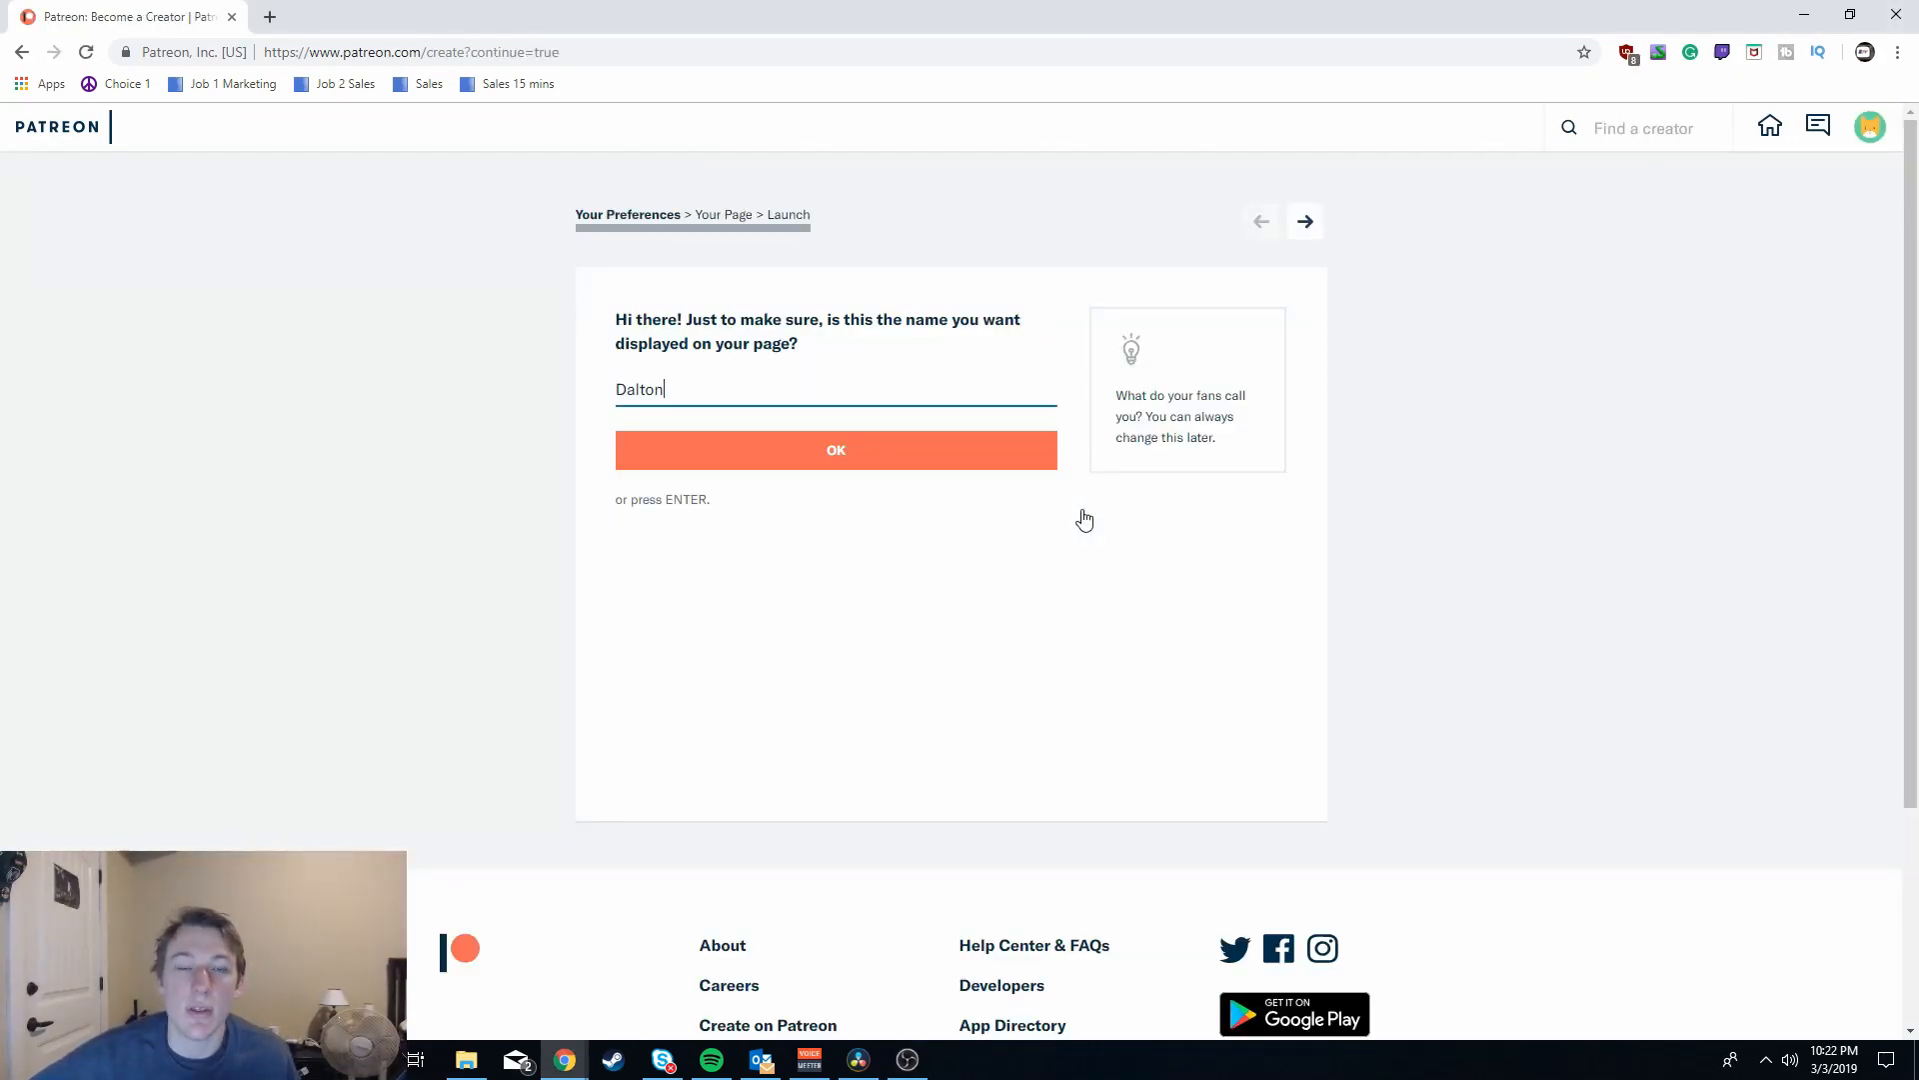
pyautogui.moveTo(958, 474)
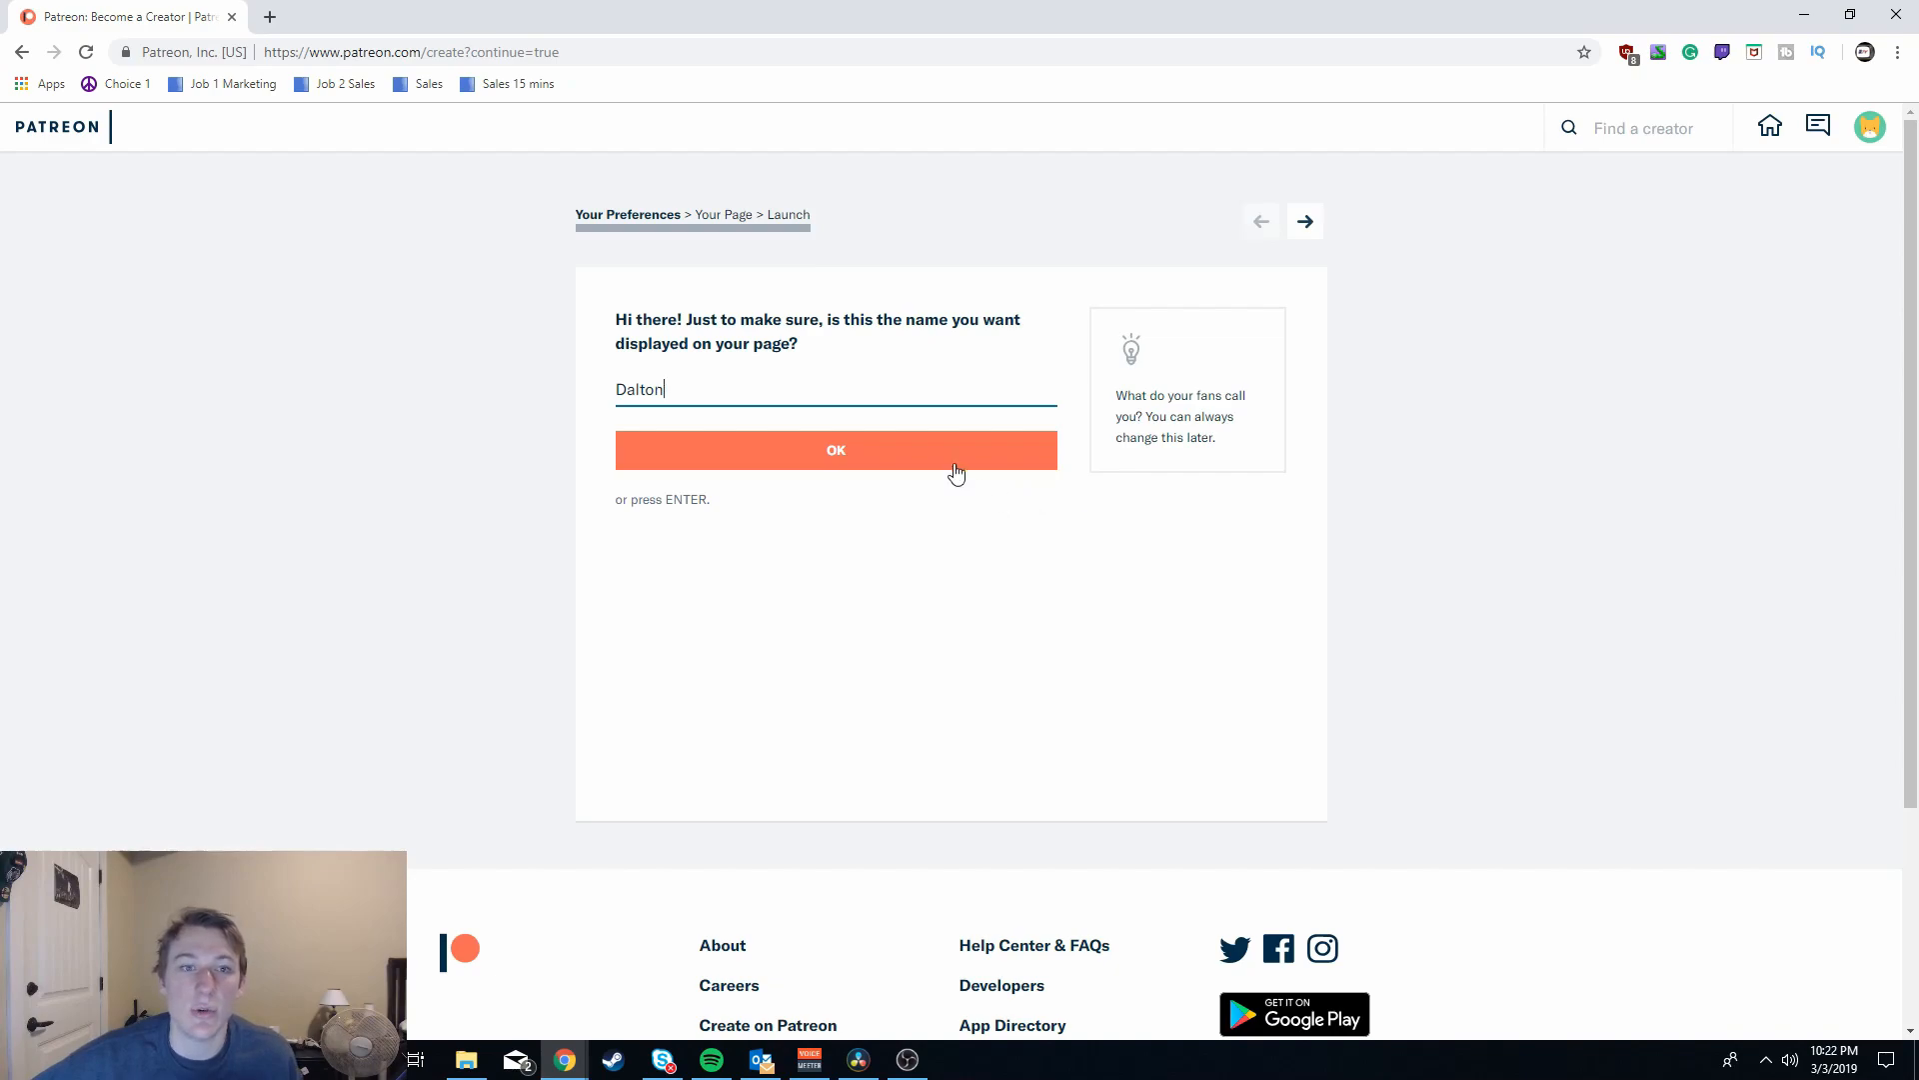
pyautogui.doubleClick(637, 389)
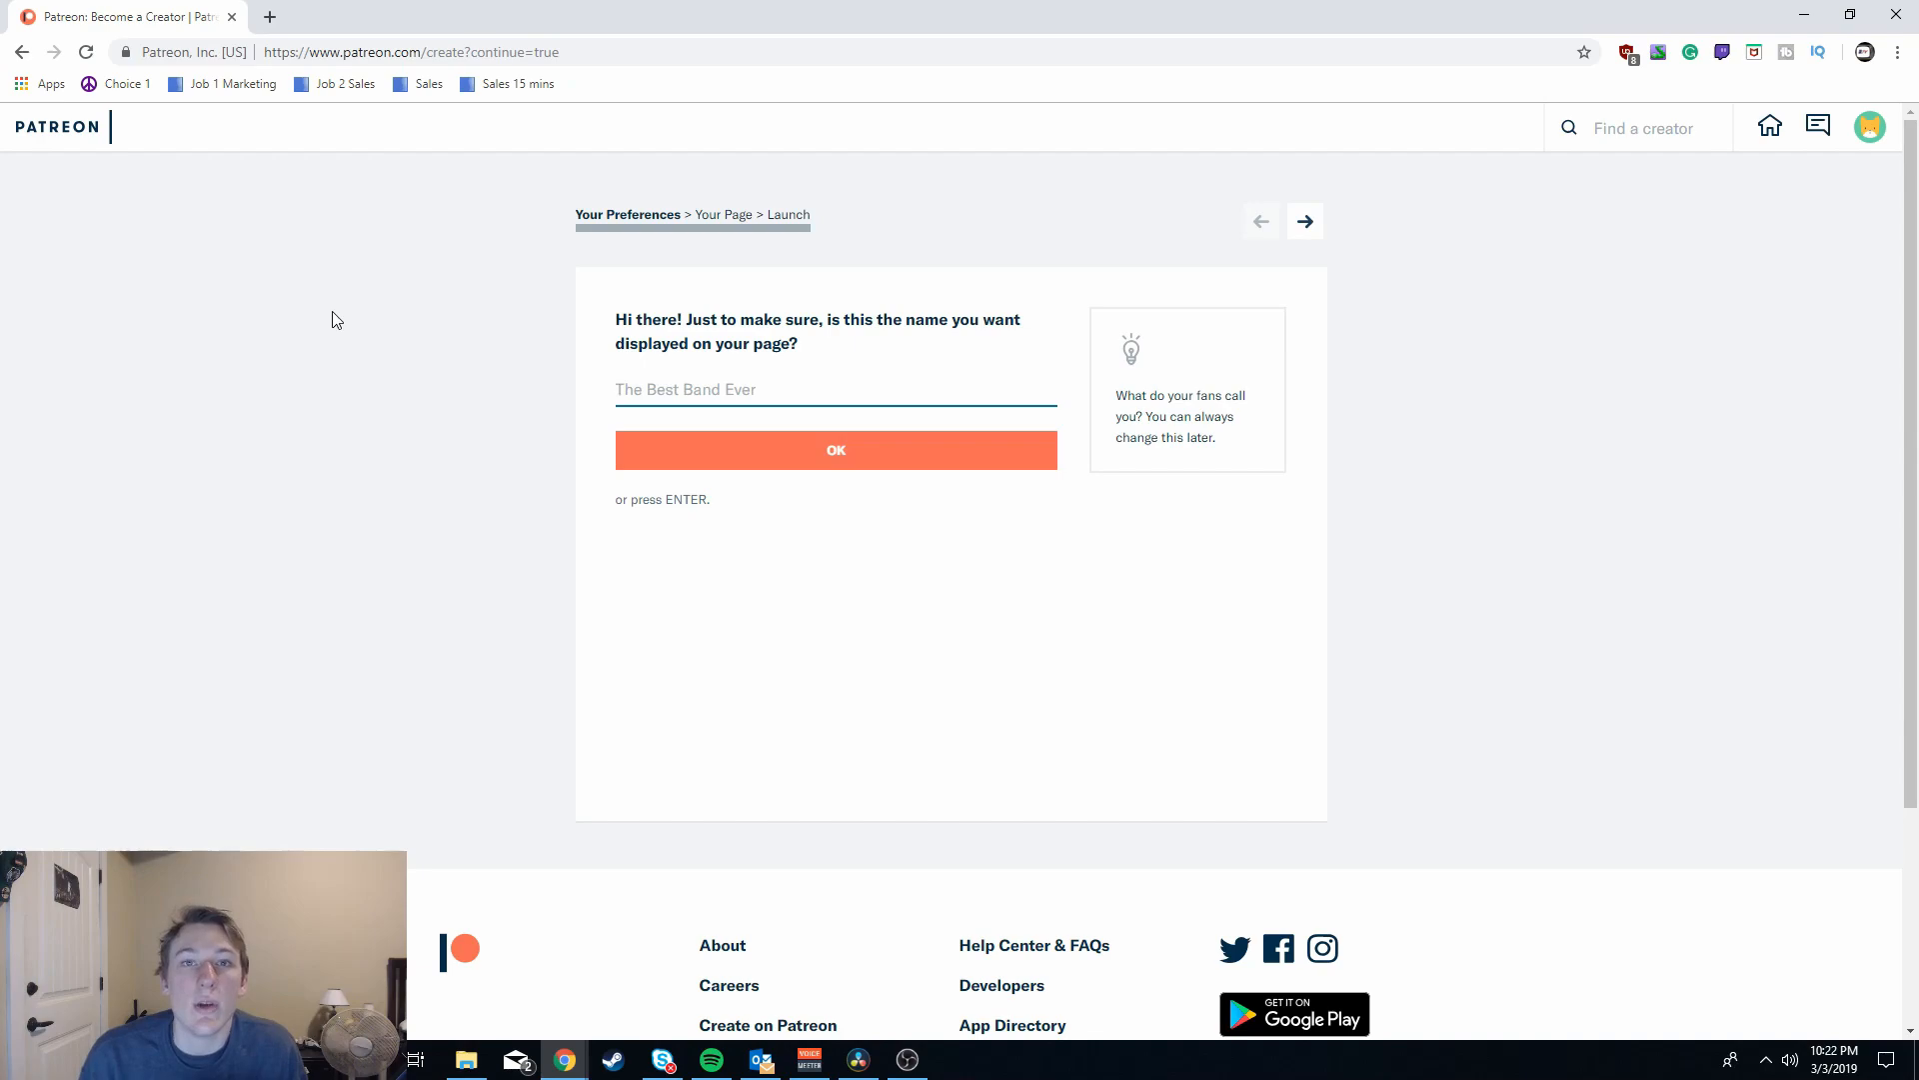
pyautogui.click(835, 389)
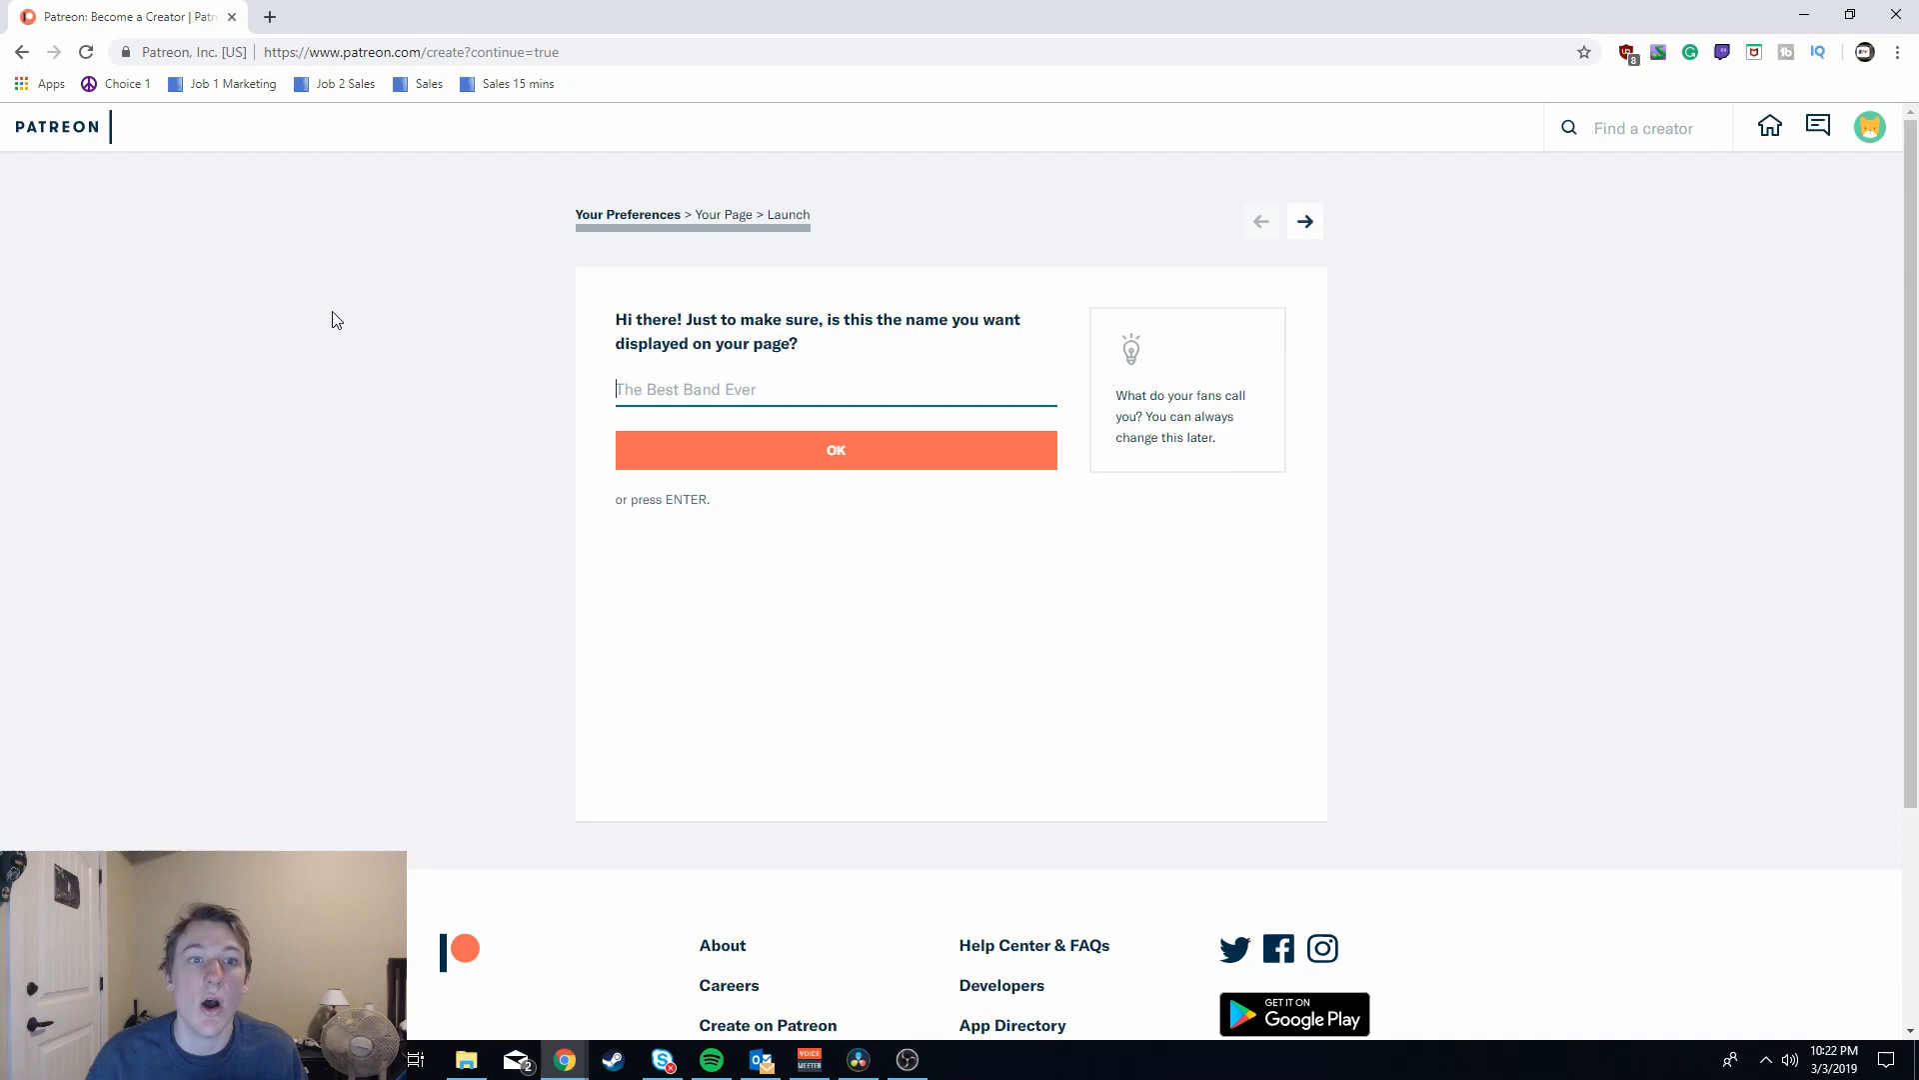
pyautogui.write('D')
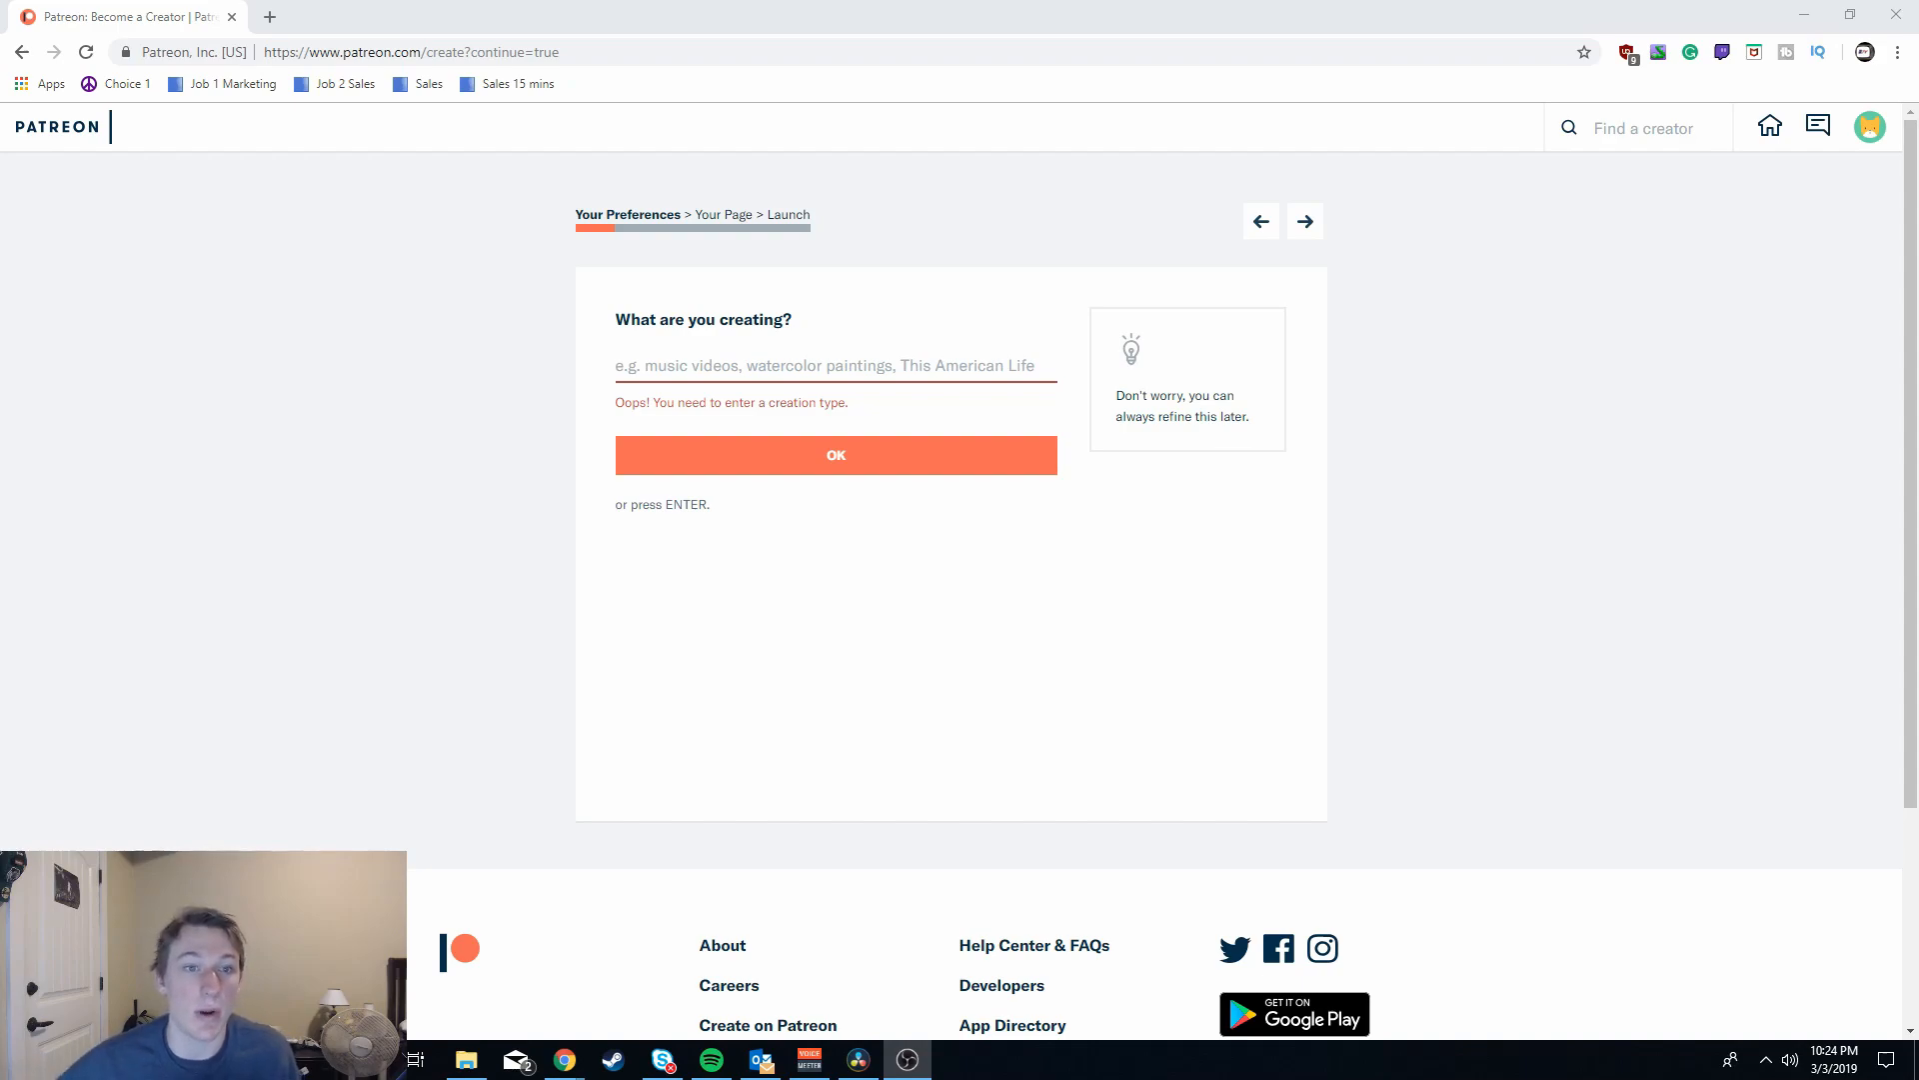
# - Submit the creation type and declare 'Nope, none of that' for adult content
pyautogui.click(835, 454)
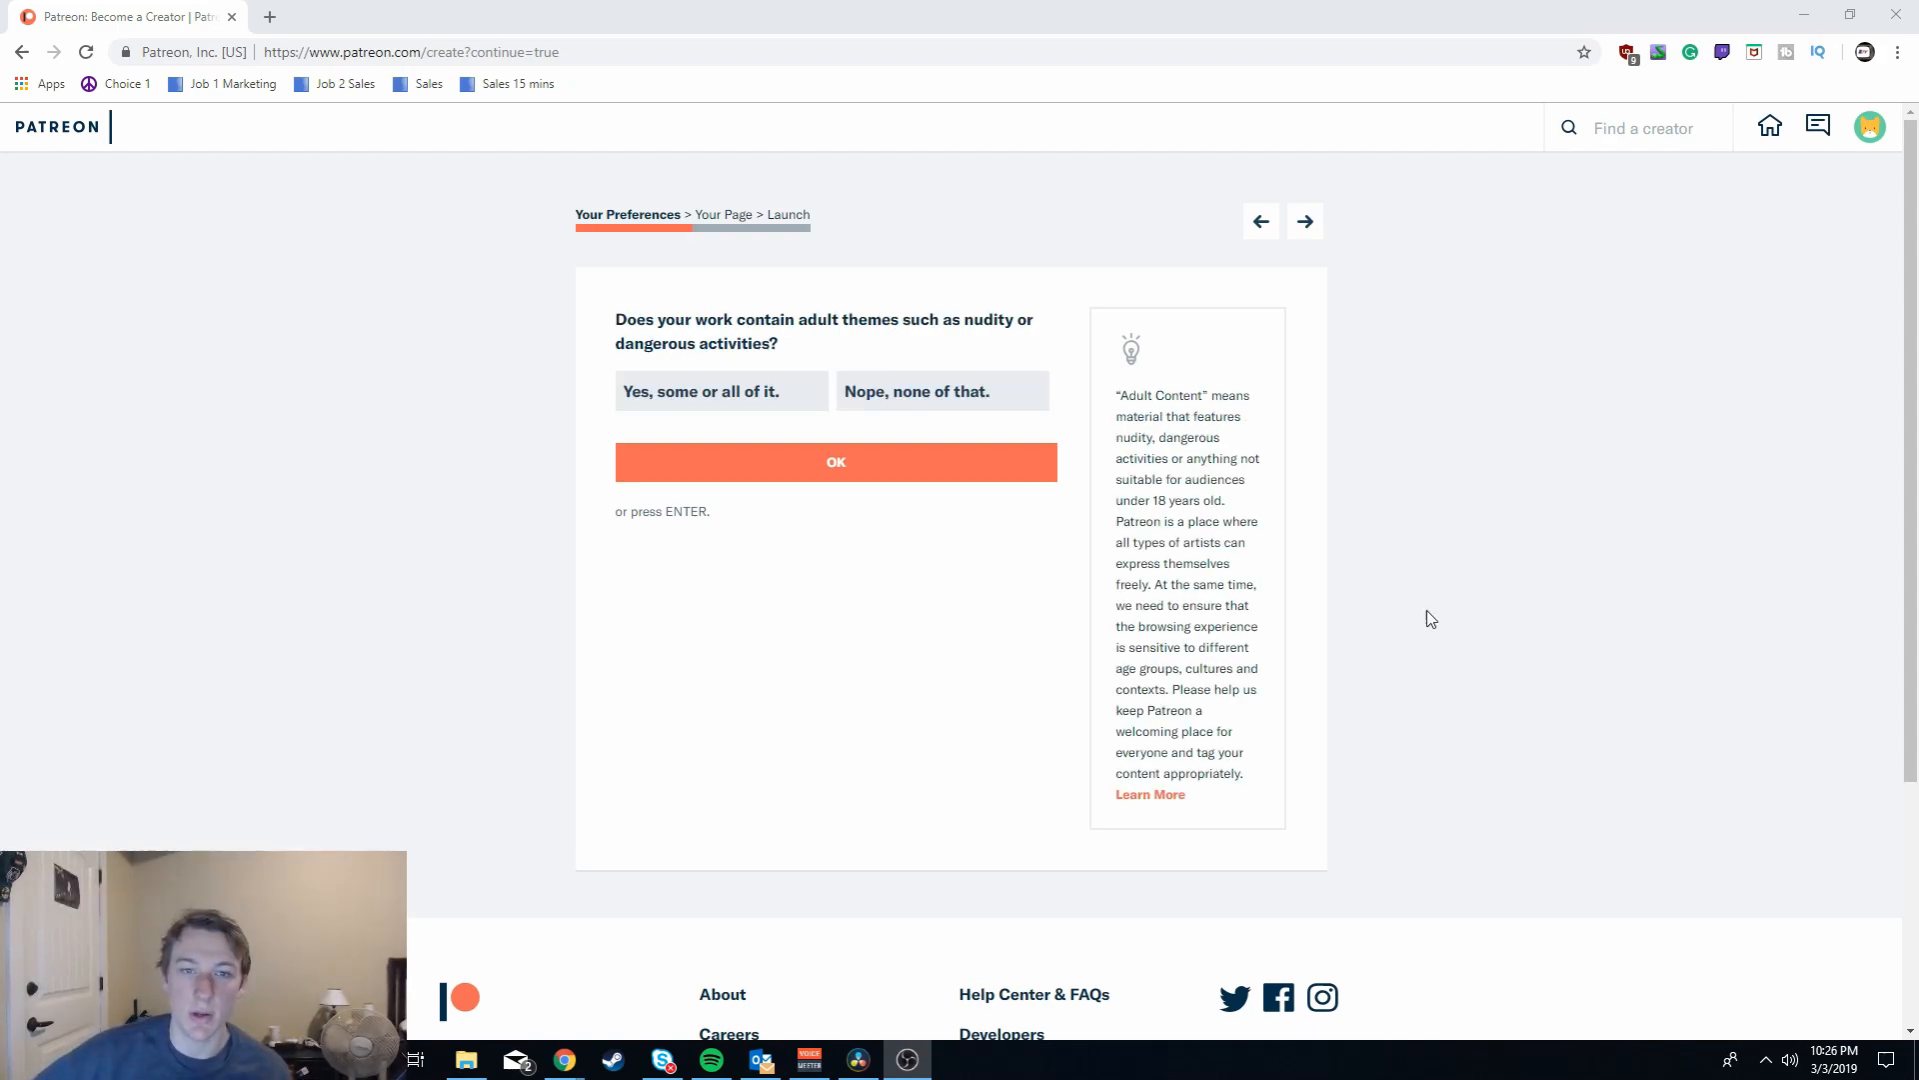
pyautogui.moveTo(937, 391)
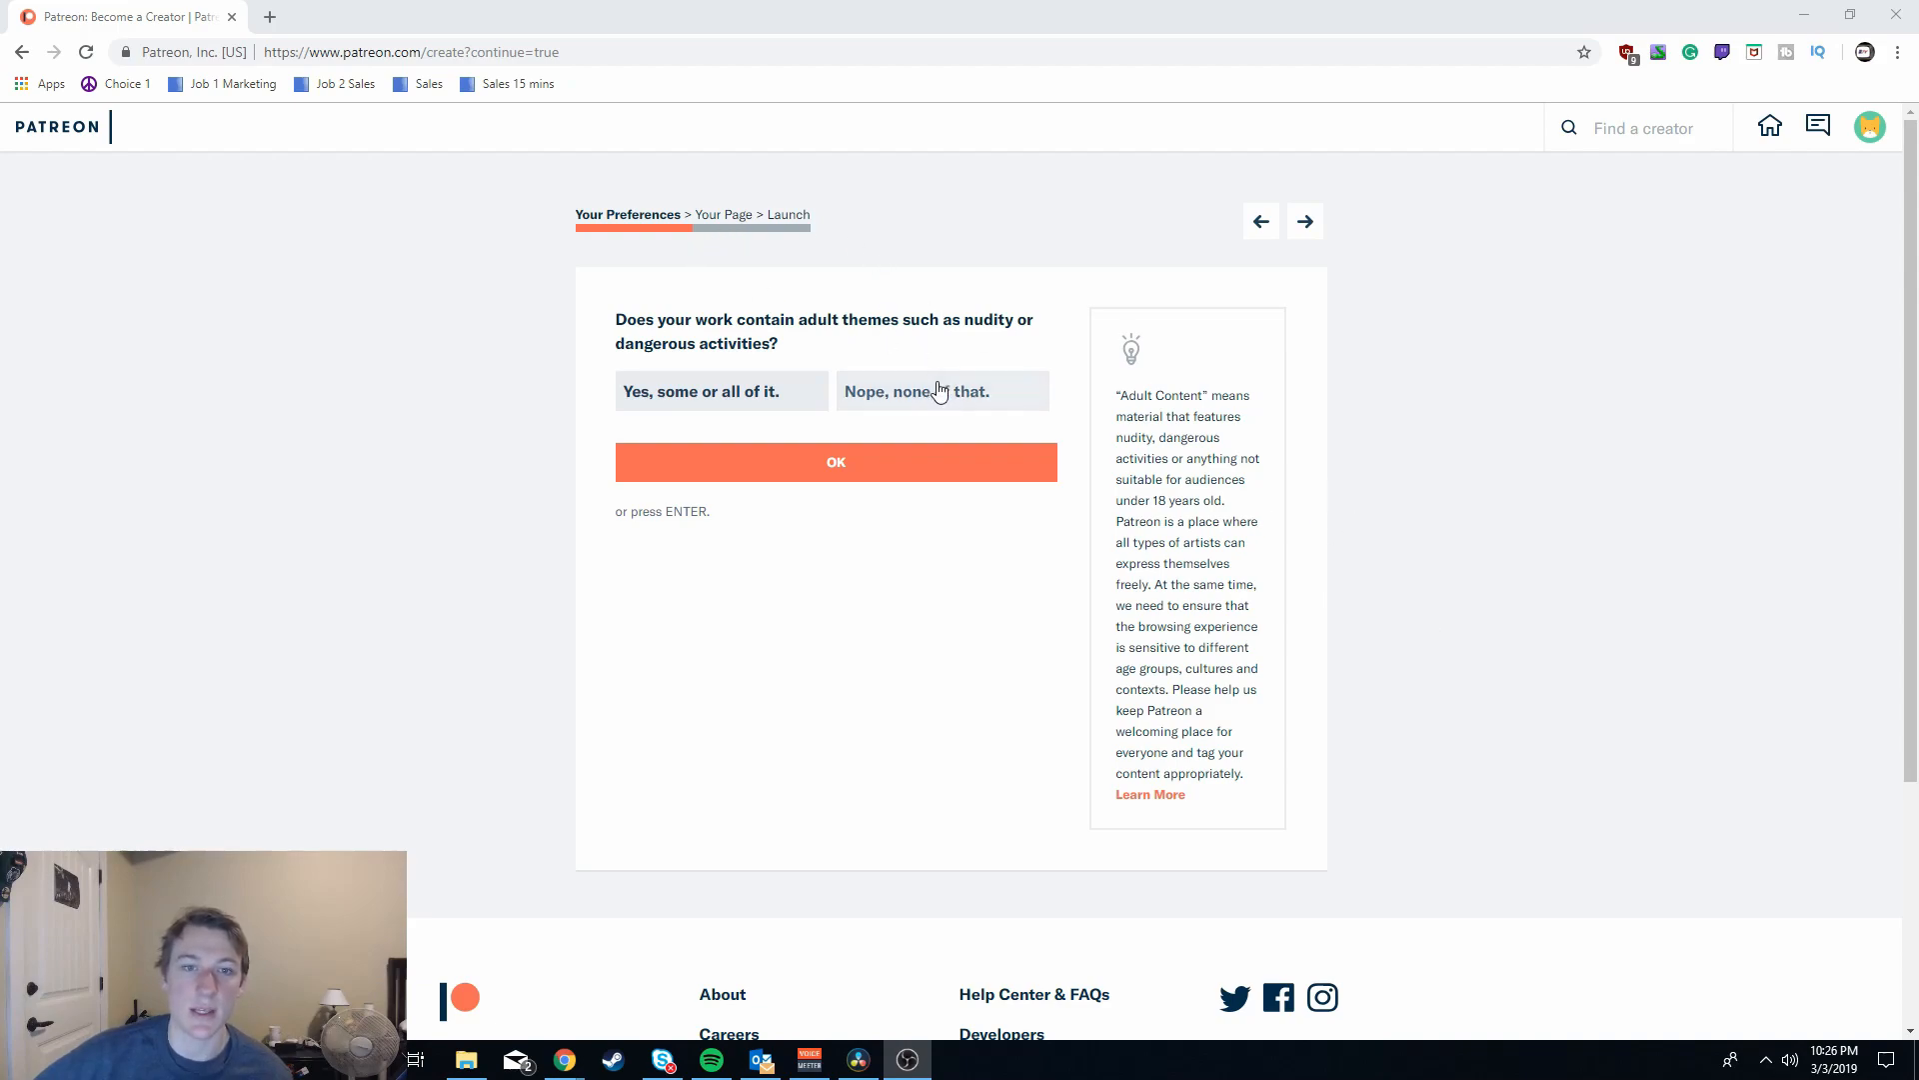
pyautogui.click(943, 391)
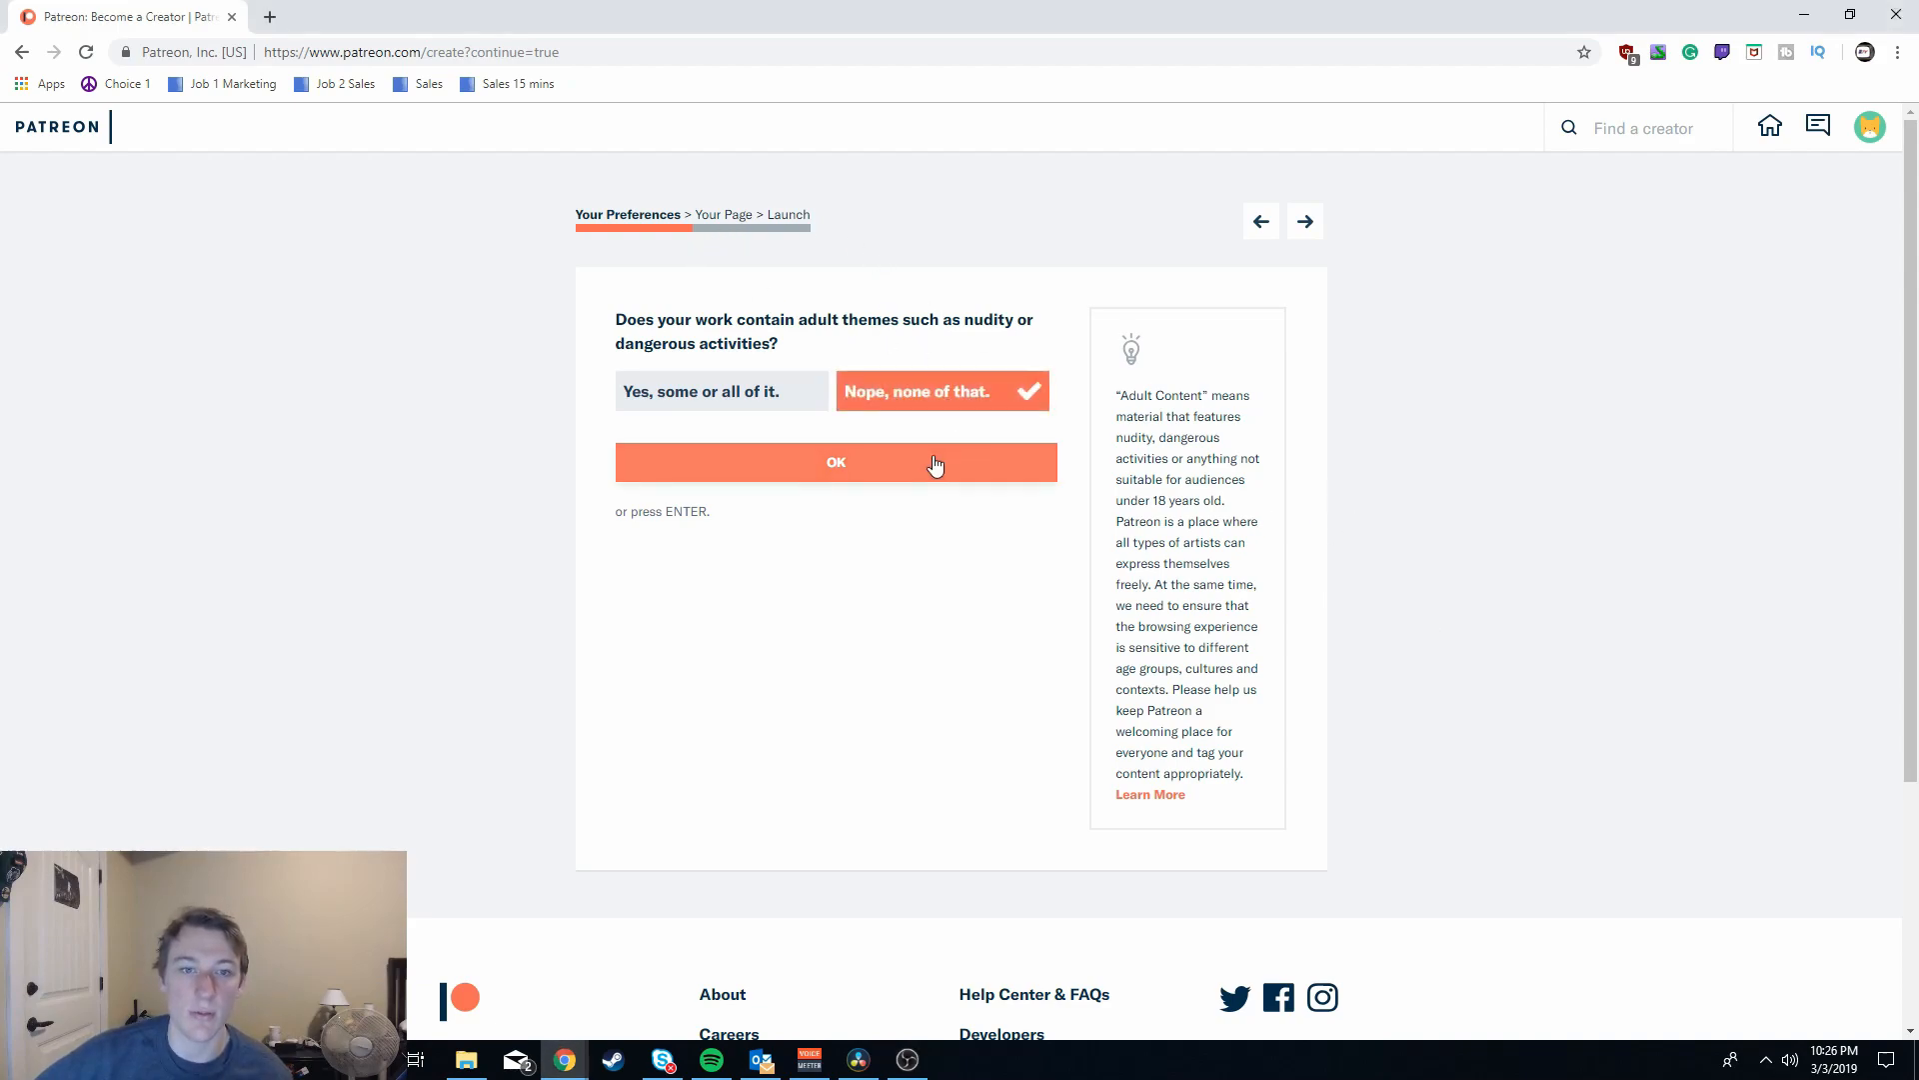
pyautogui.click(835, 462)
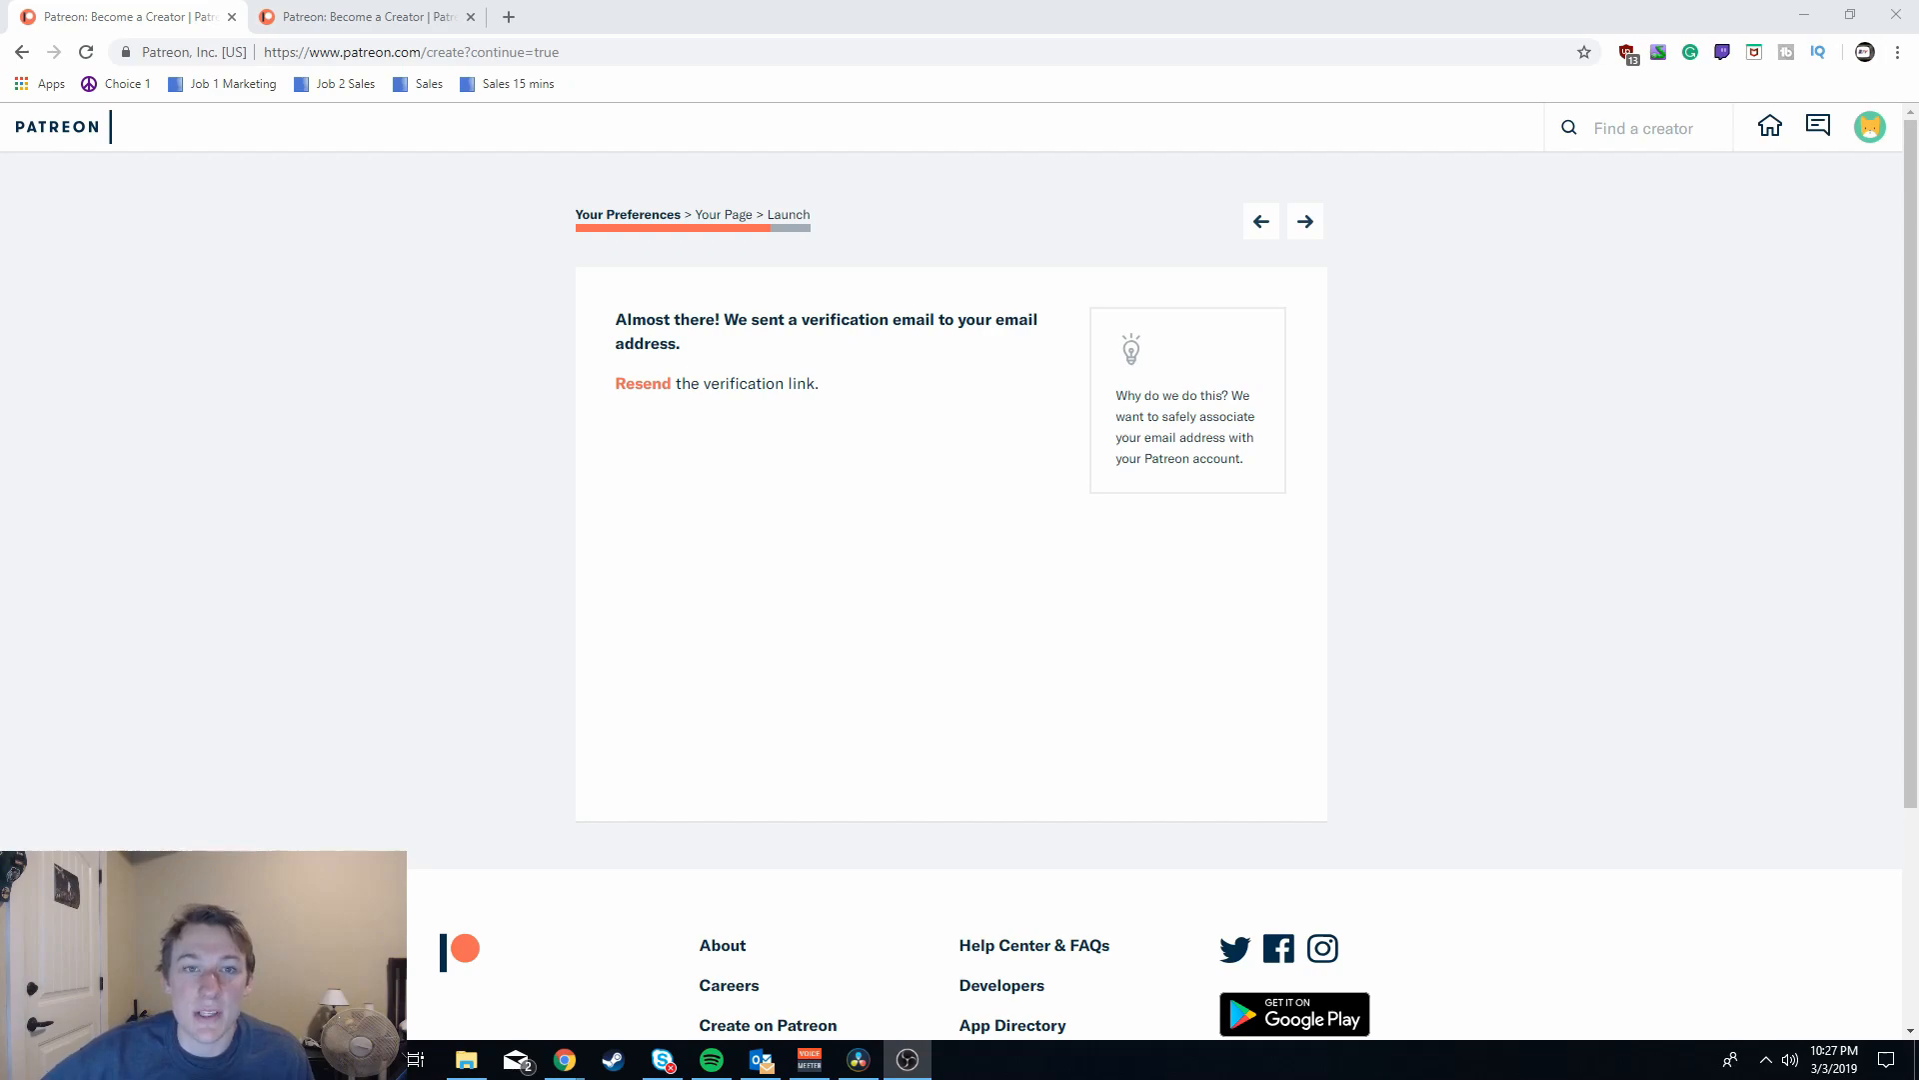
pyautogui.moveTo(1600, 682)
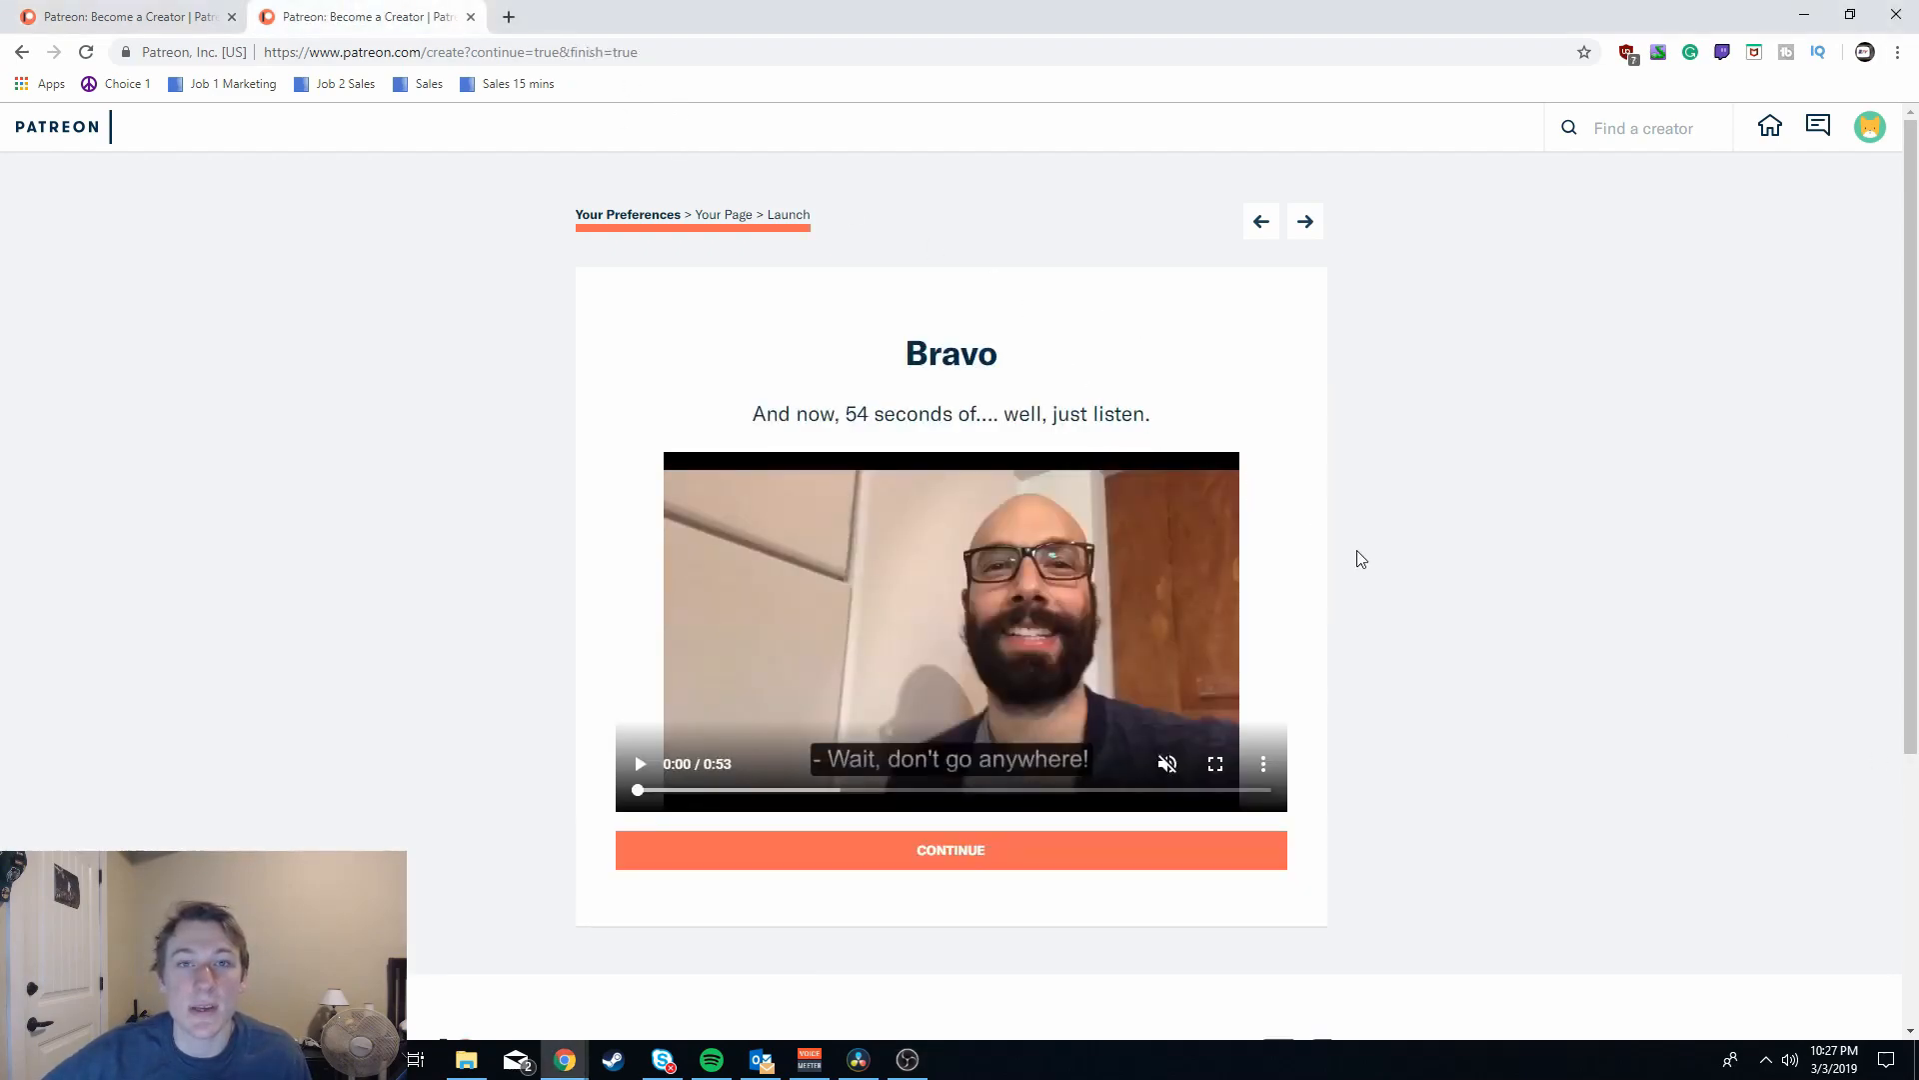
# - Continue past the Bravo welcome video to the About editor
pyautogui.click(638, 763)
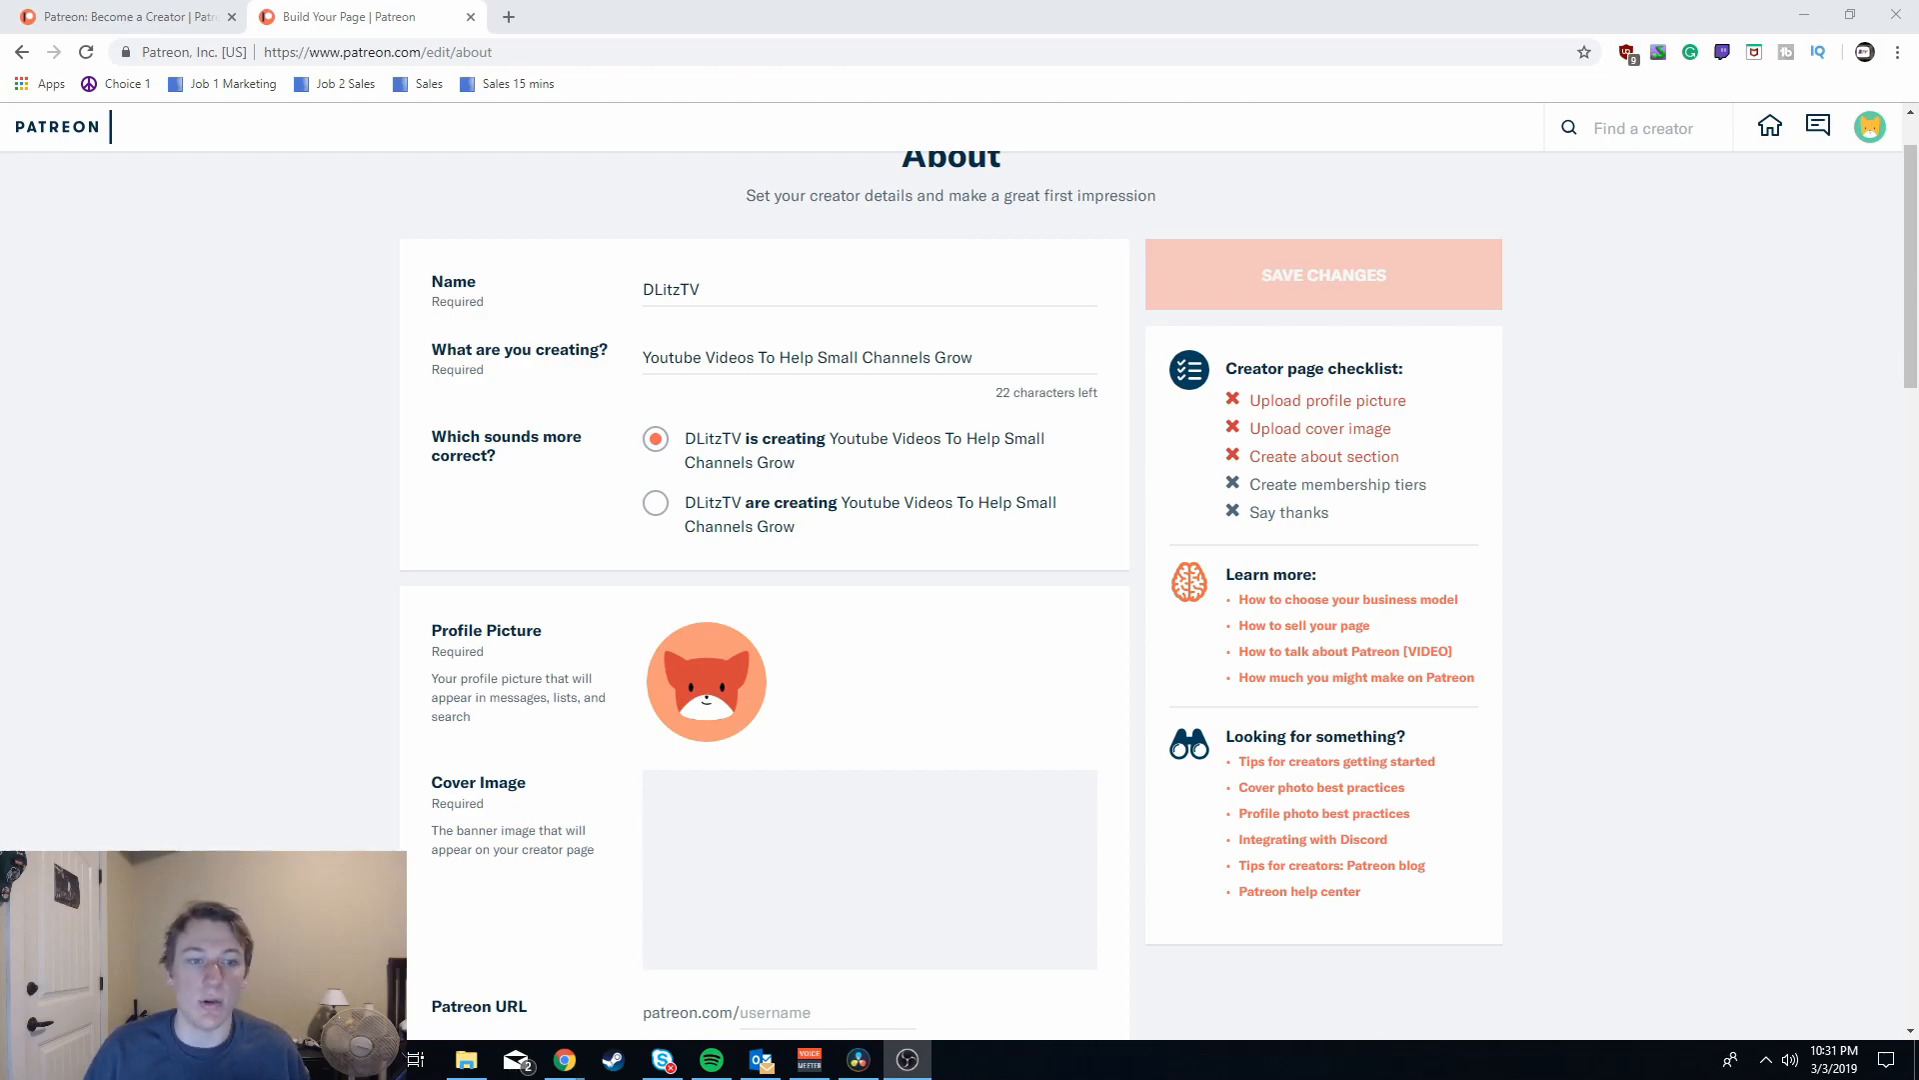
pyautogui.scroll(-3)
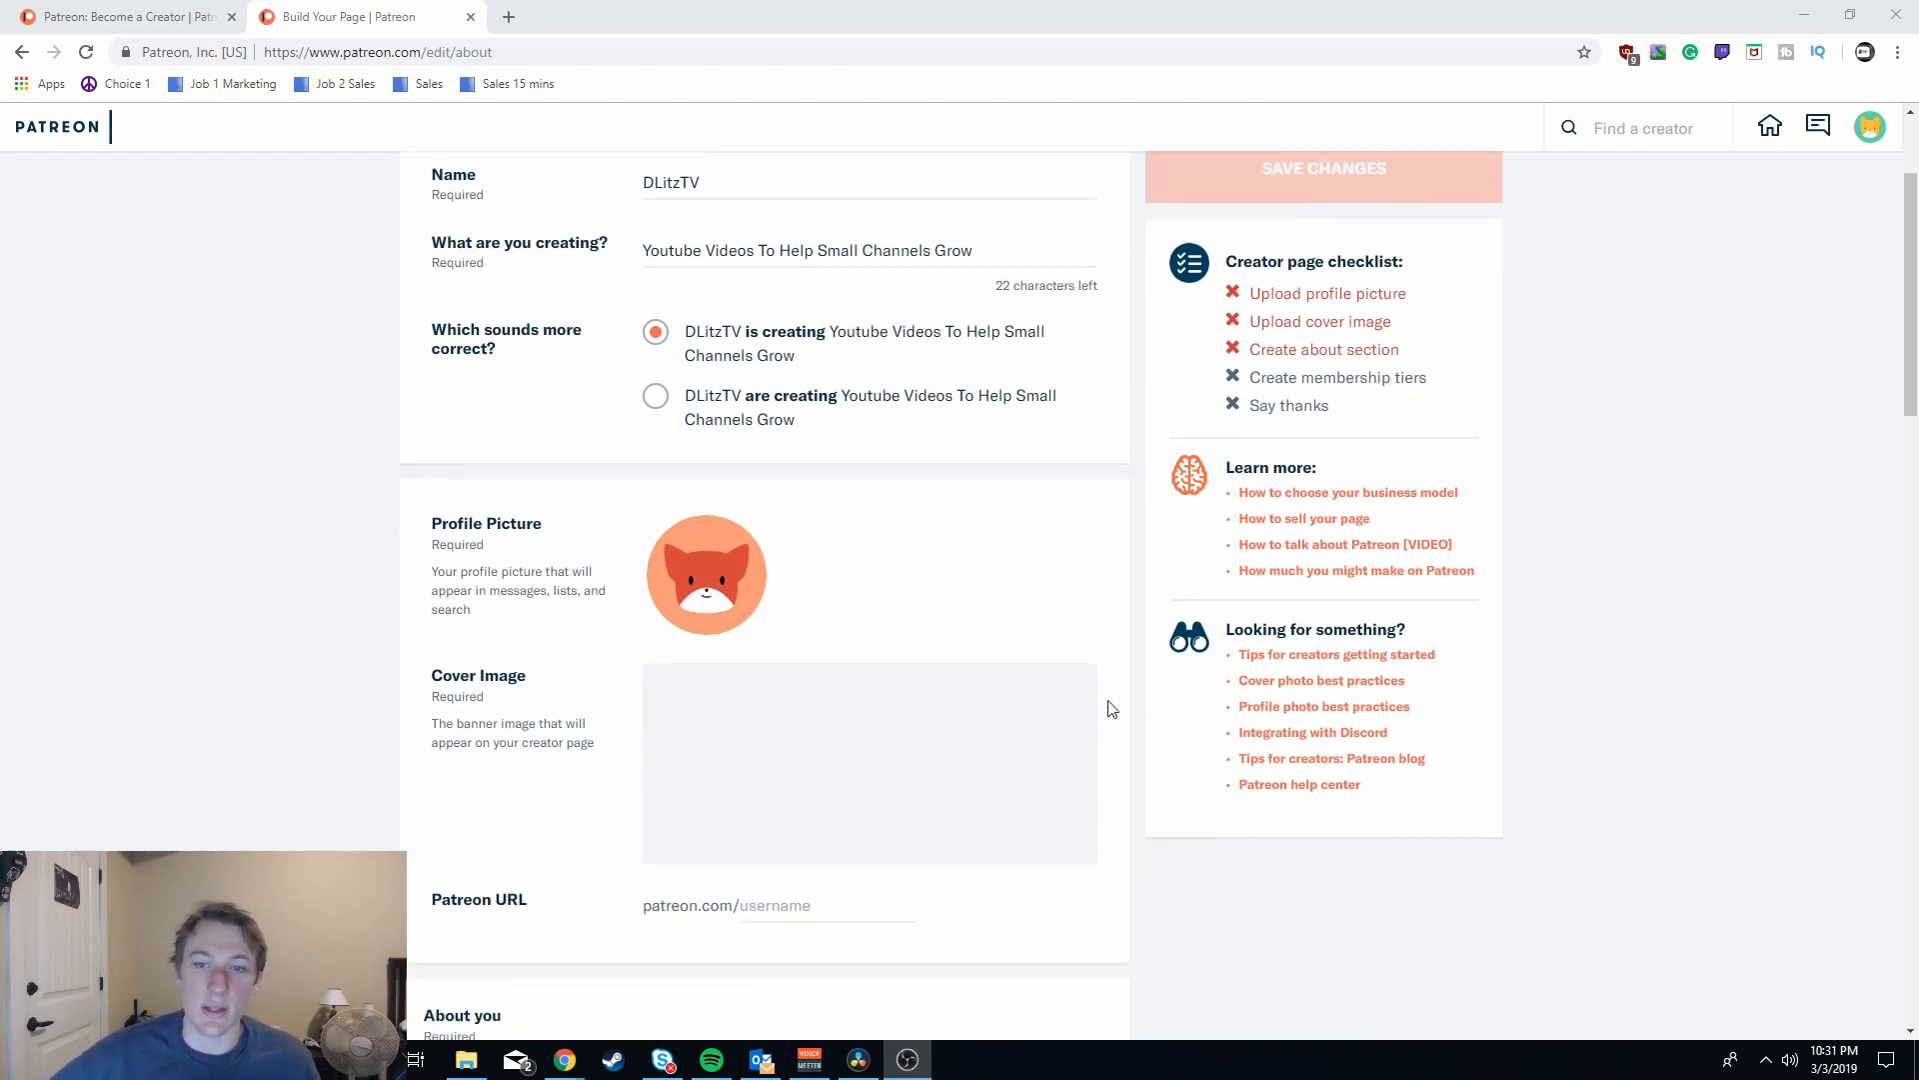
pyautogui.scroll(-3)
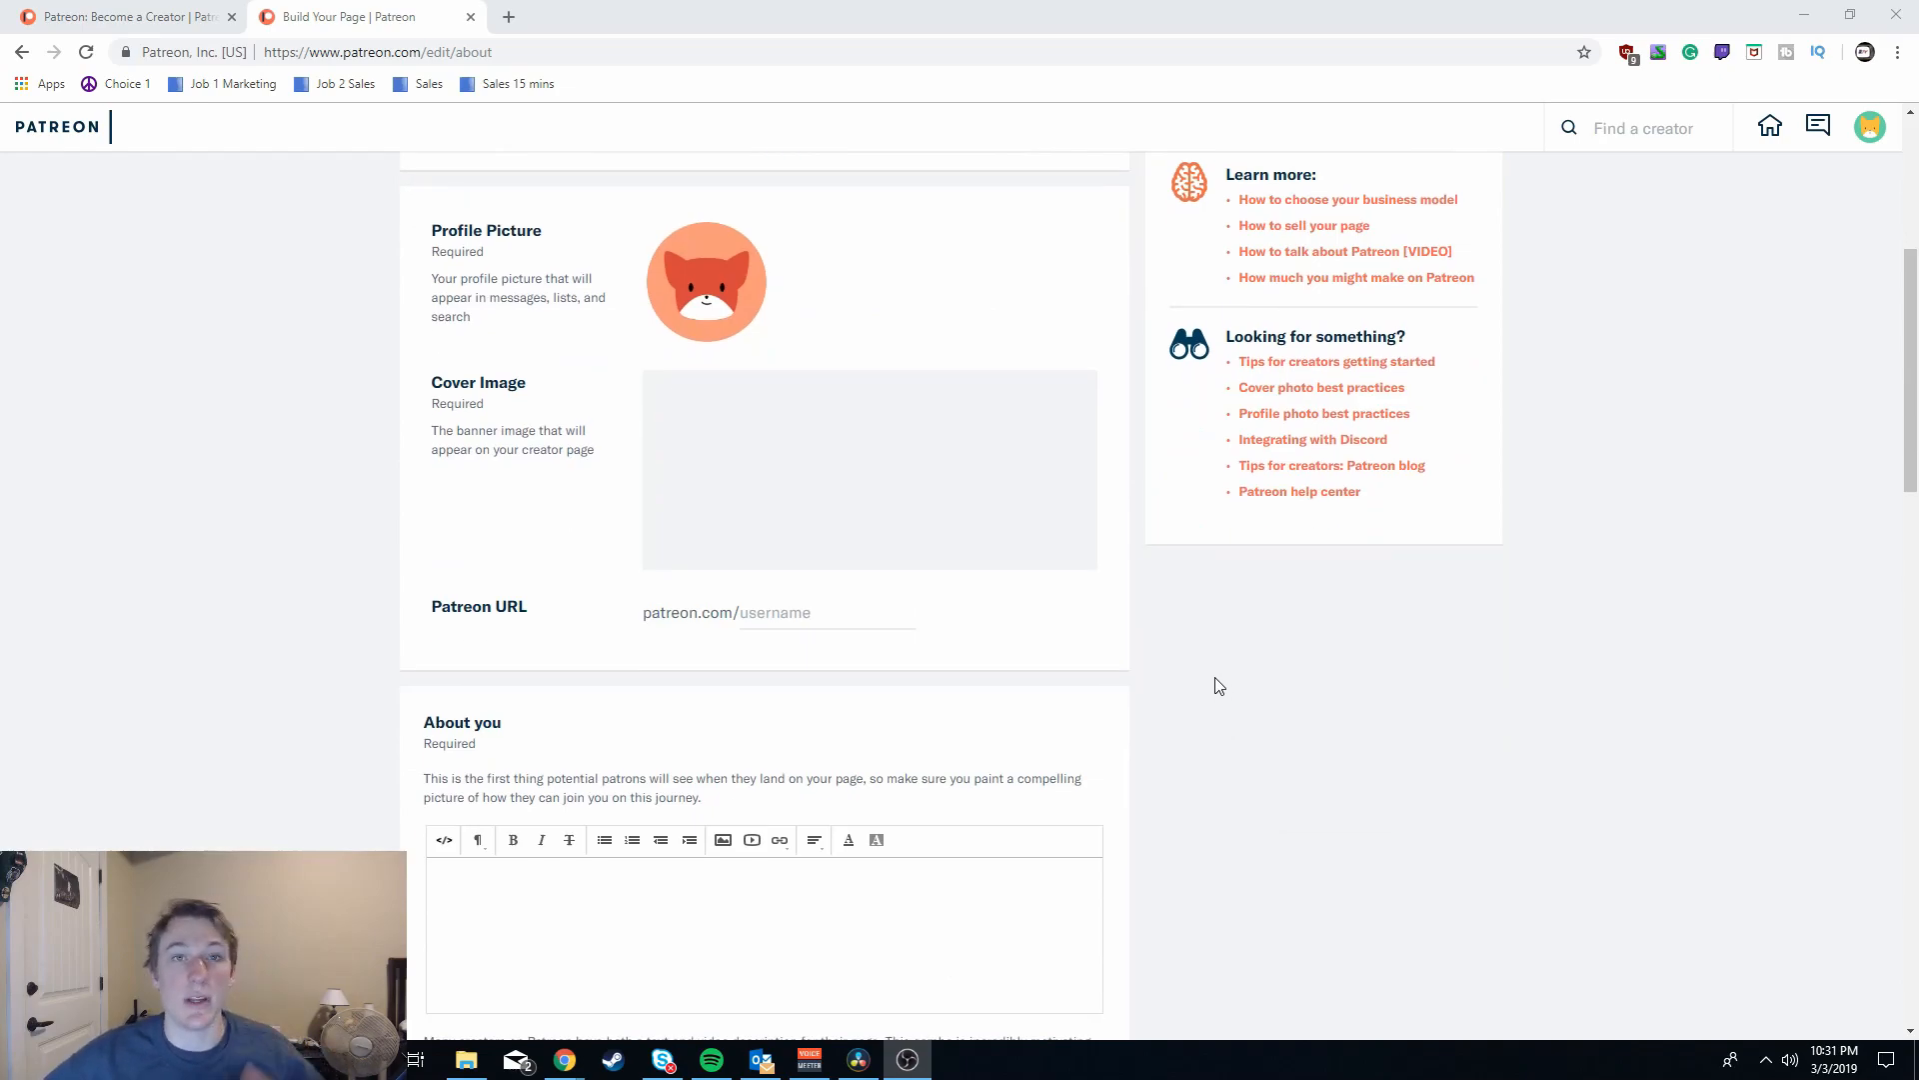
pyautogui.moveTo(706, 282)
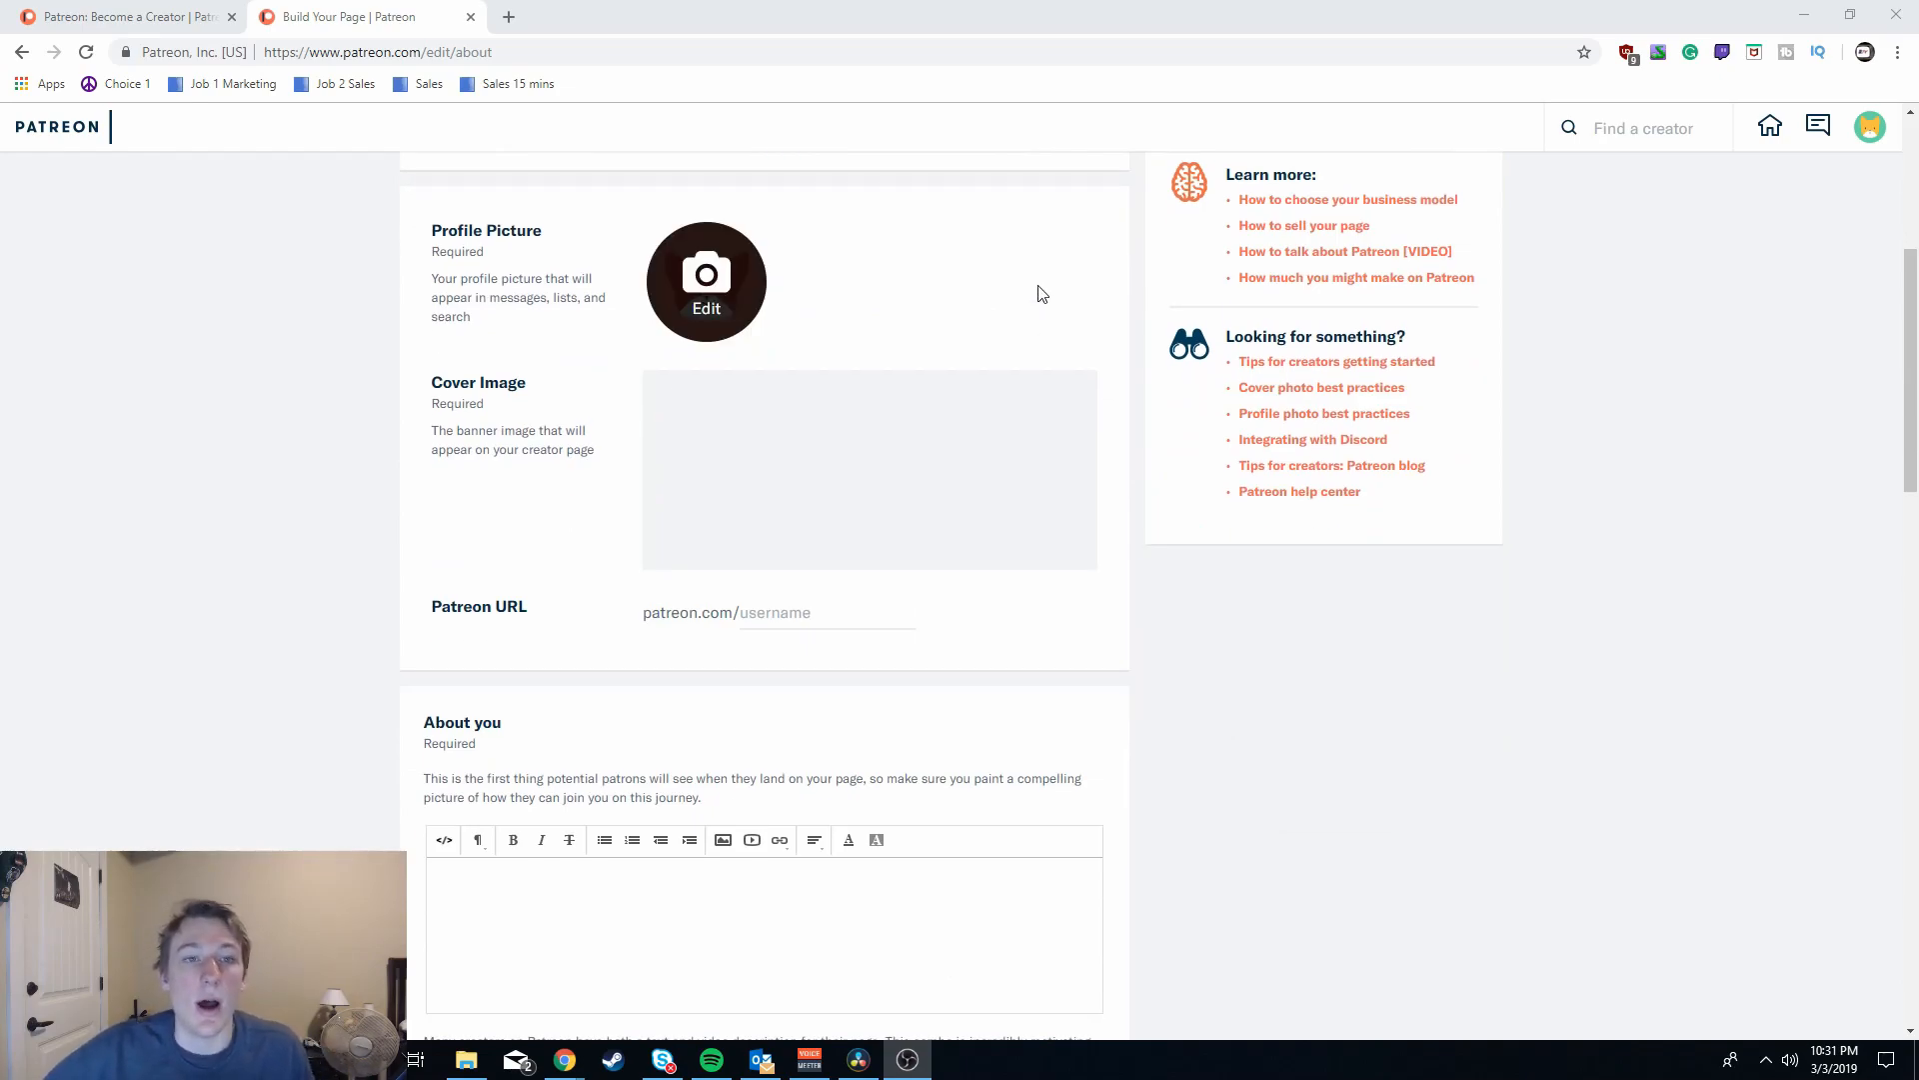
pyautogui.moveTo(824, 300)
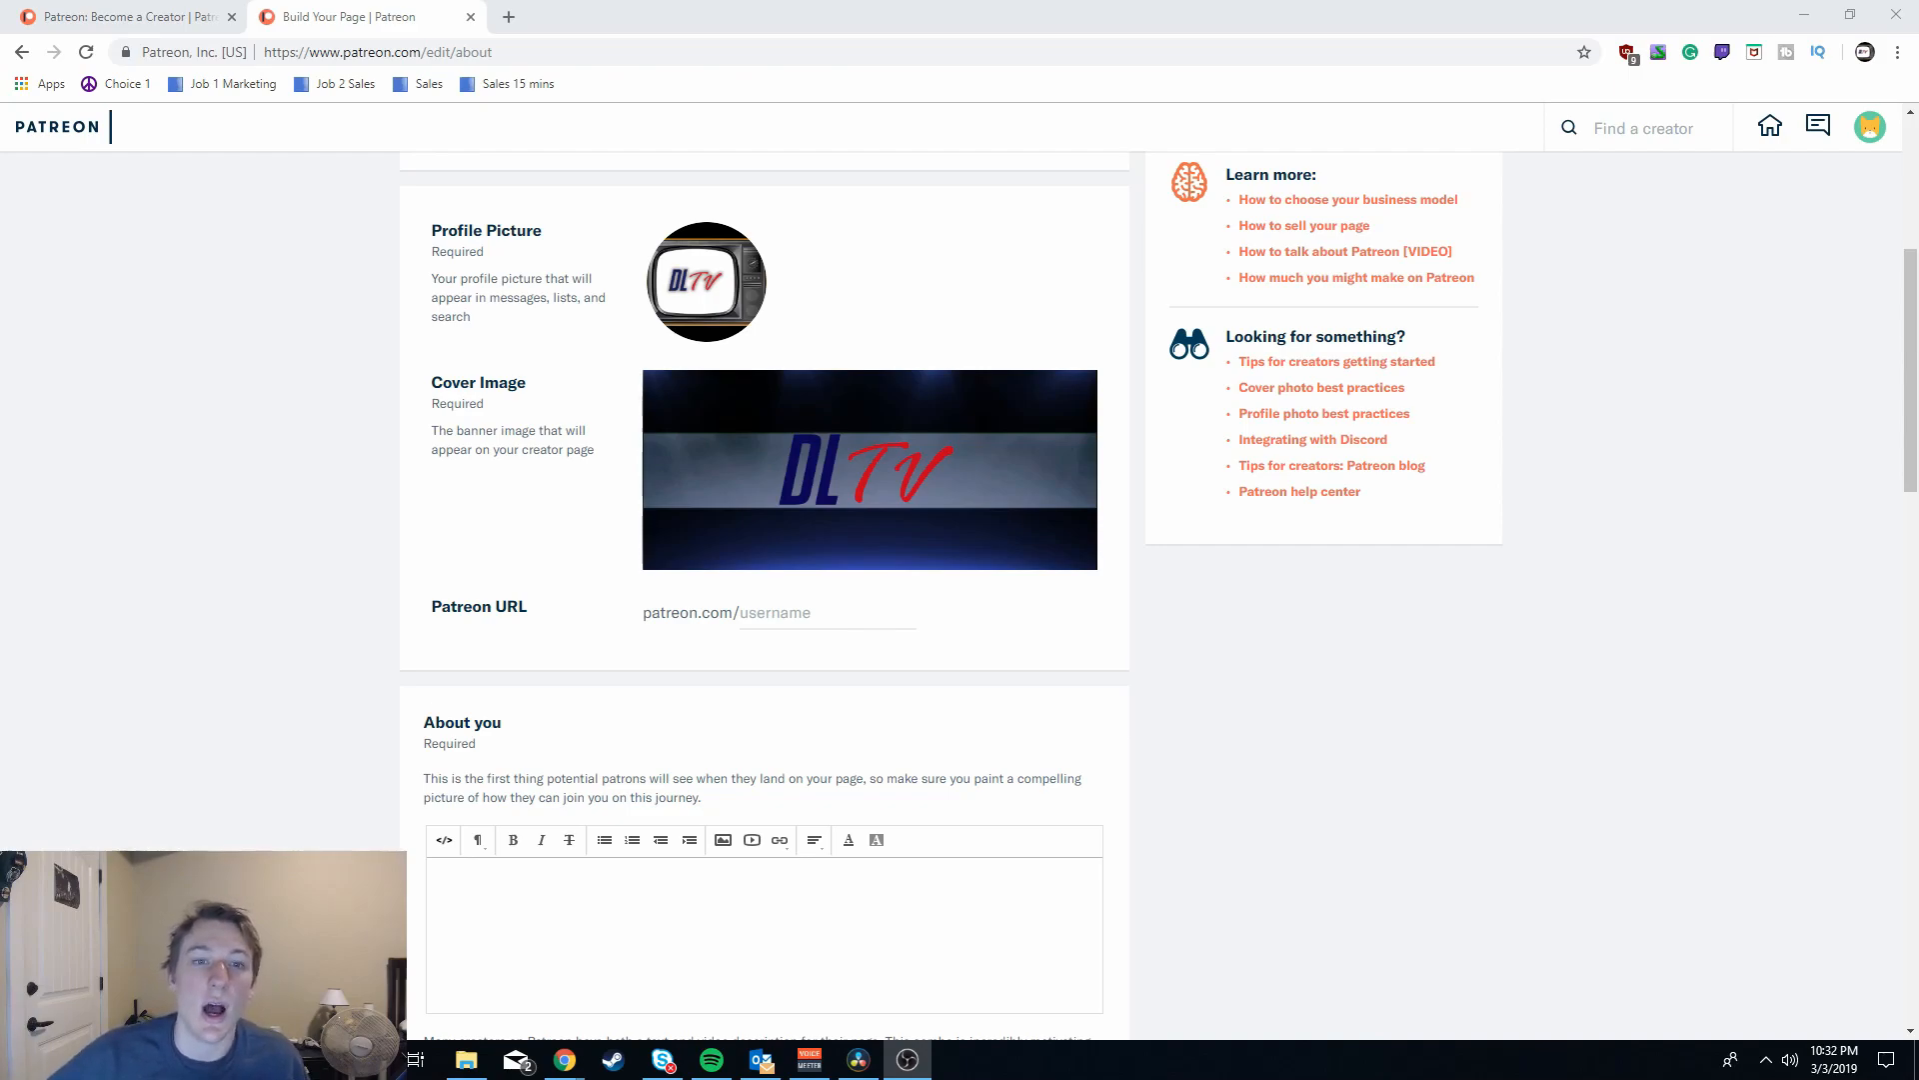
pyautogui.moveTo(1254, 703)
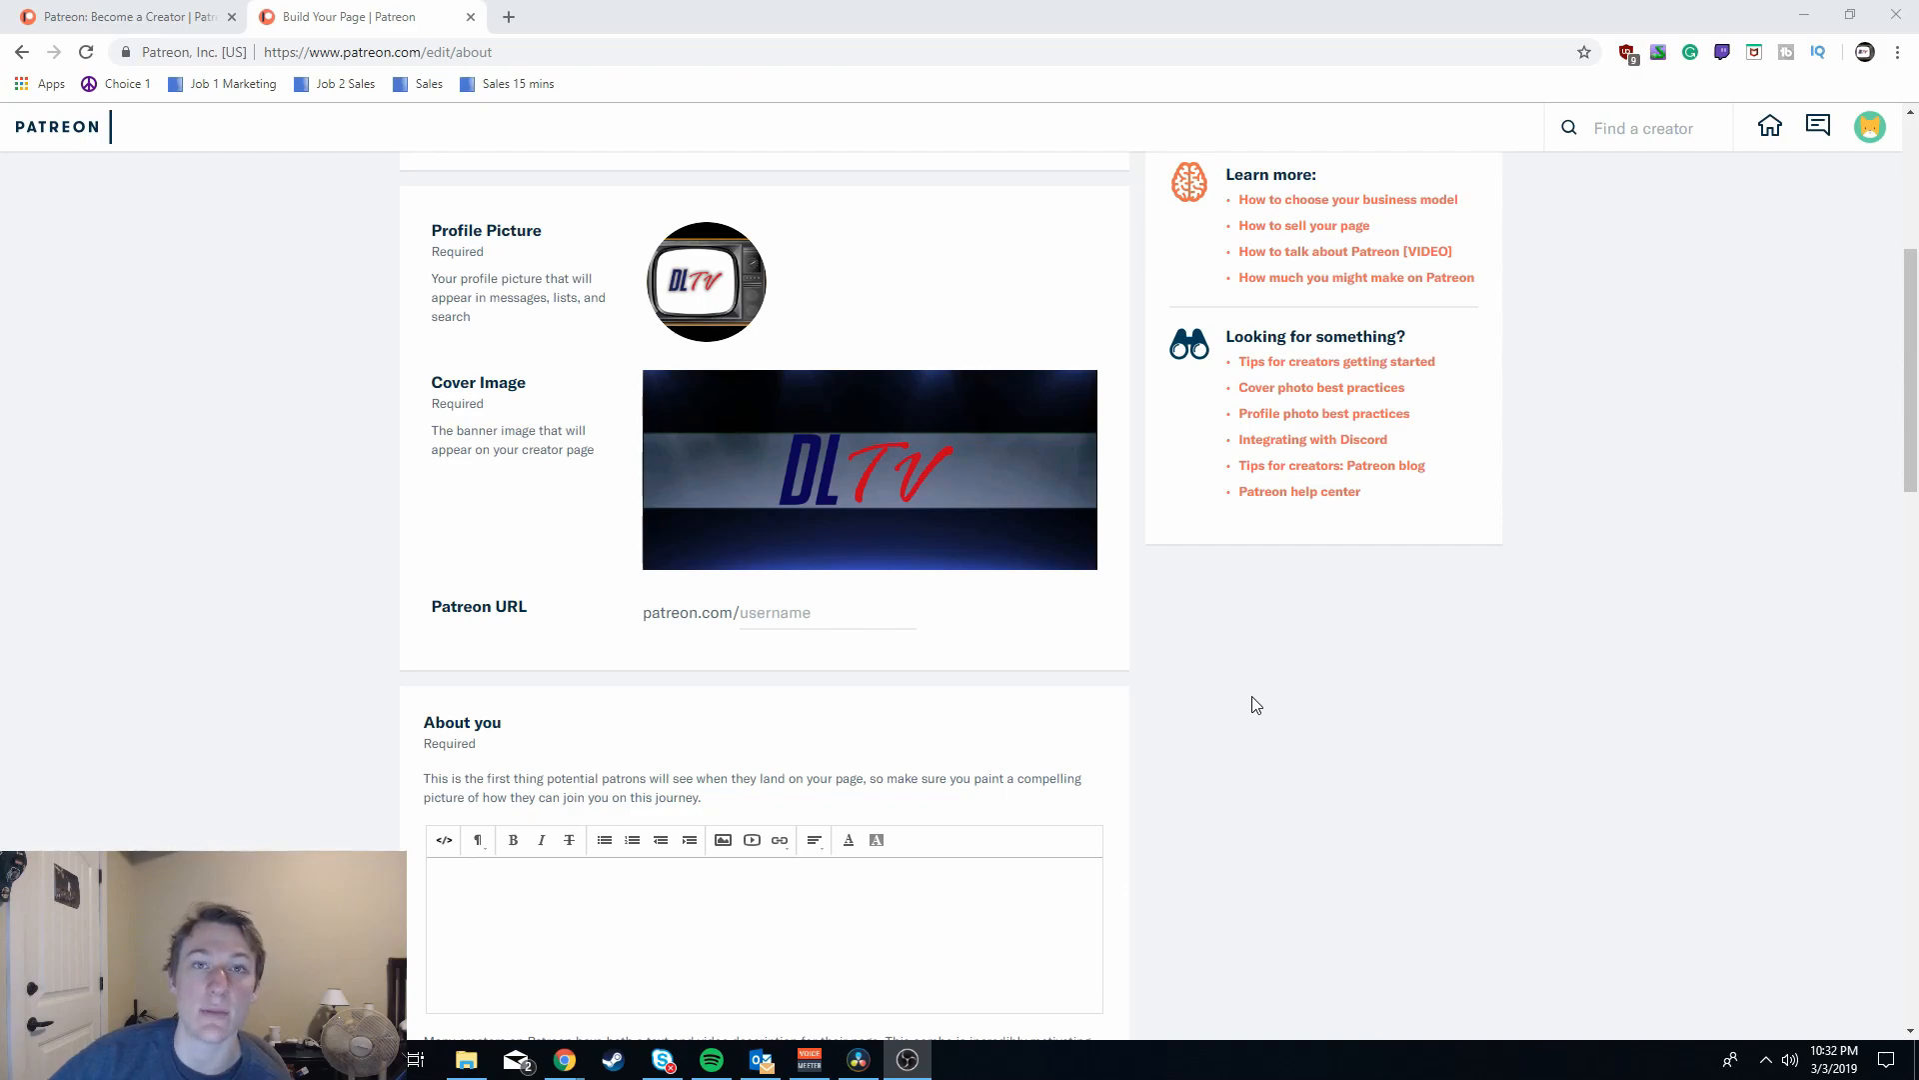
pyautogui.moveTo(1368, 704)
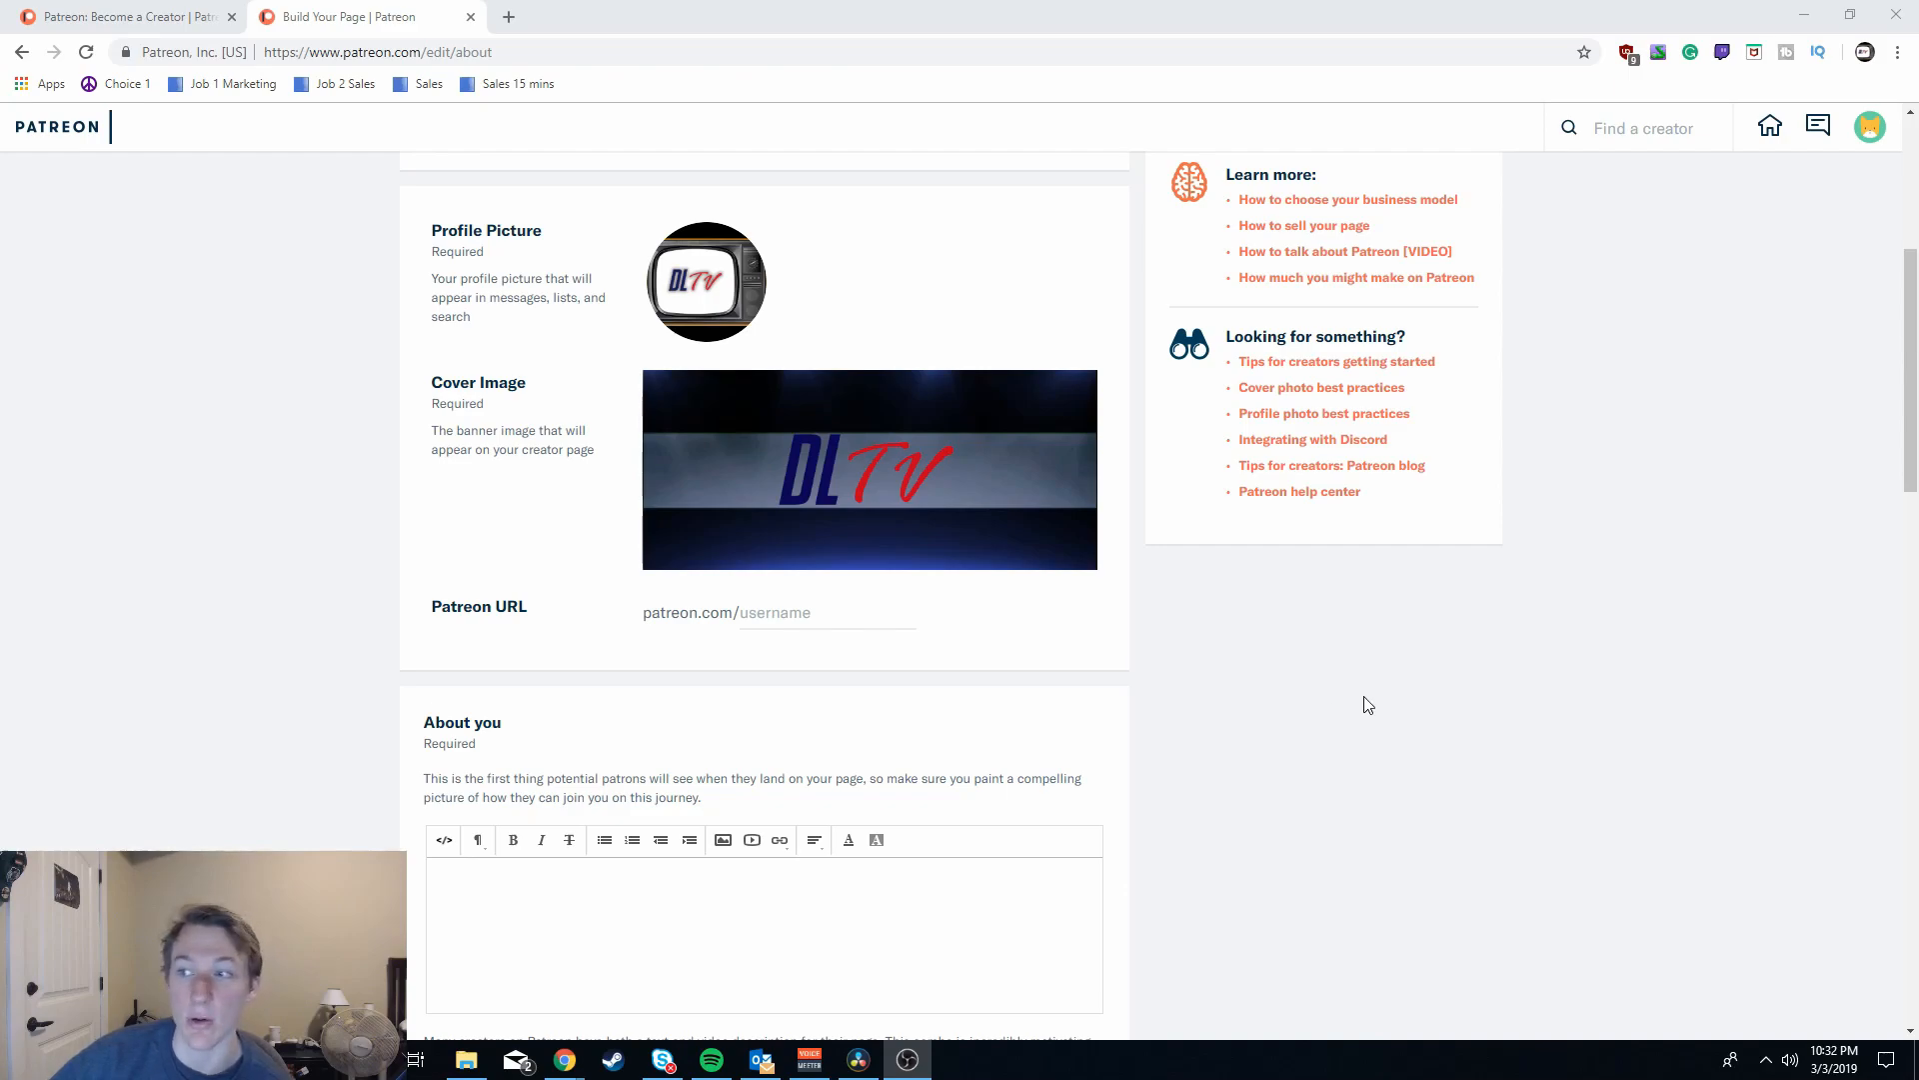
pyautogui.scroll(-3)
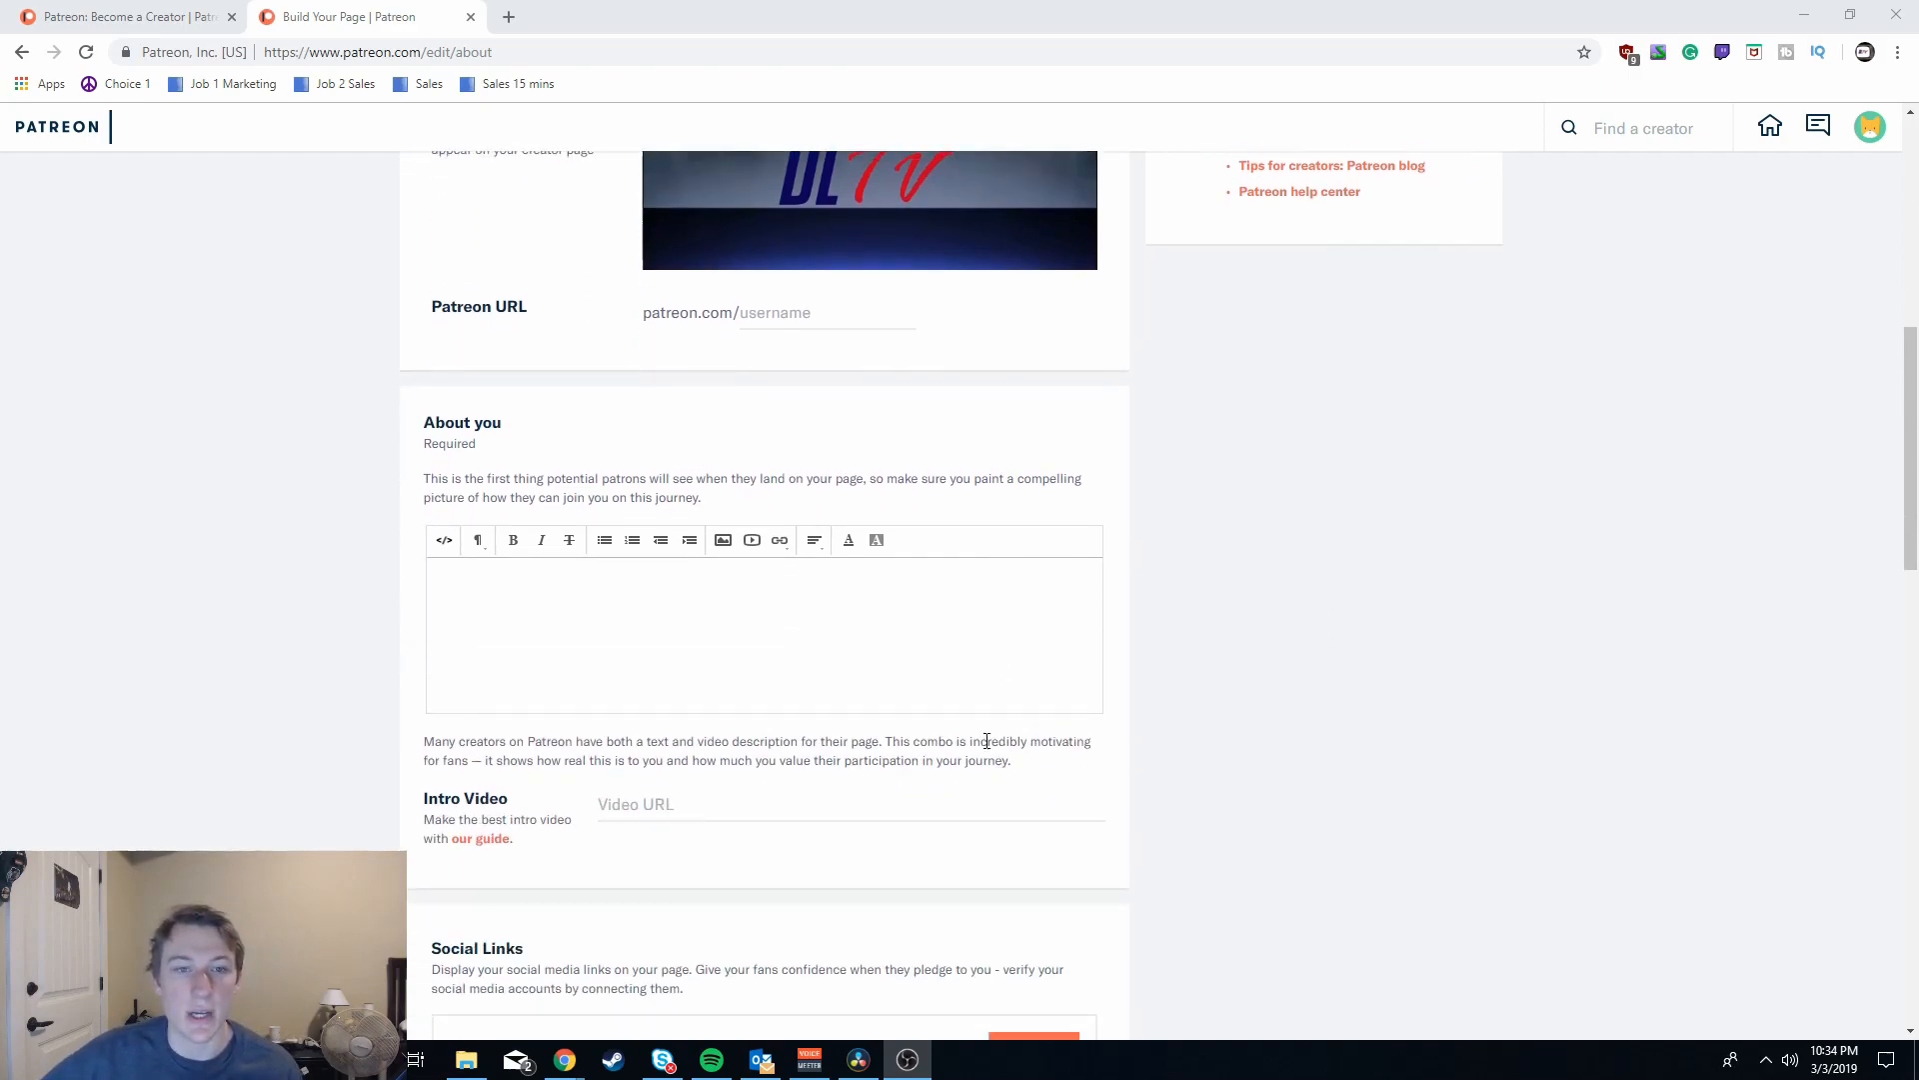
pyautogui.scroll(-3)
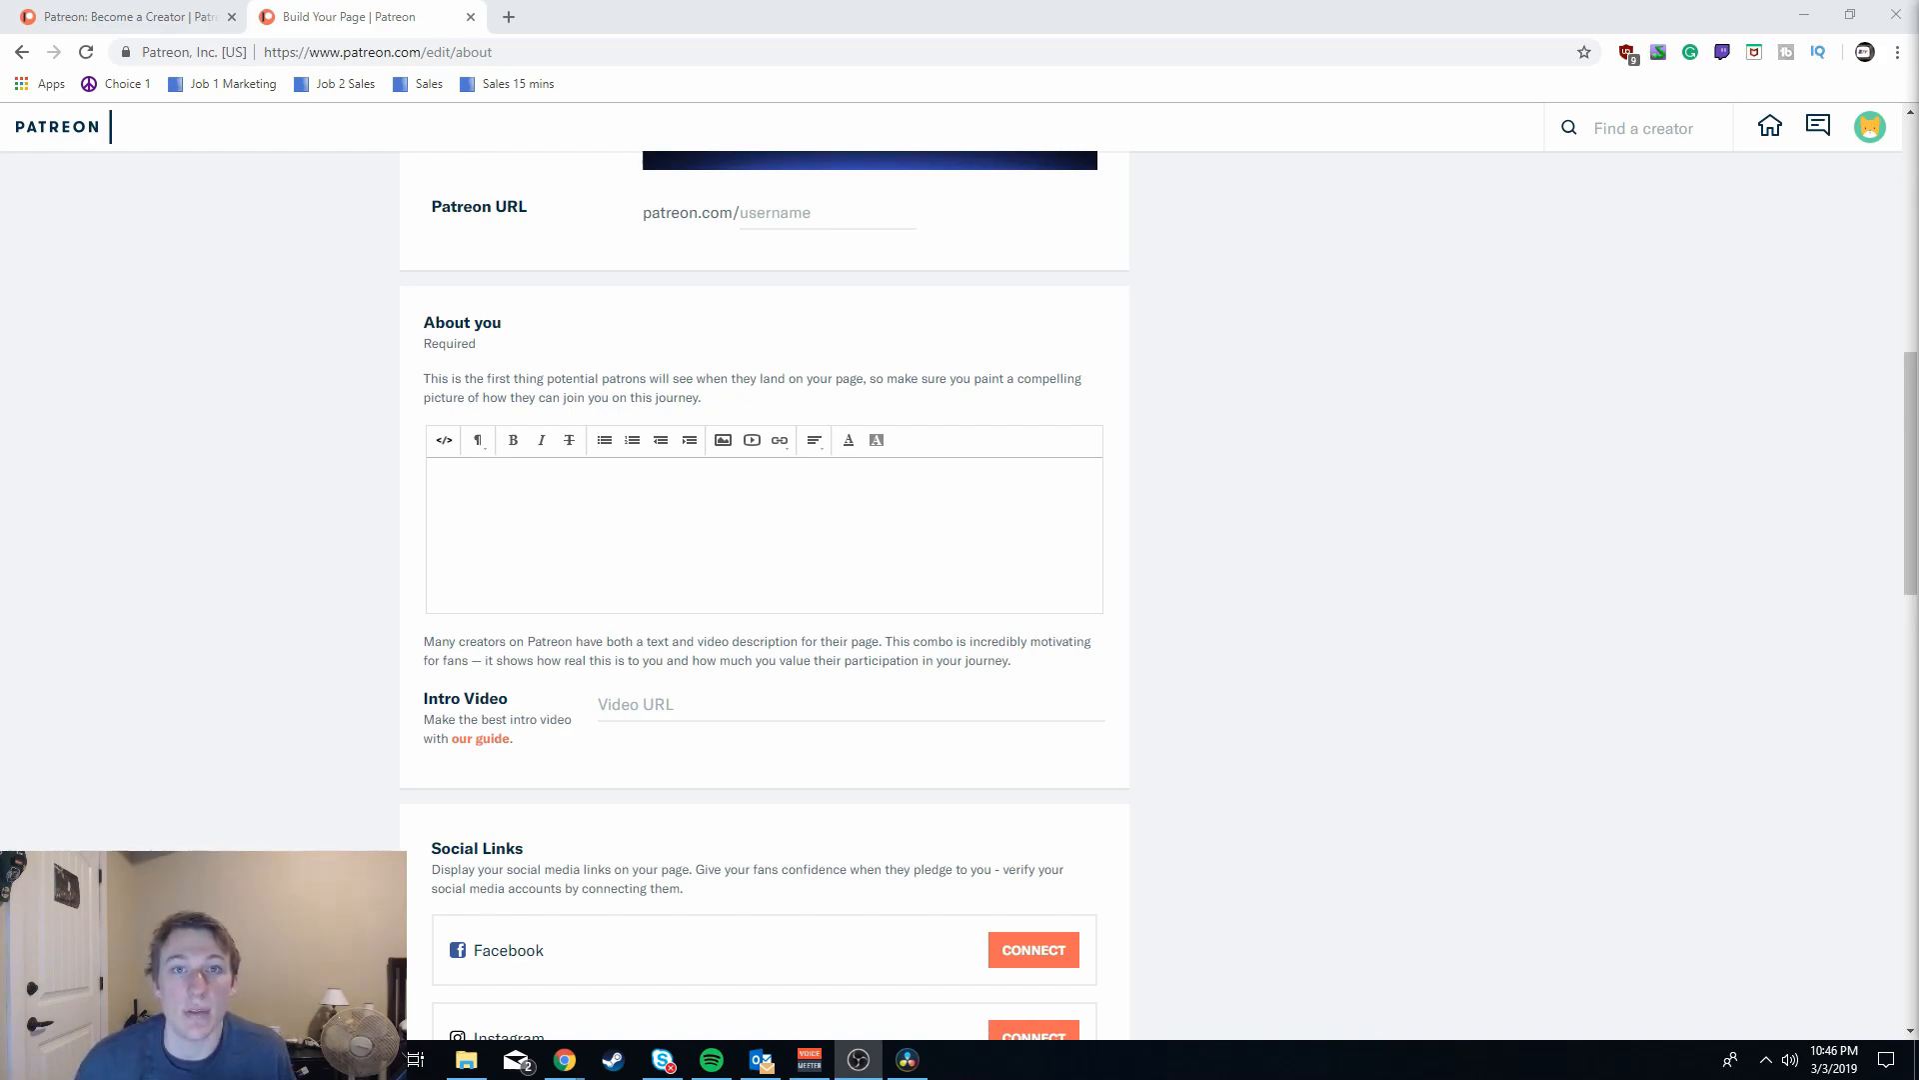
pyautogui.moveTo(521, 749)
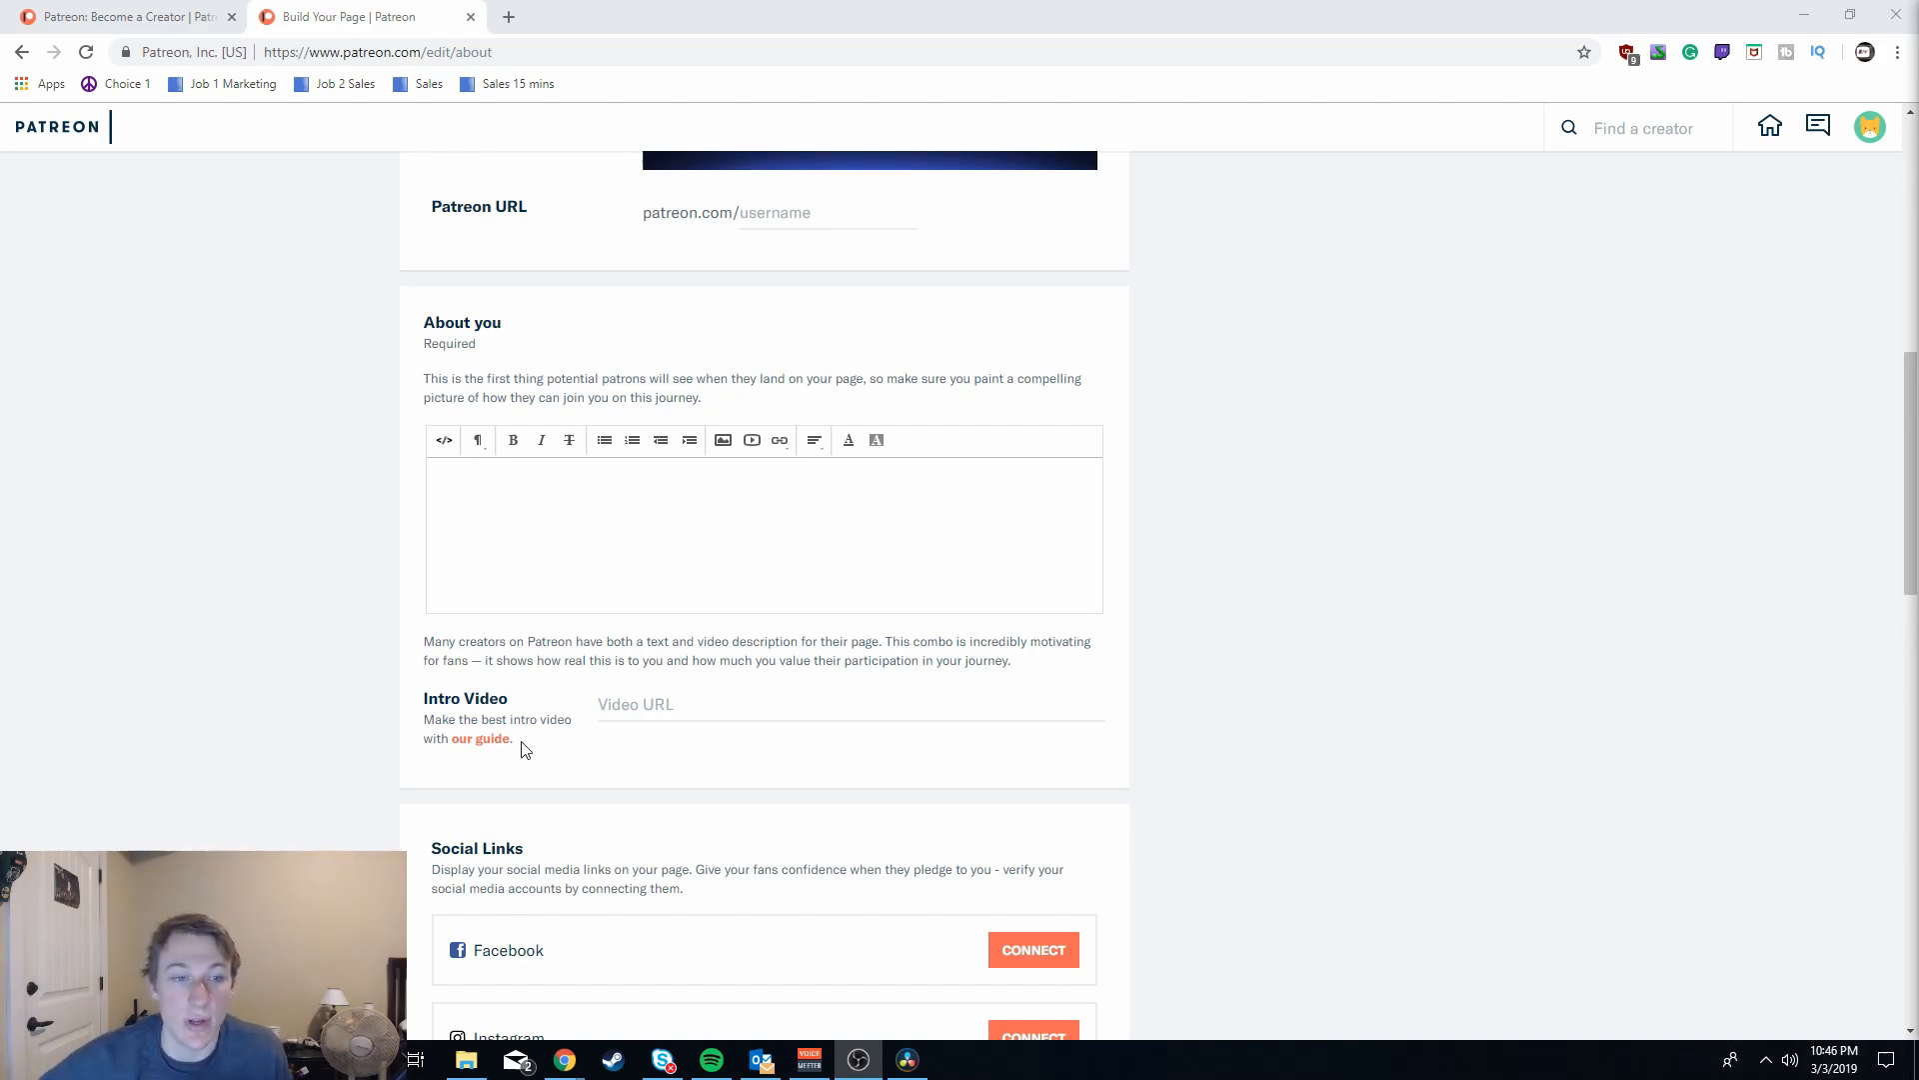
pyautogui.moveTo(373, 671)
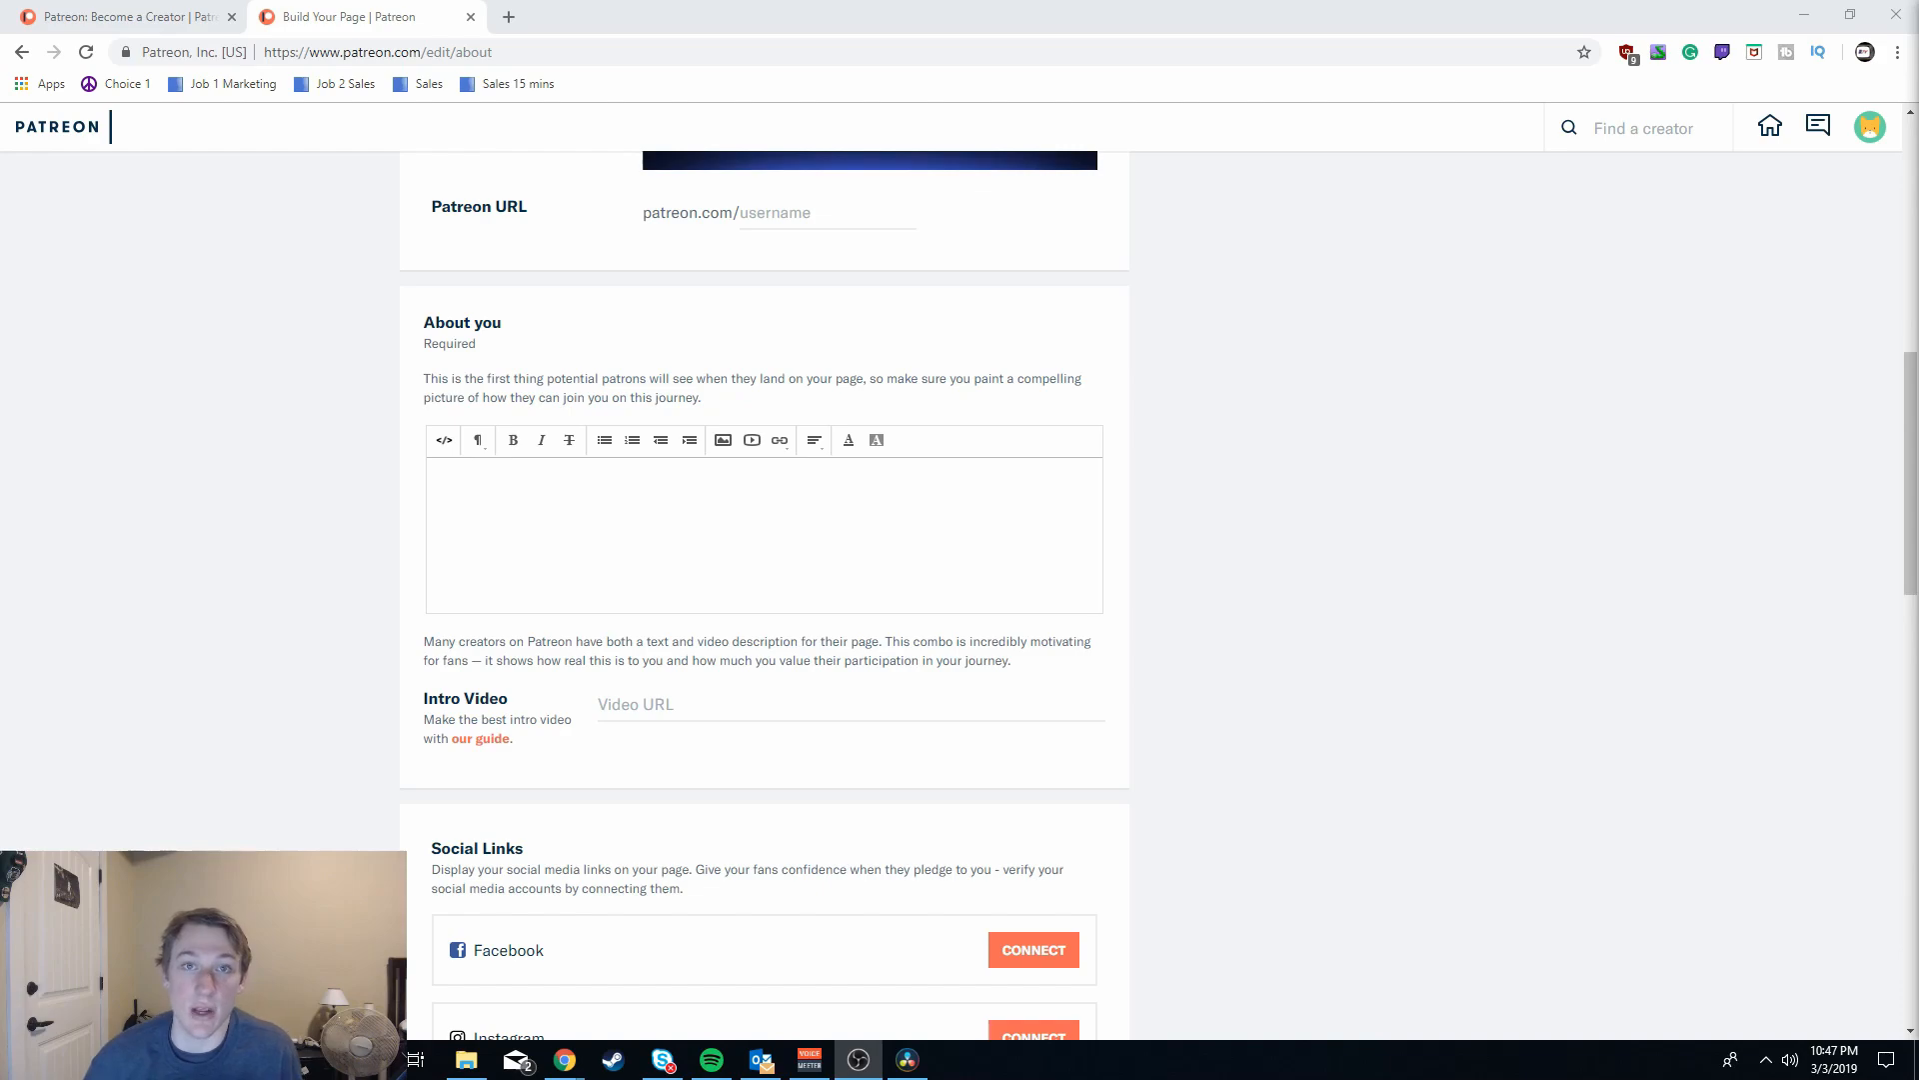
# - Scroll through the About page with the test description, ending at the top
pyautogui.scroll(3)
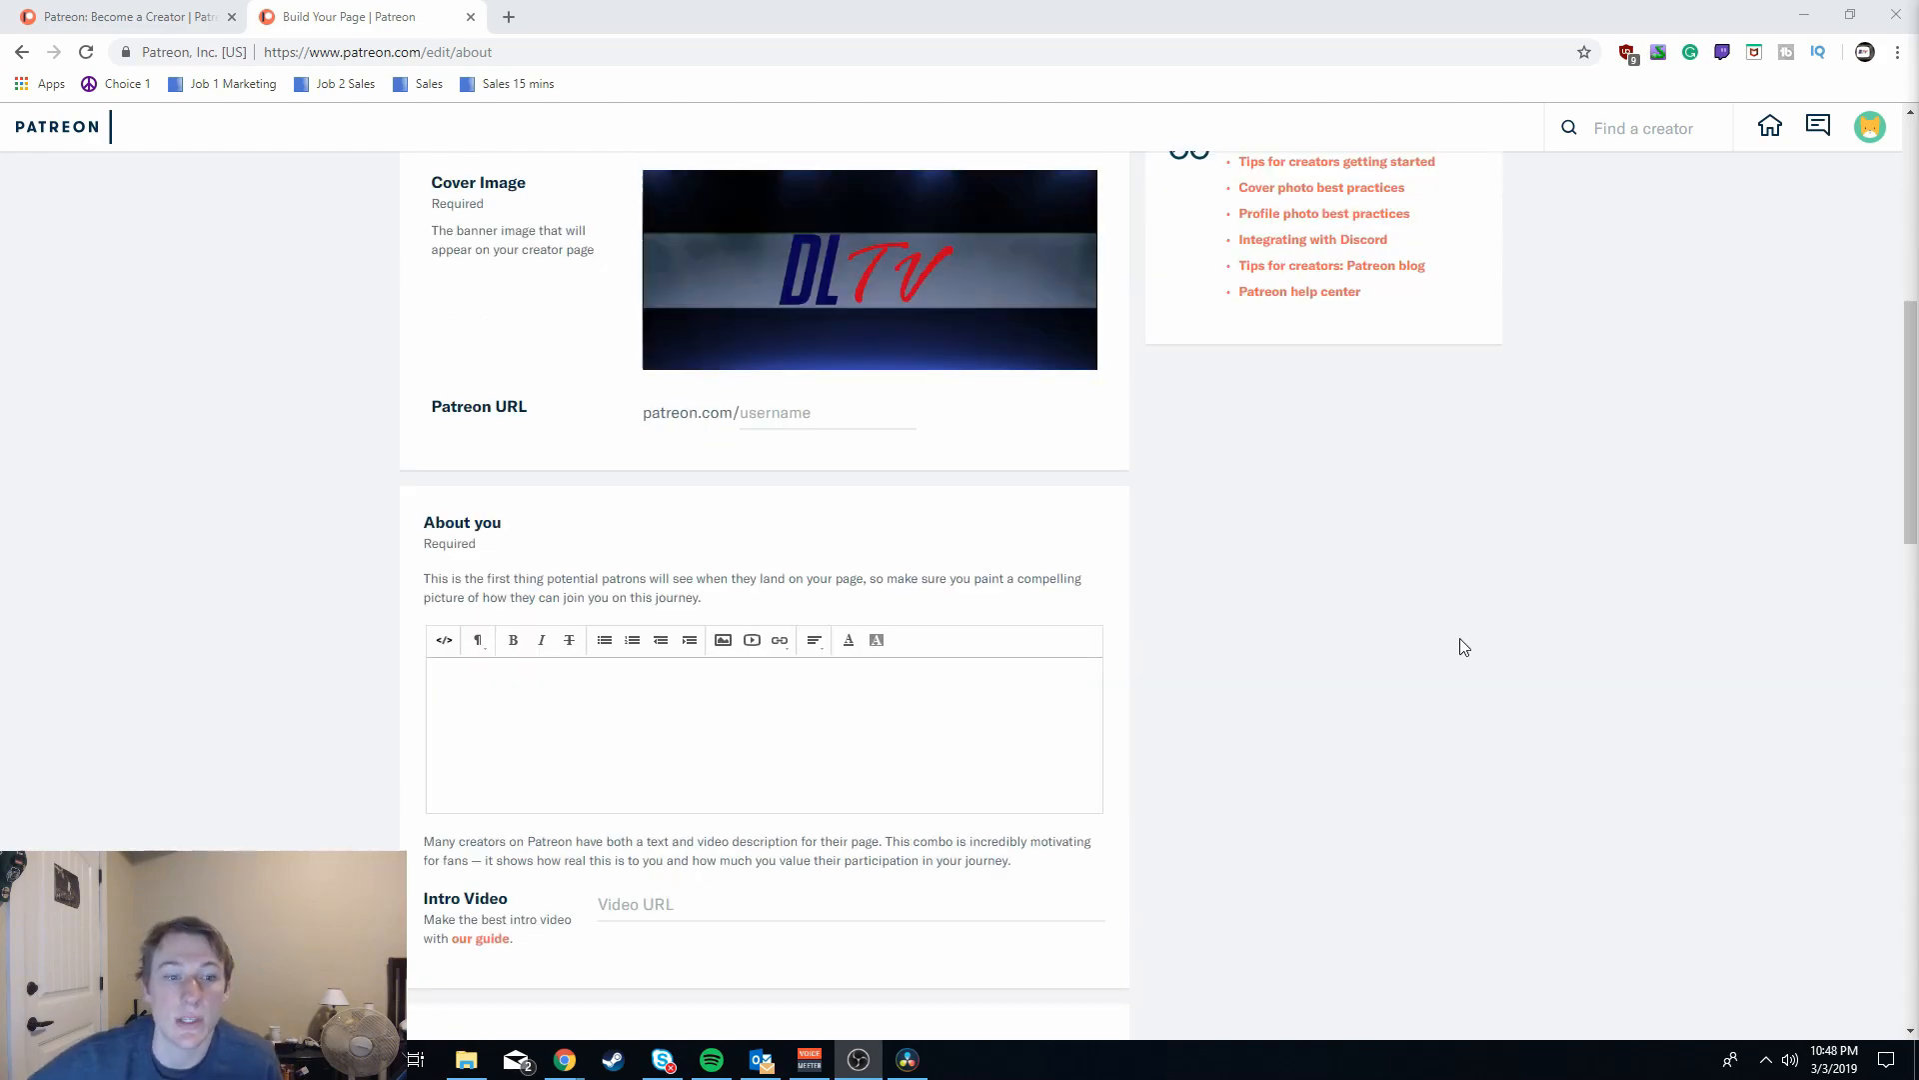
pyautogui.scroll(-3)
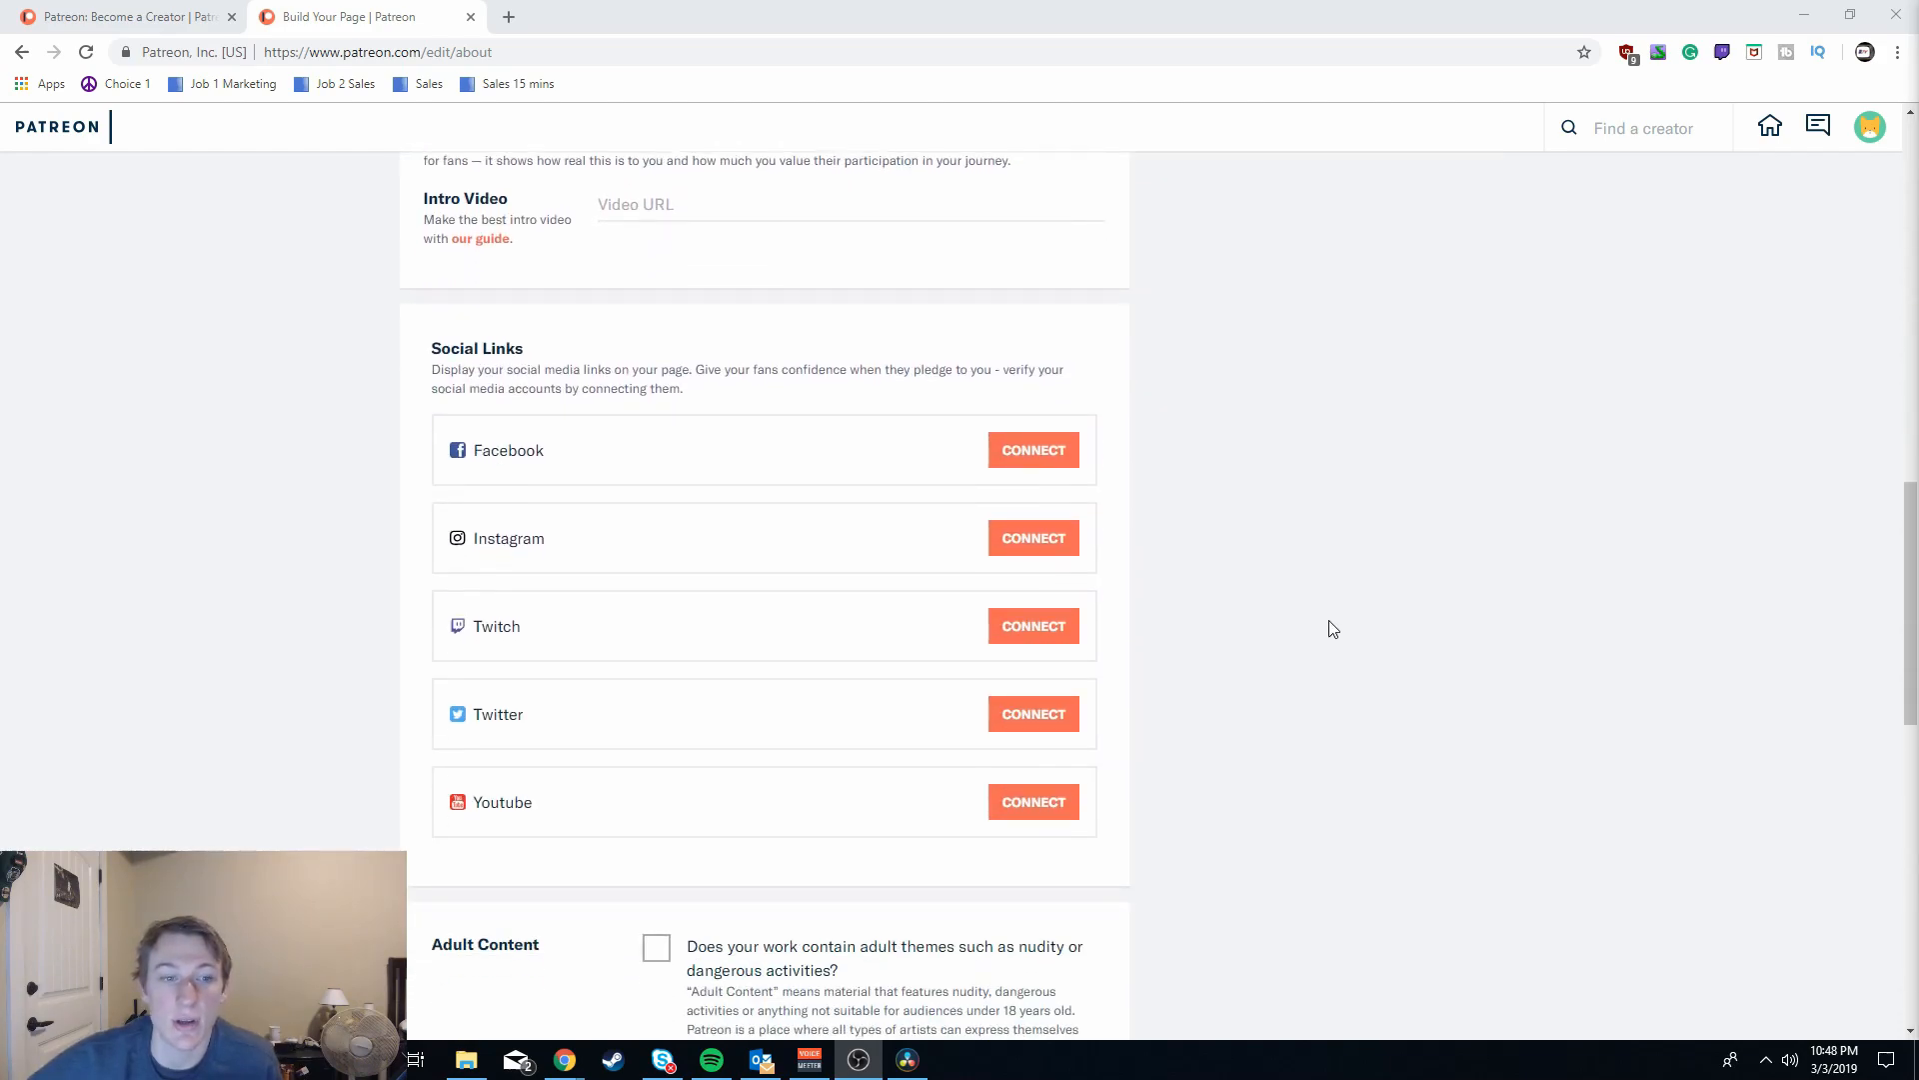
pyautogui.moveTo(1032, 538)
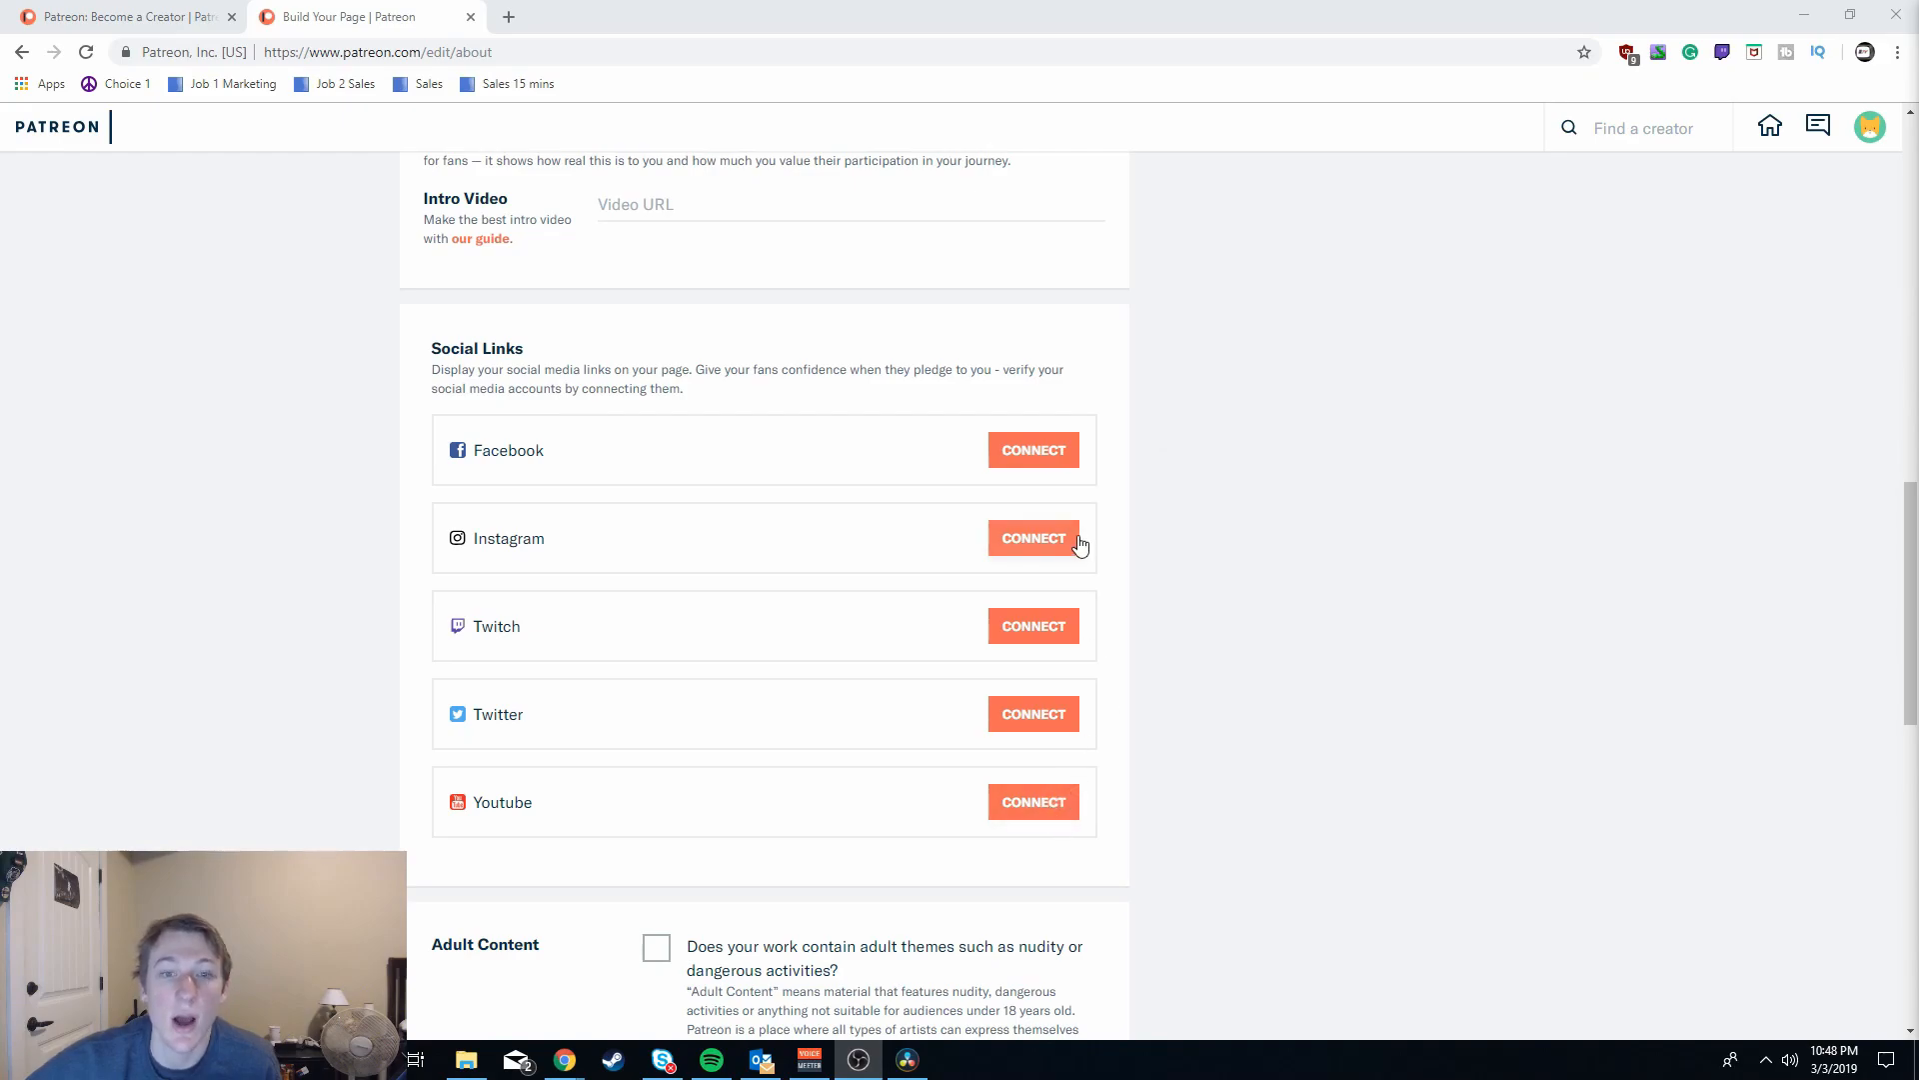
pyautogui.scroll(-3)
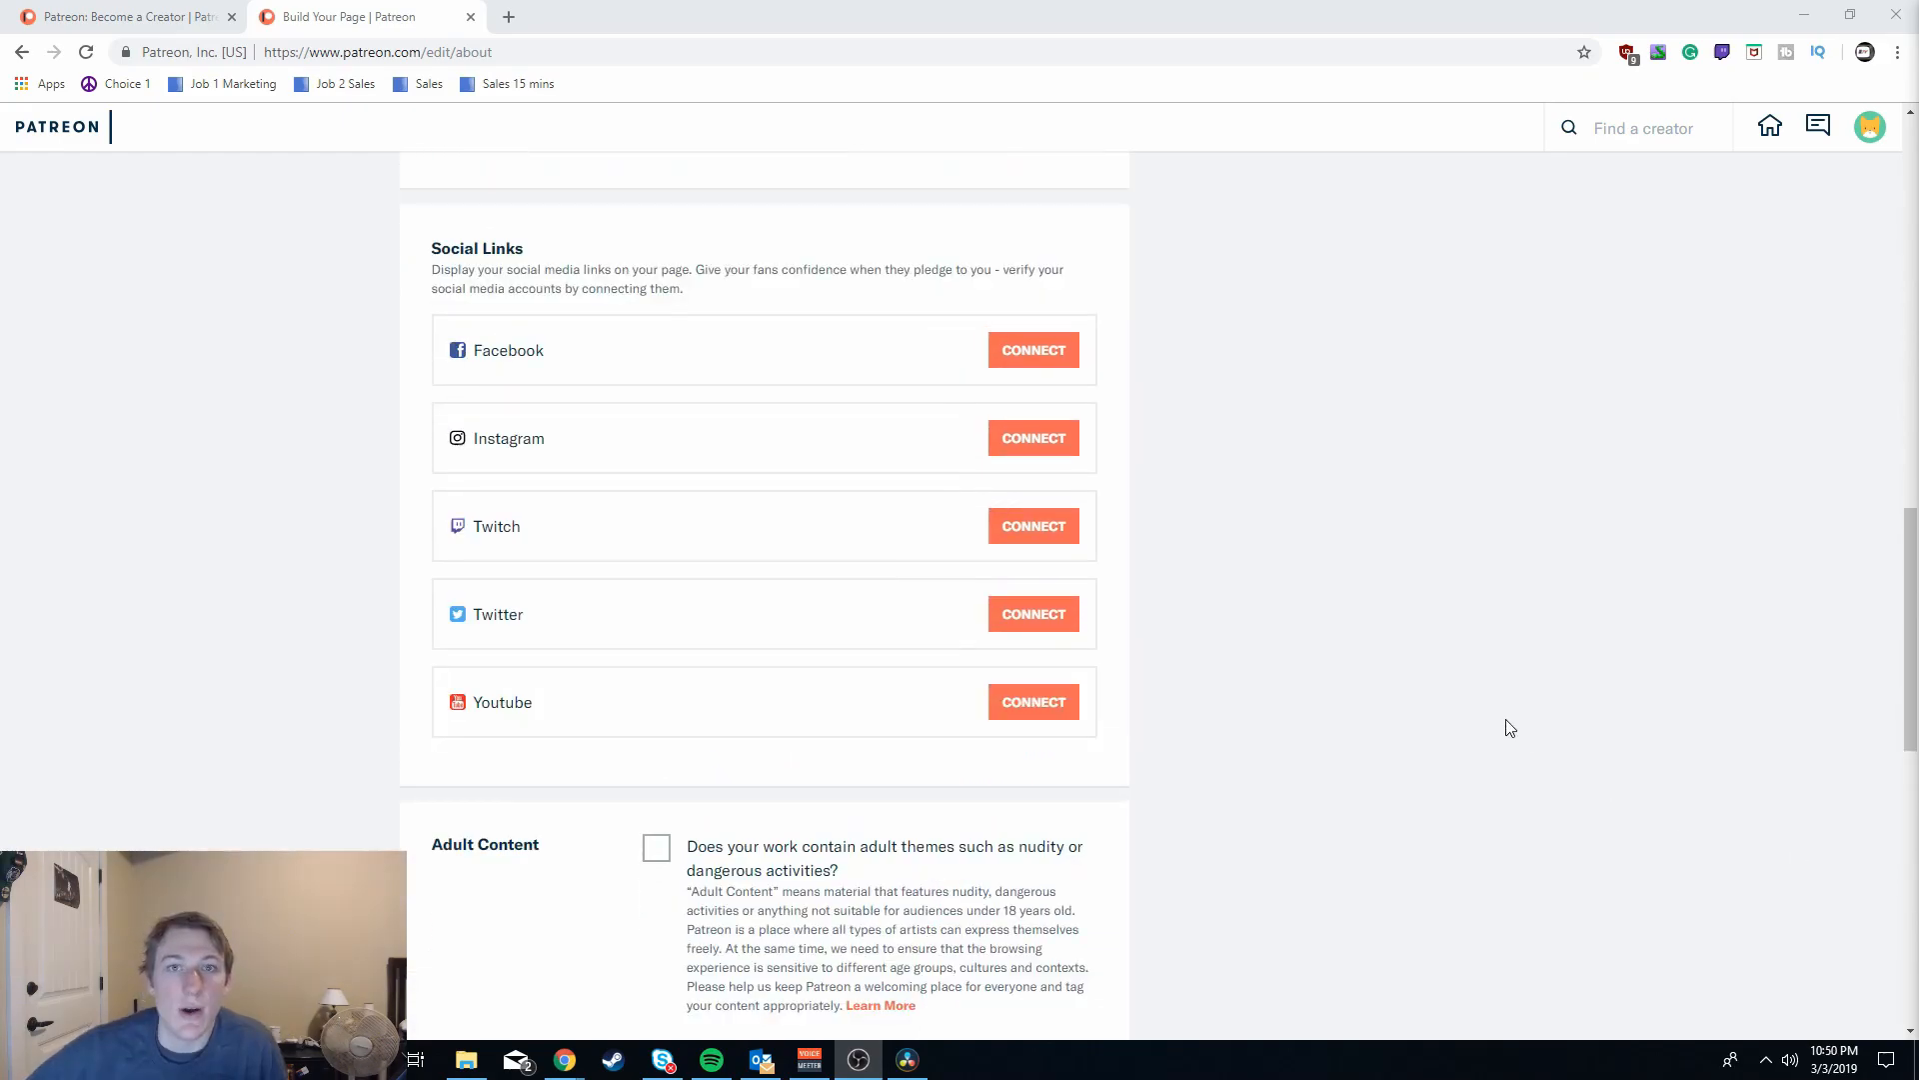
pyautogui.scroll(3)
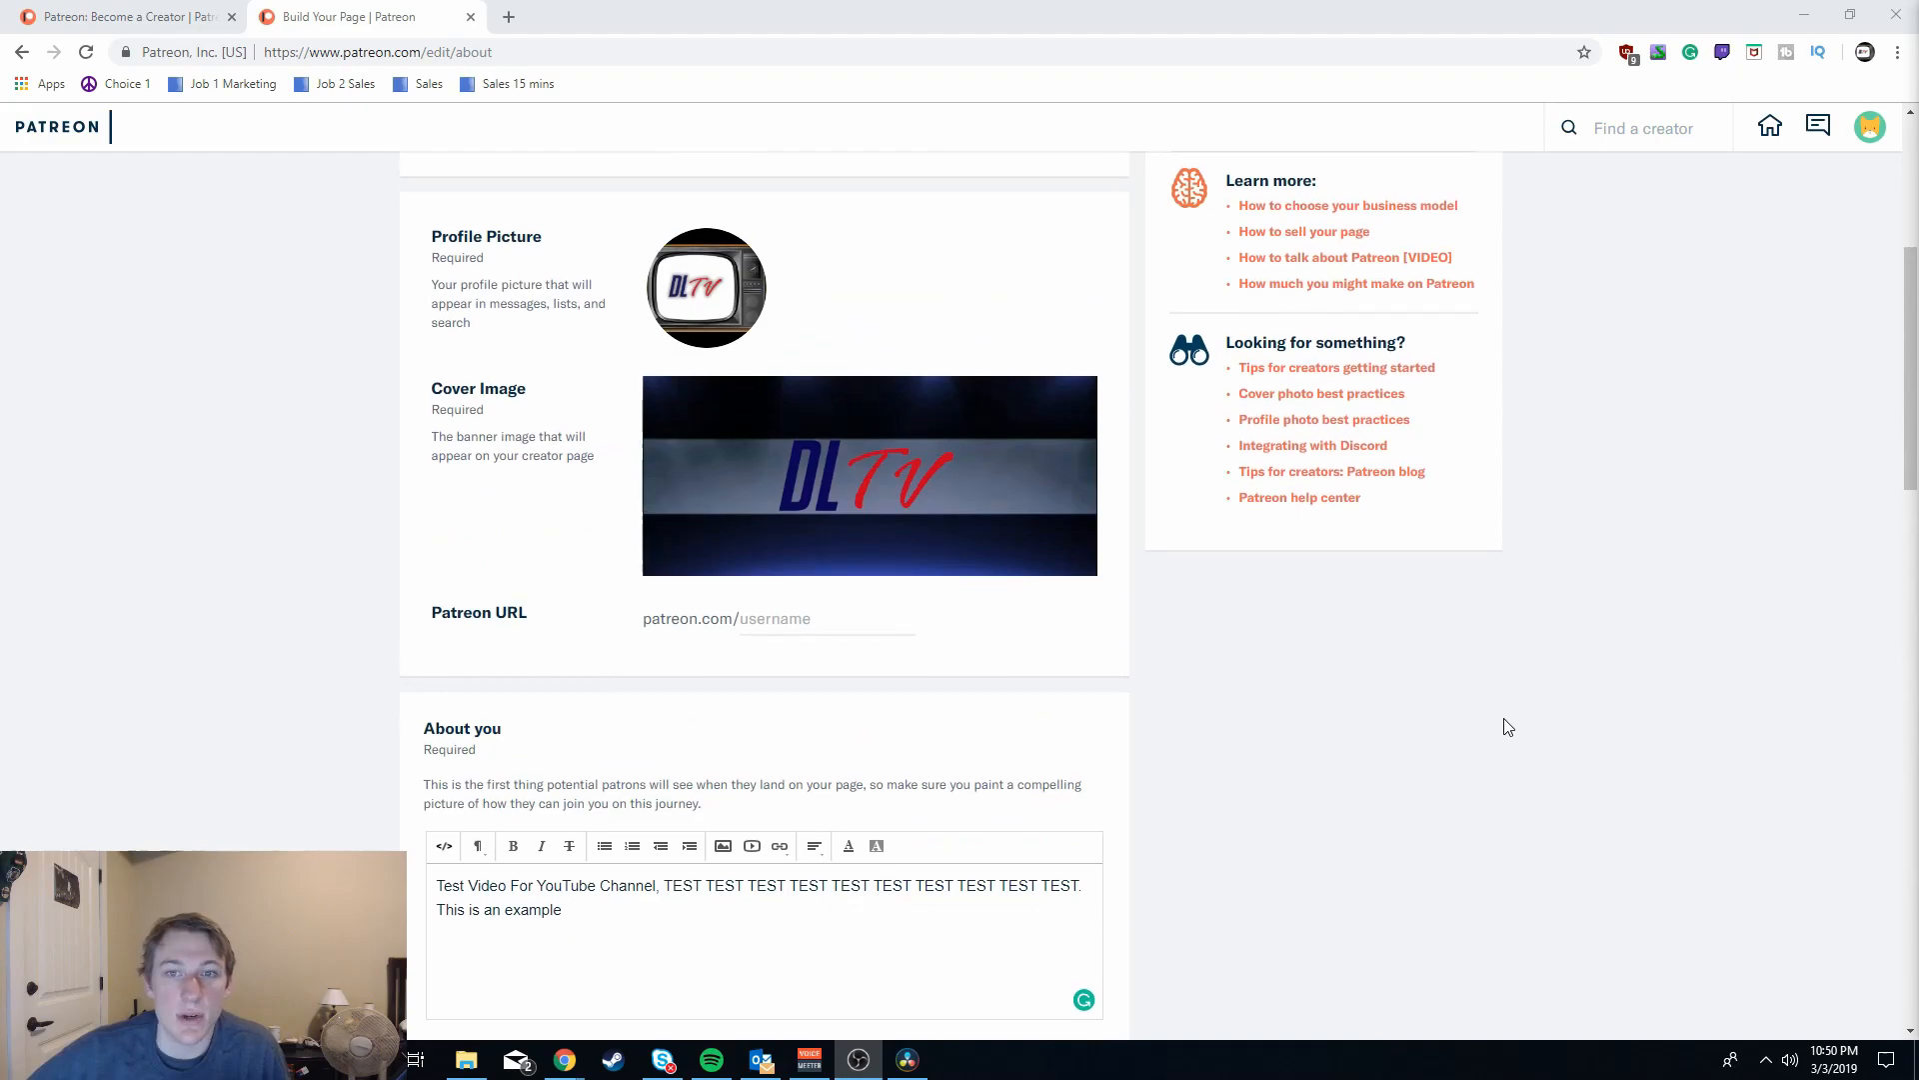
pyautogui.scroll(3)
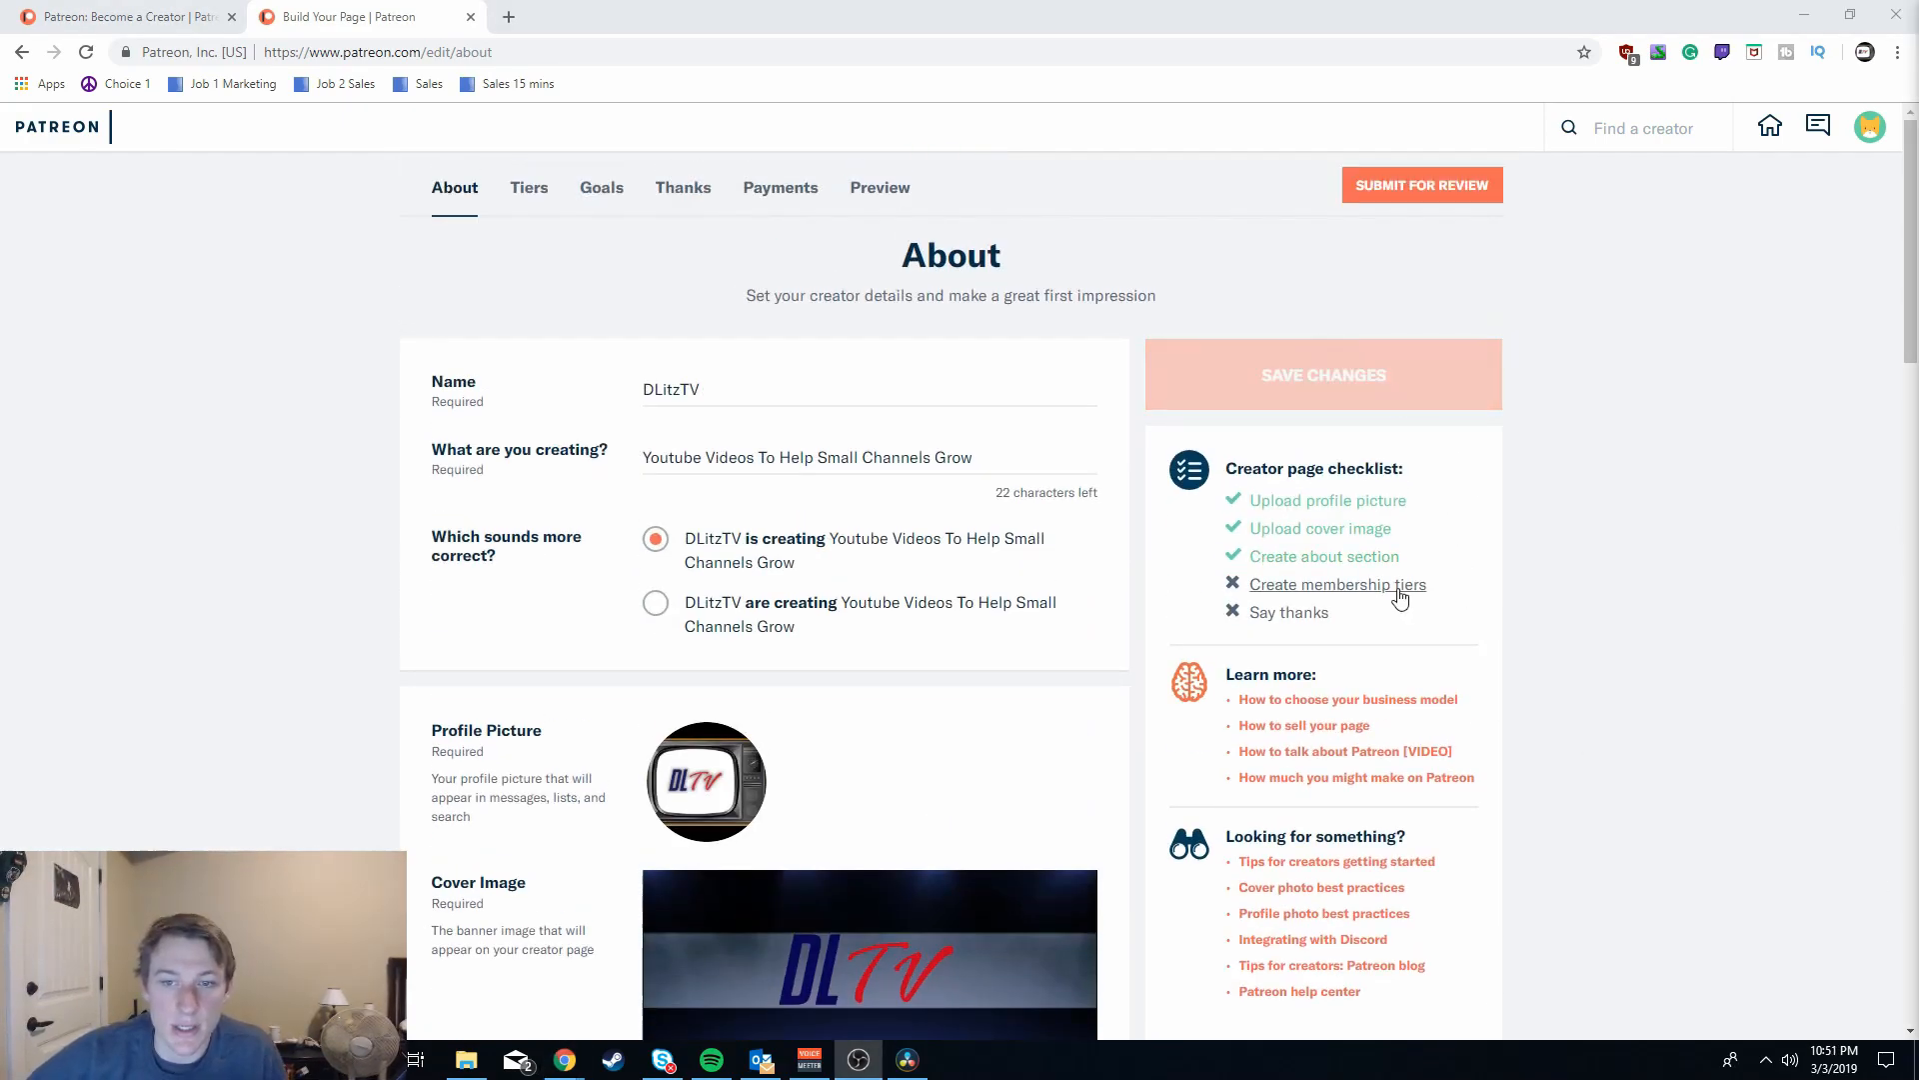
# - Open the Tiers page from the 'Create membership tiers' checklist item
pyautogui.click(1336, 584)
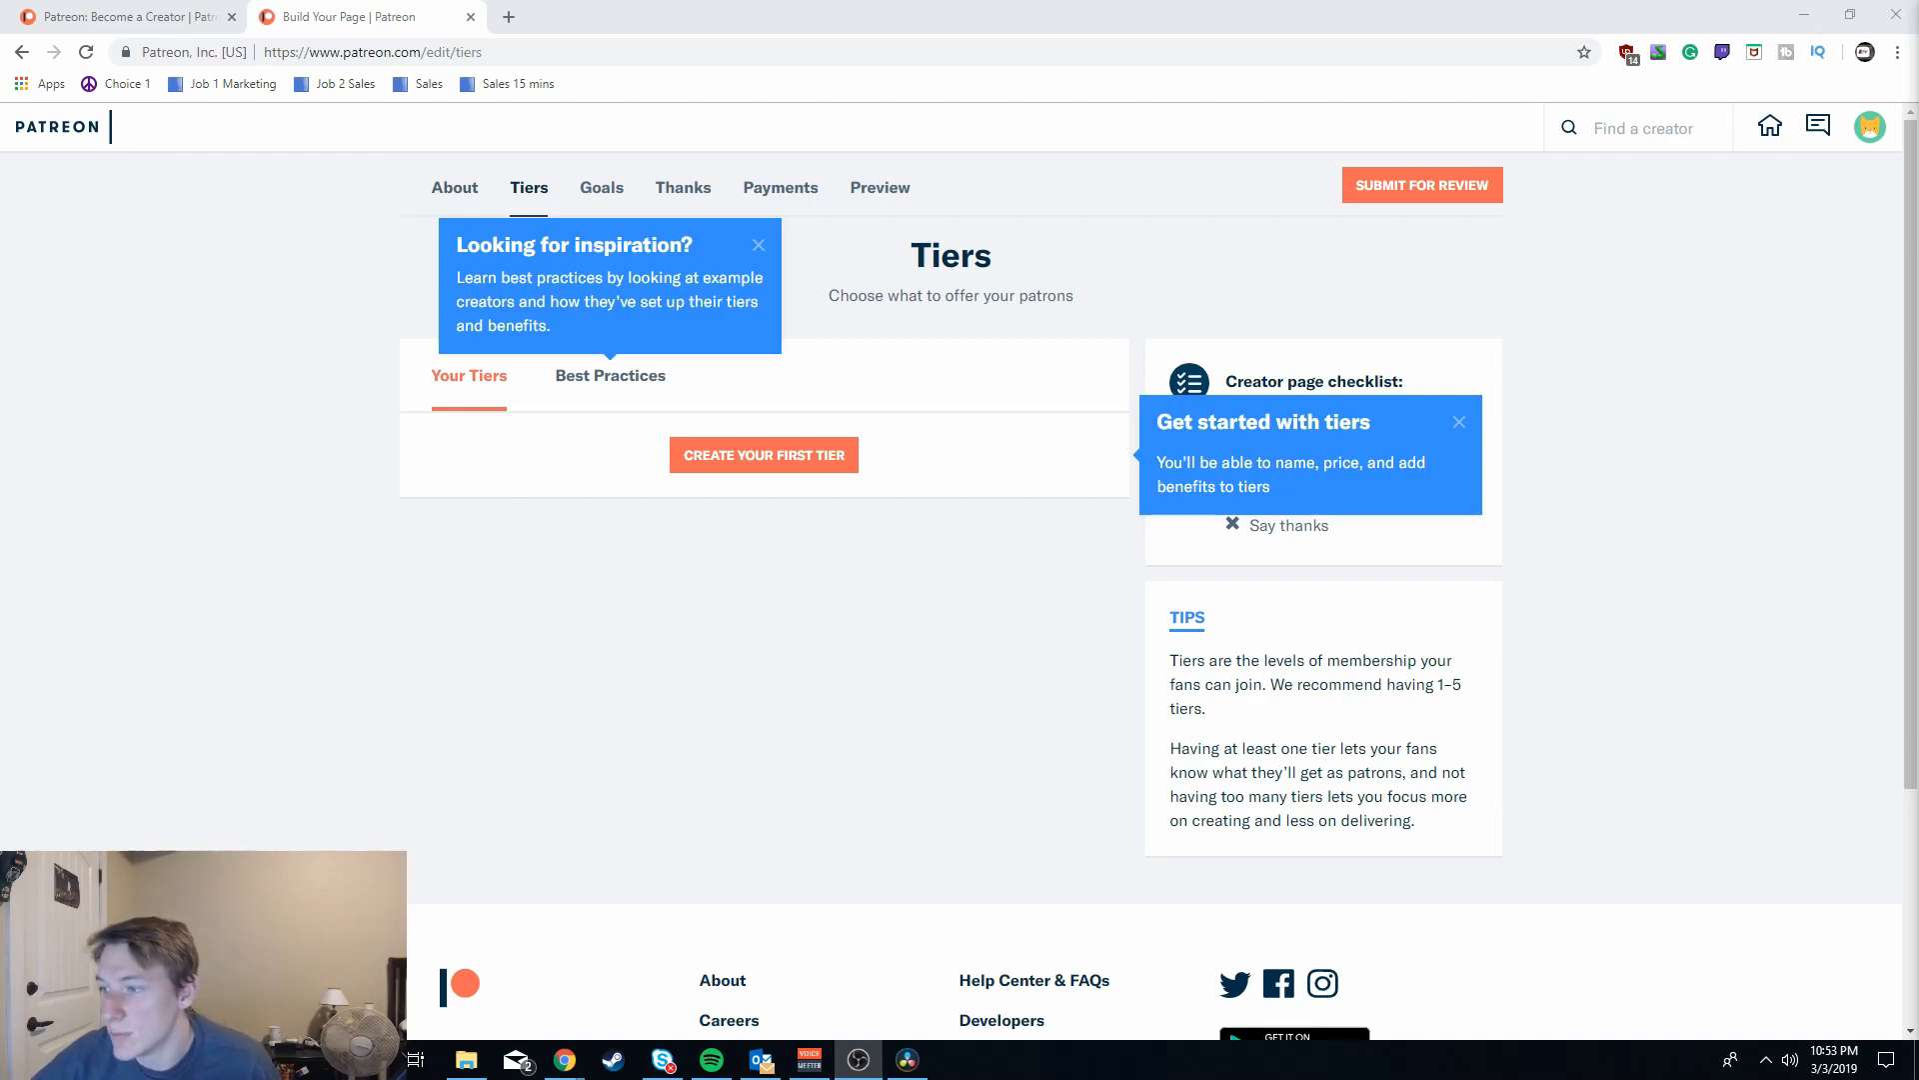
# - Start the first membership tier with a $1 price, then switch to Goals
pyautogui.click(763, 454)
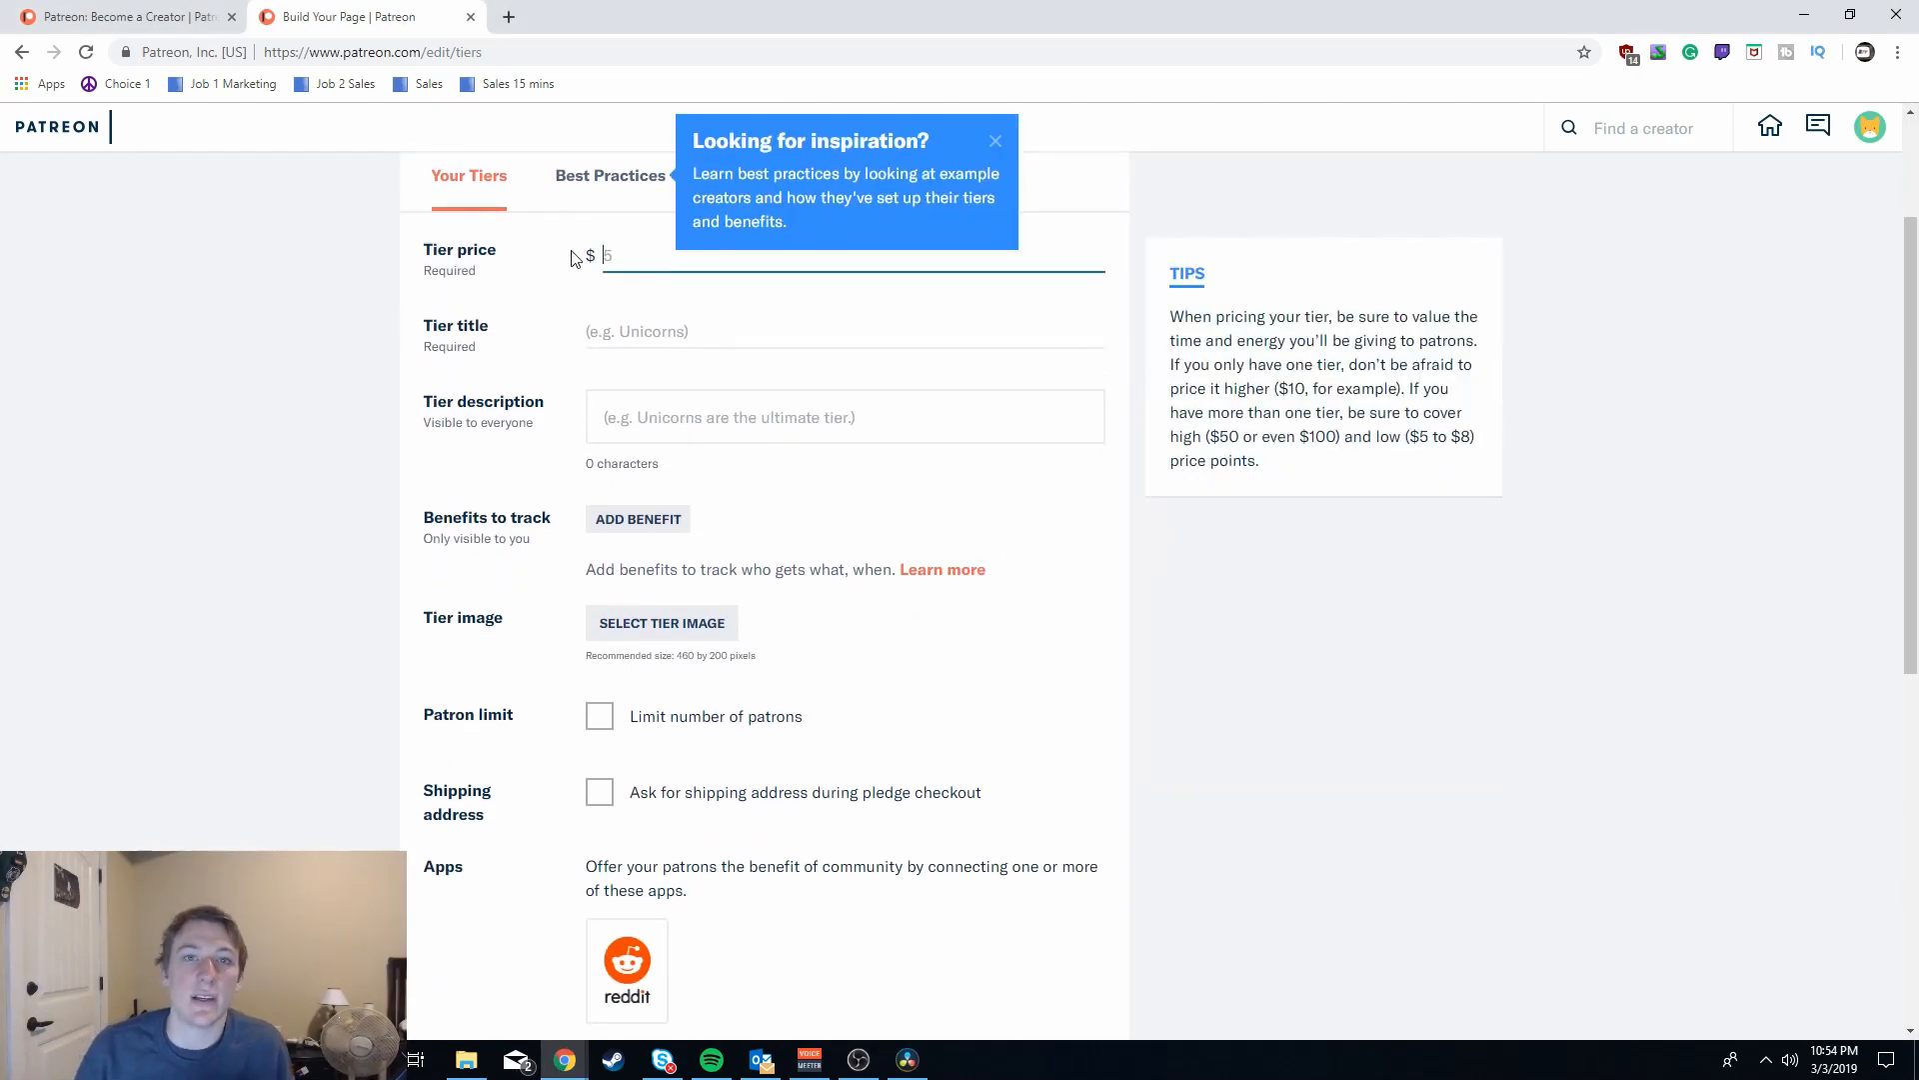
pyautogui.write('1')
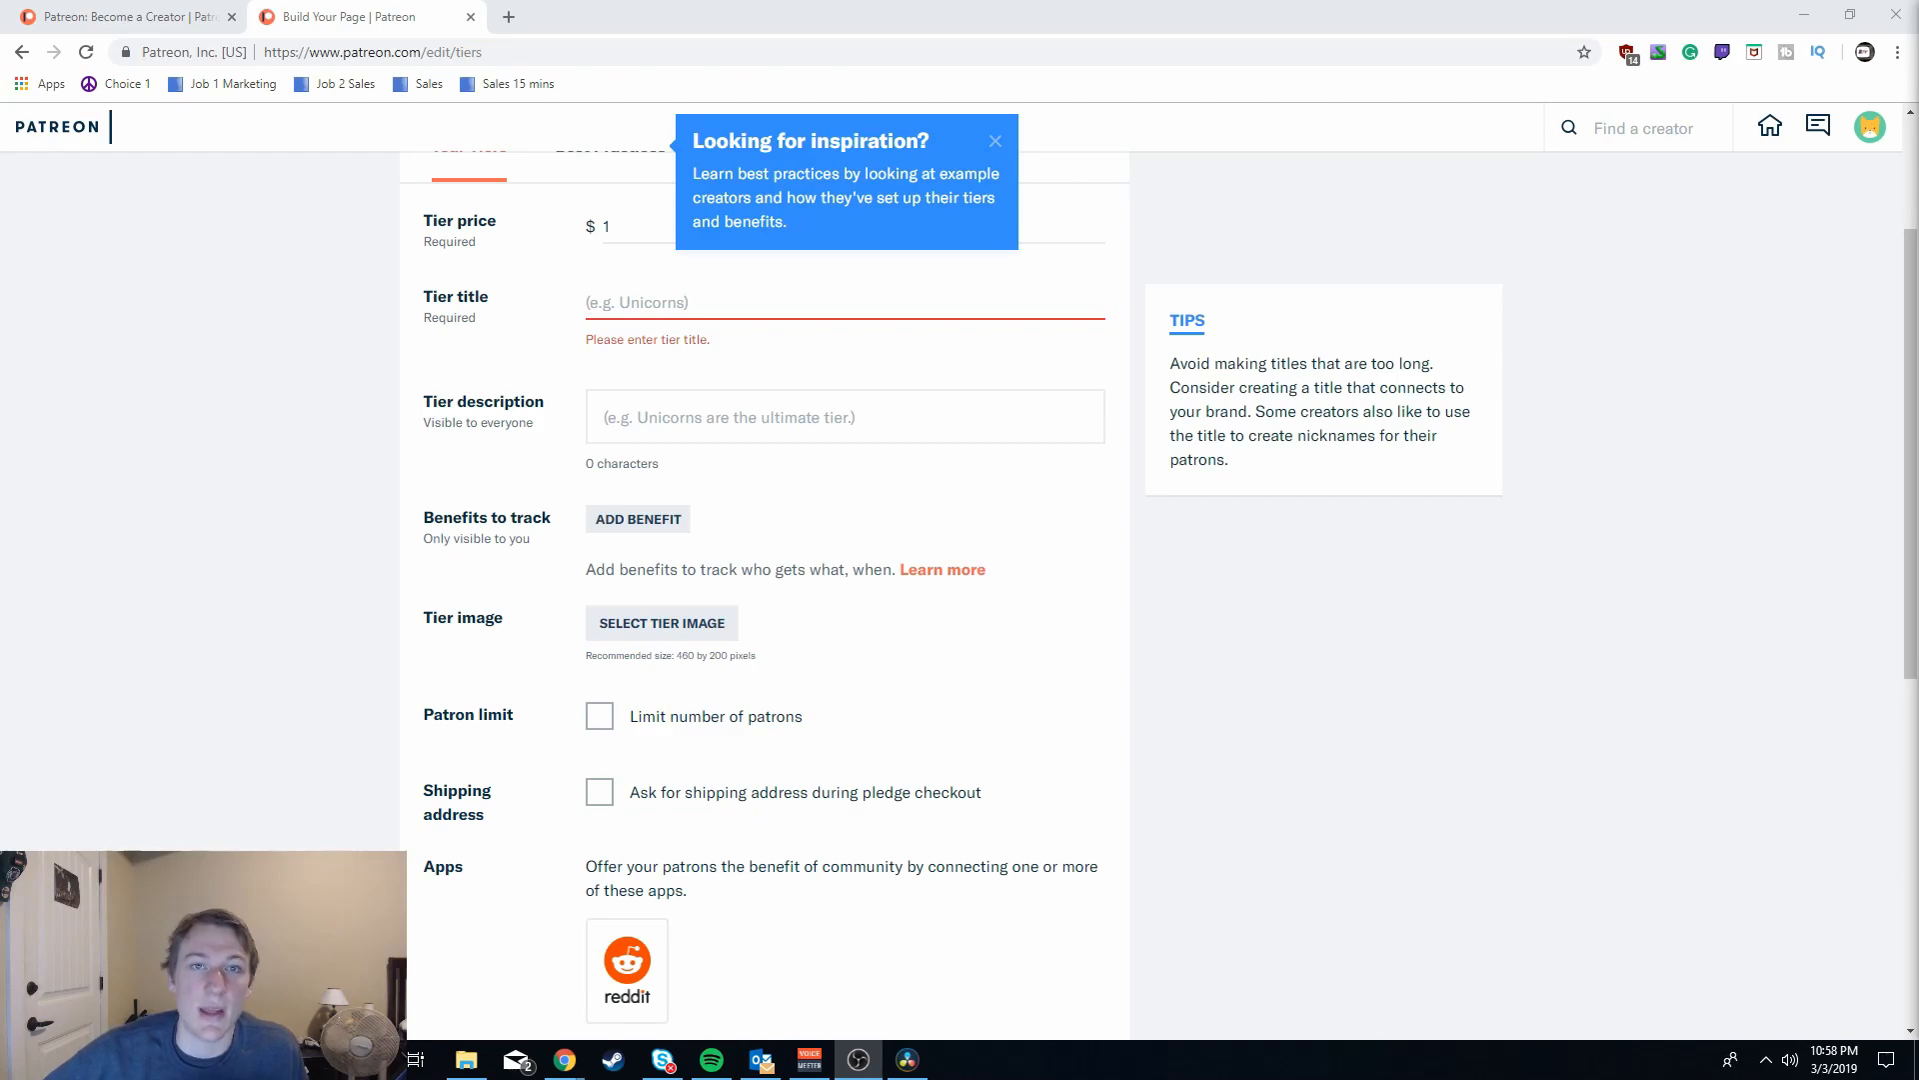
pyautogui.scroll(3)
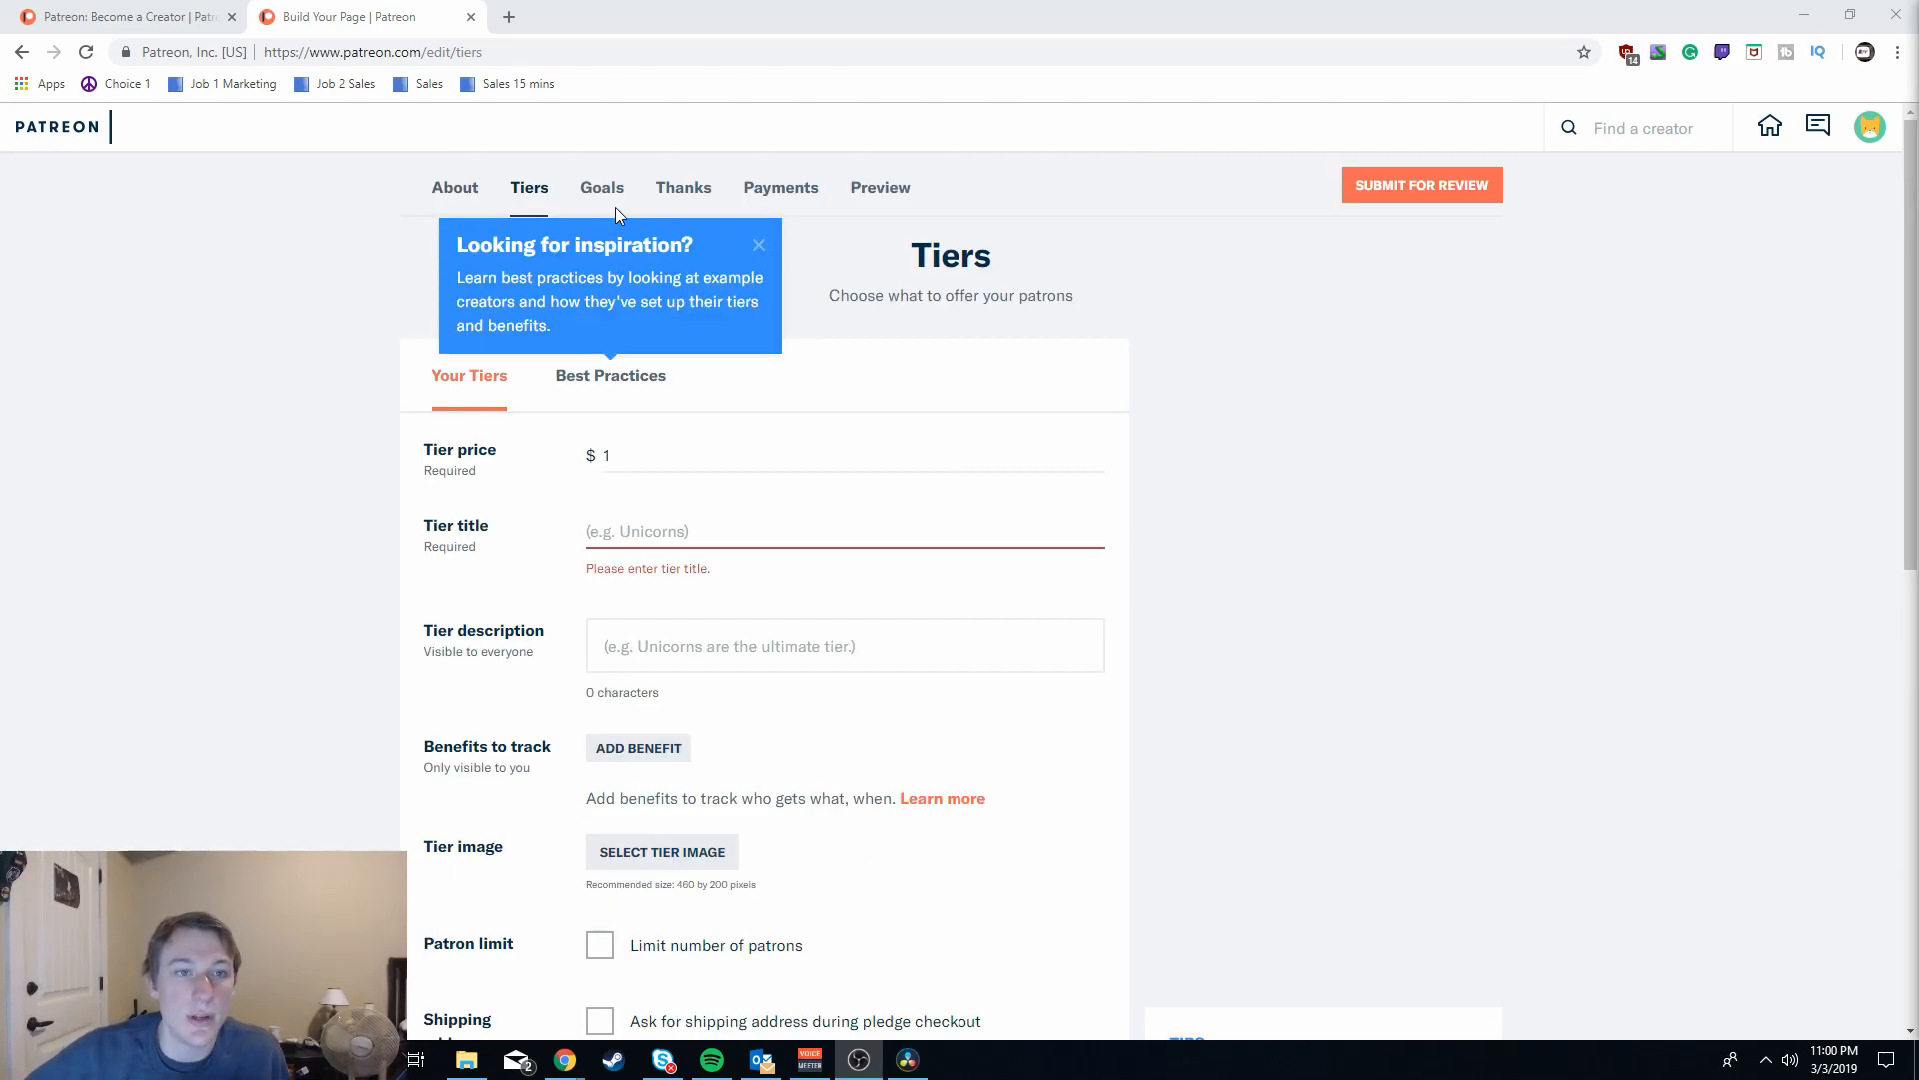
pyautogui.click(601, 187)
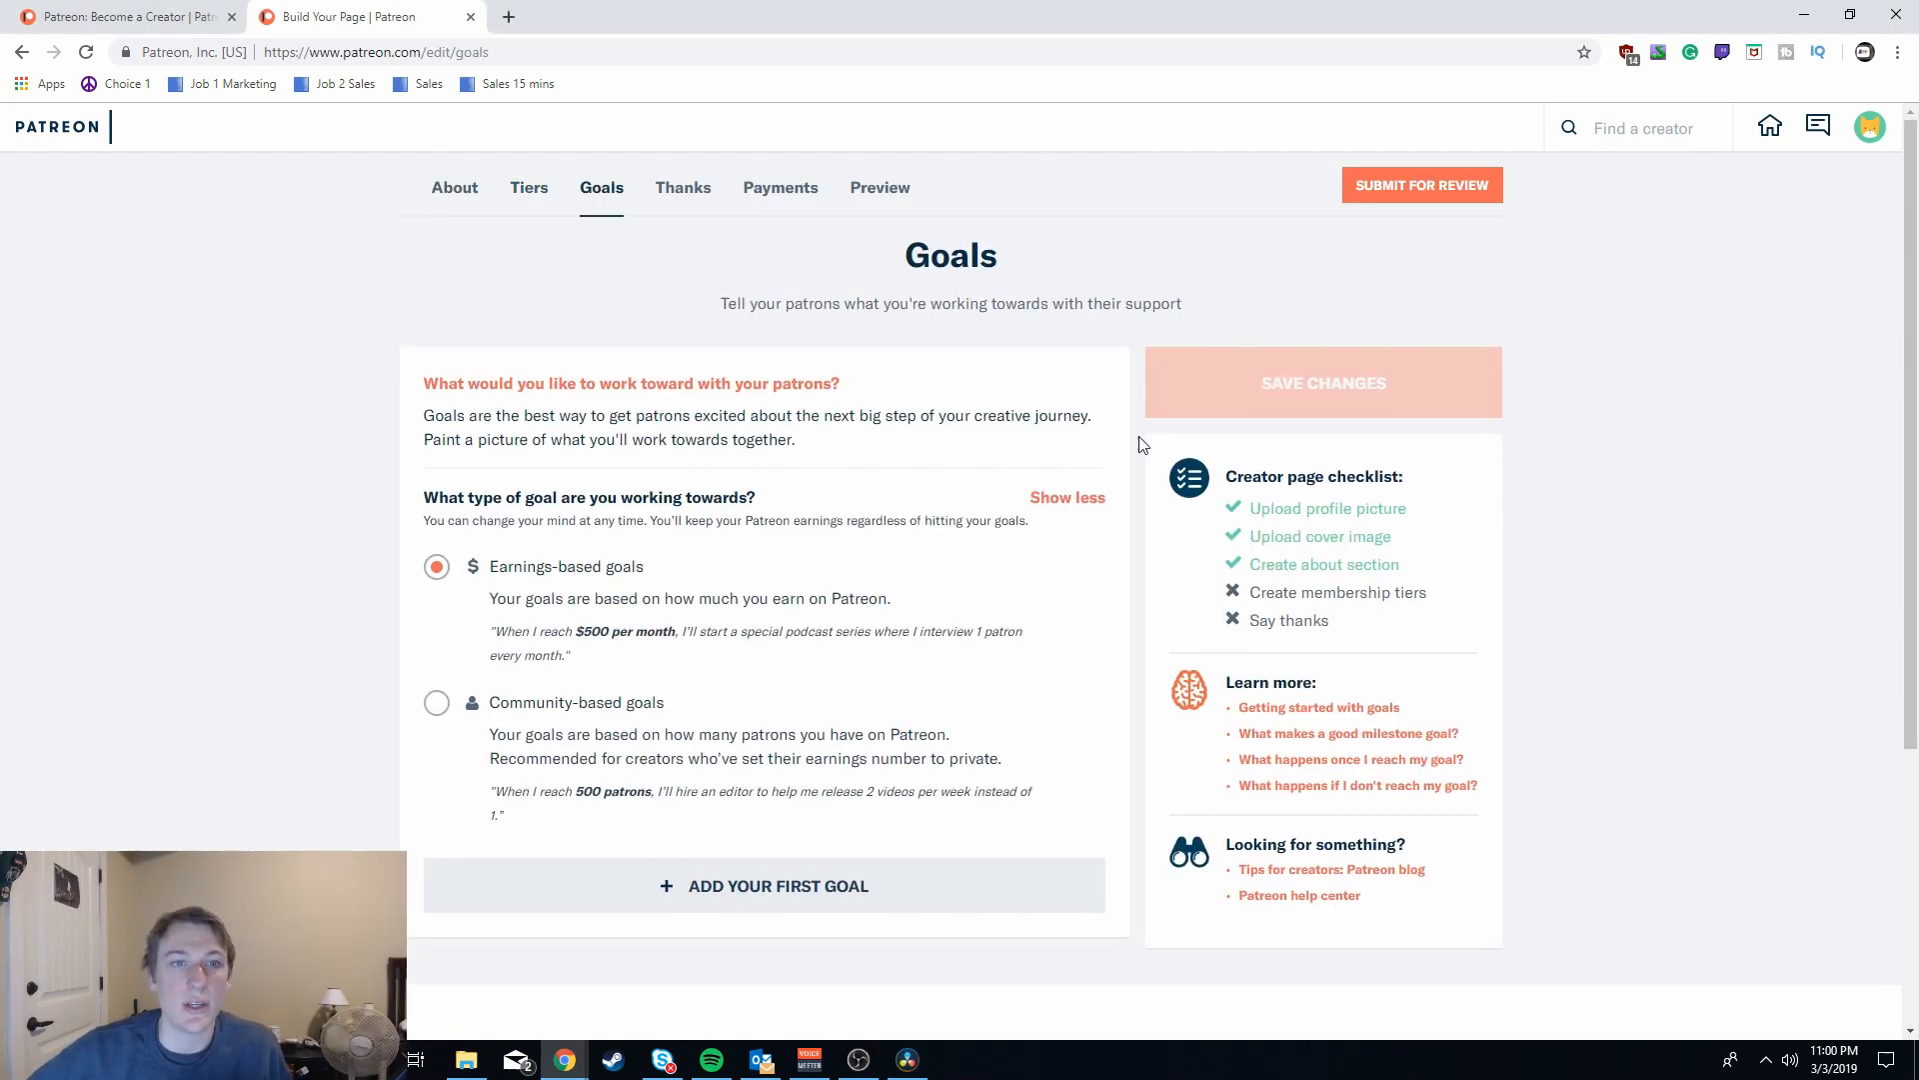